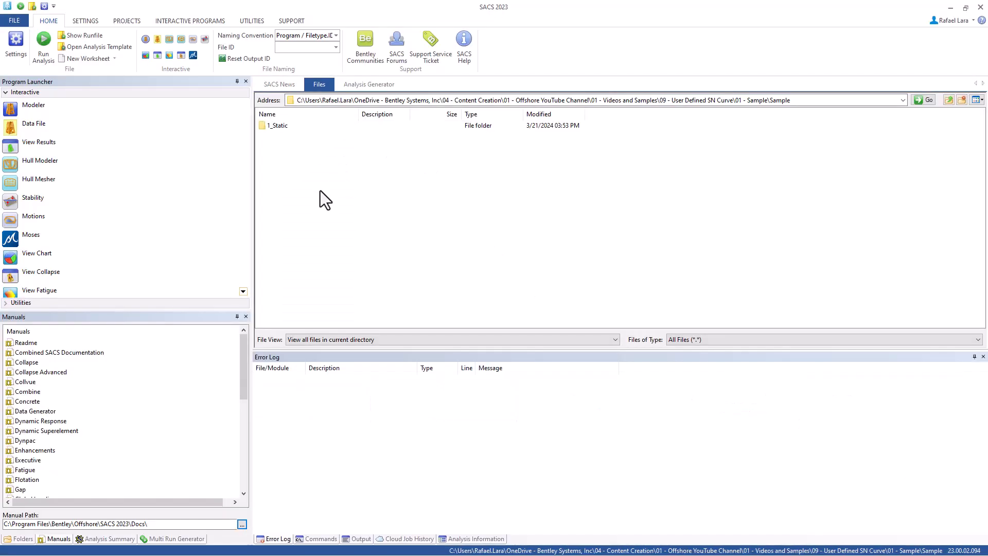
mouse_move(283, 142)
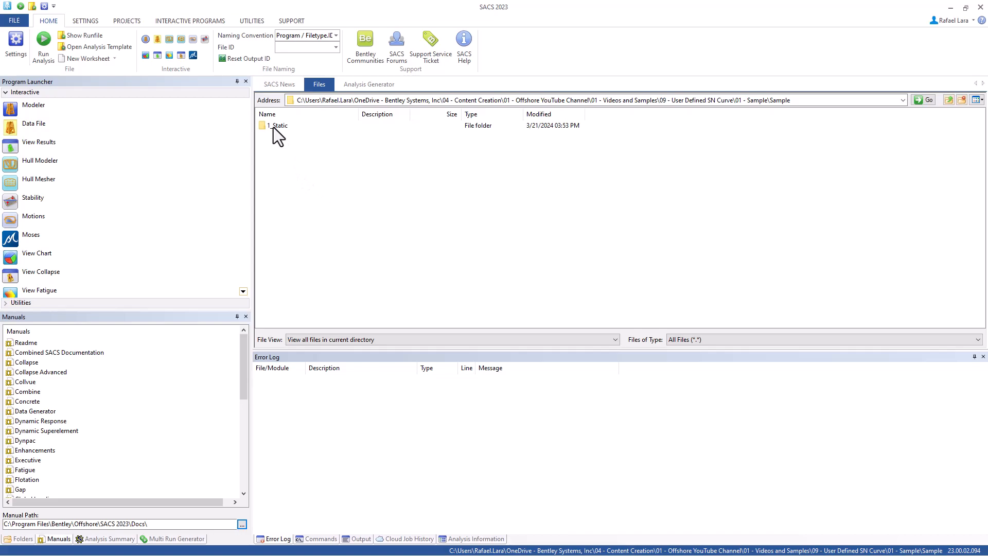
Open the 1_Static folder and select the model input file sacinp.inp
double_click(278, 125)
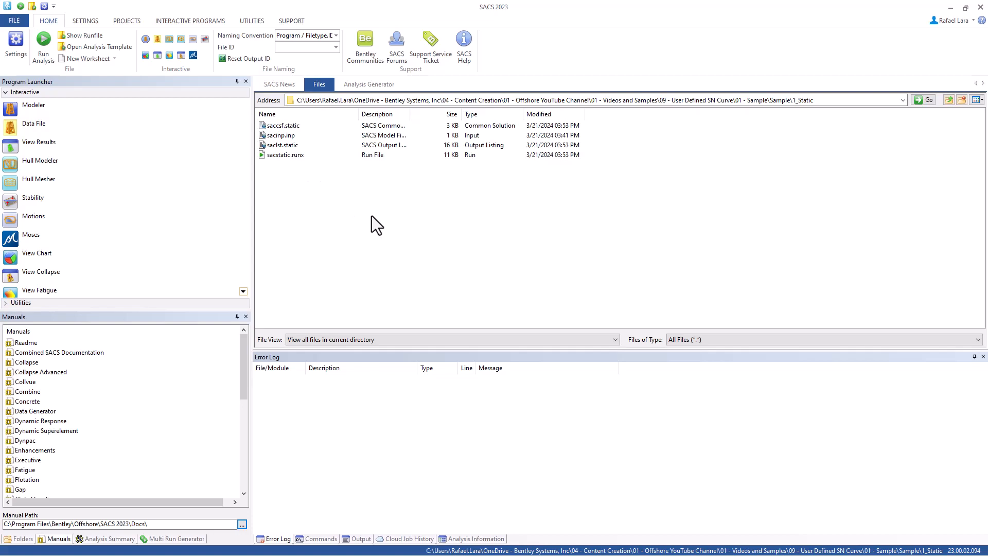
left_click(282, 135)
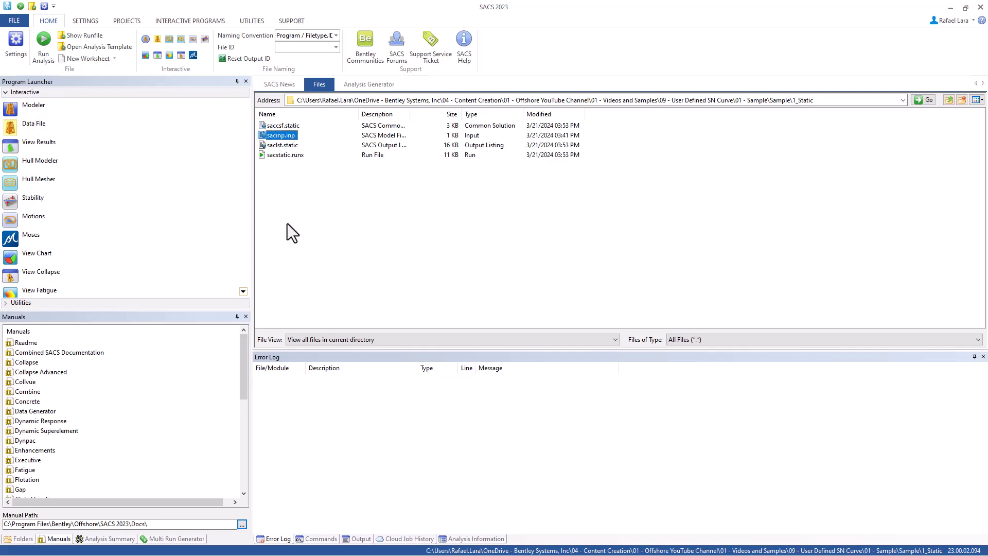
mouse_move(594, 259)
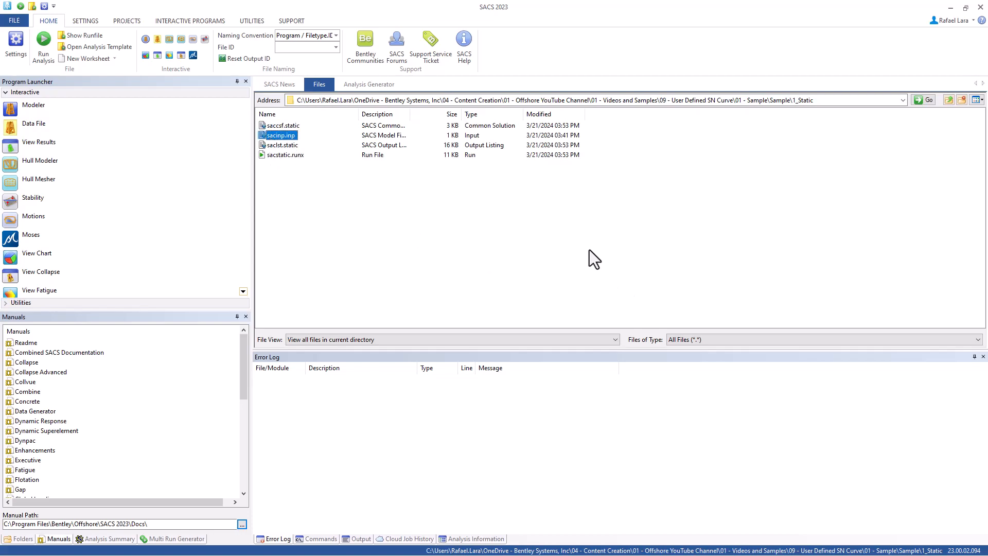
mouse_move(567, 232)
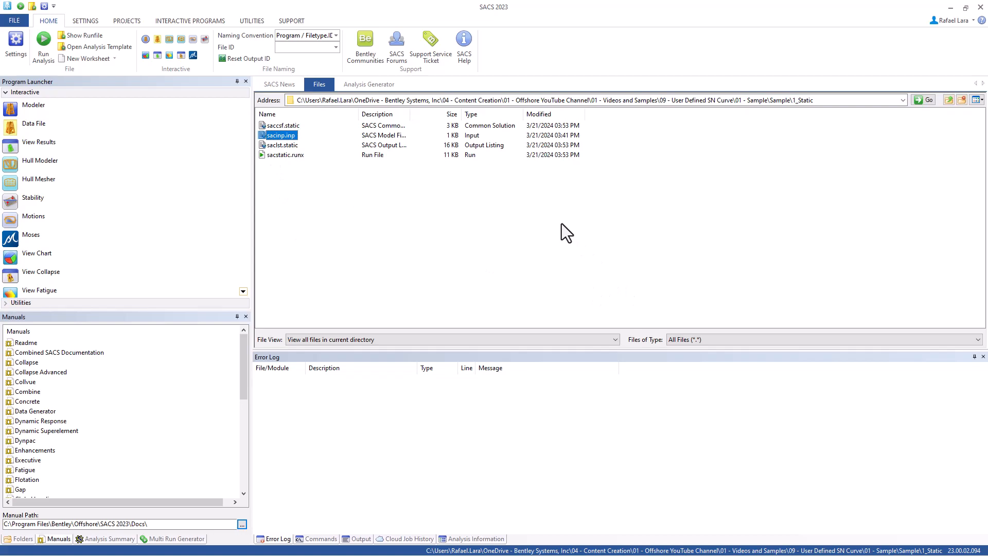
mouse_move(734, 263)
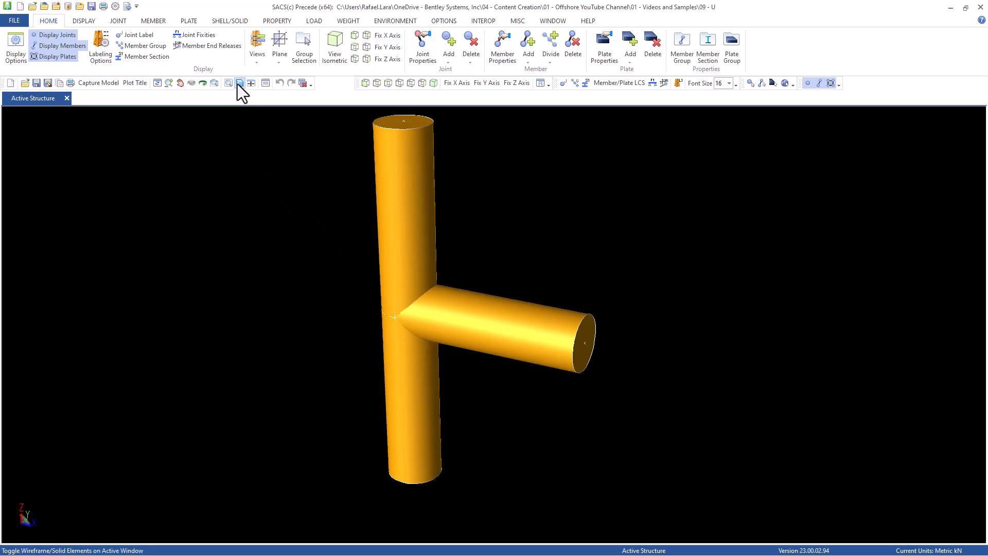
Show the frame as wireframe with joint names, hiding member local axes and section labels
left_click(239, 82)
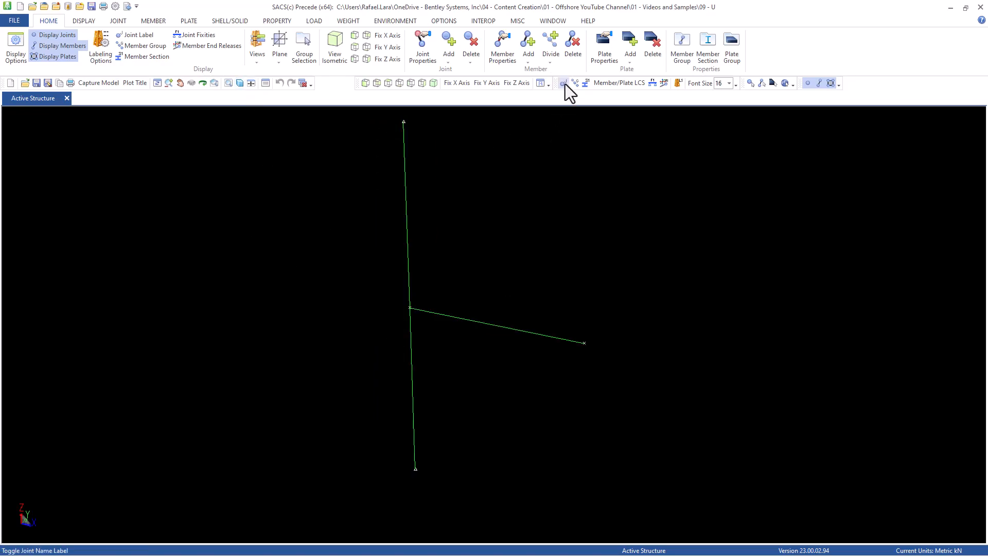
left_click(135, 34)
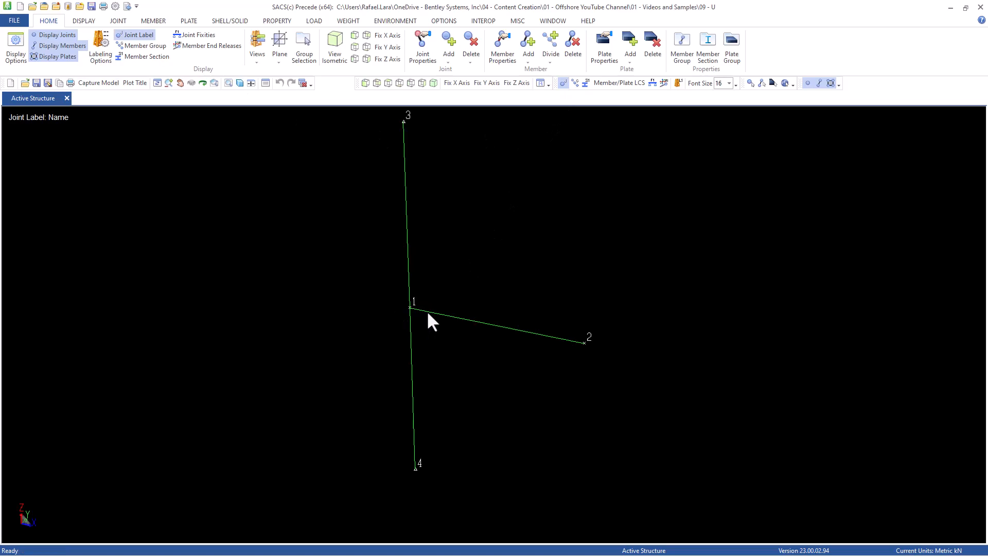
mouse_move(569, 358)
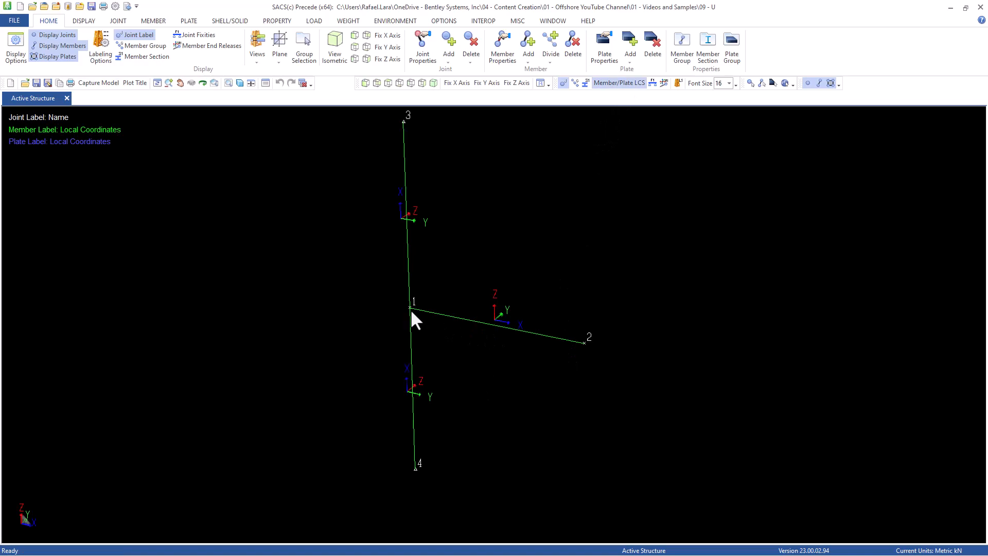
mouse_move(617, 358)
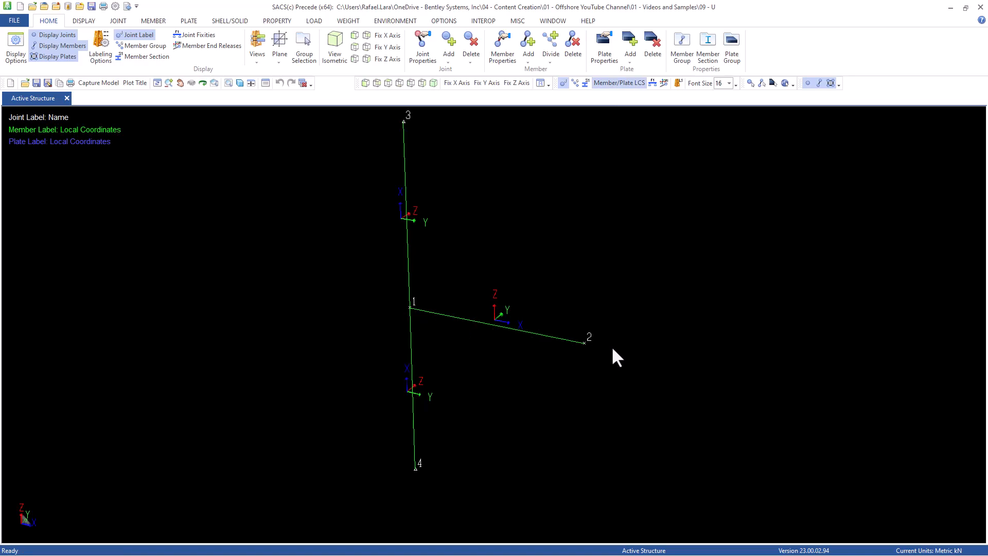
mouse_move(430, 362)
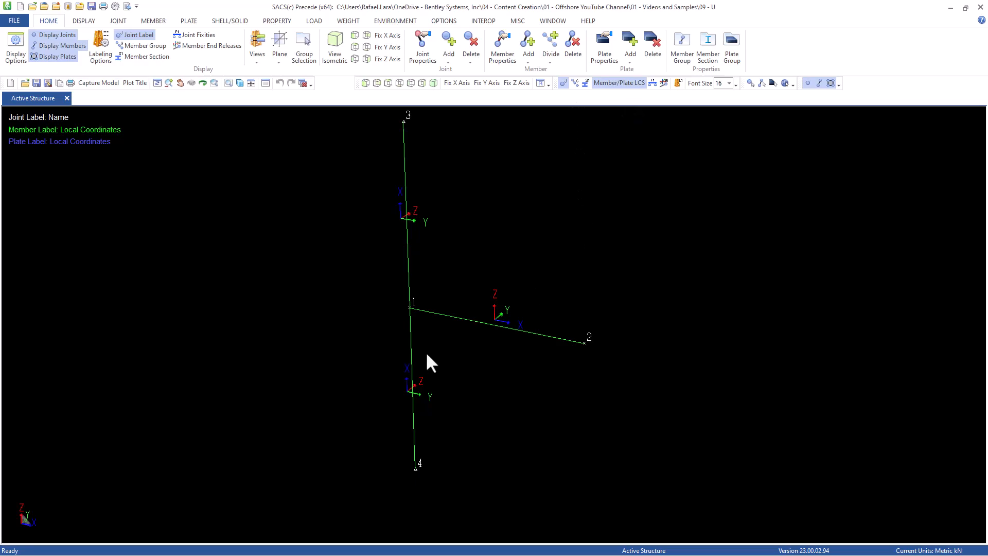
mouse_move(410, 313)
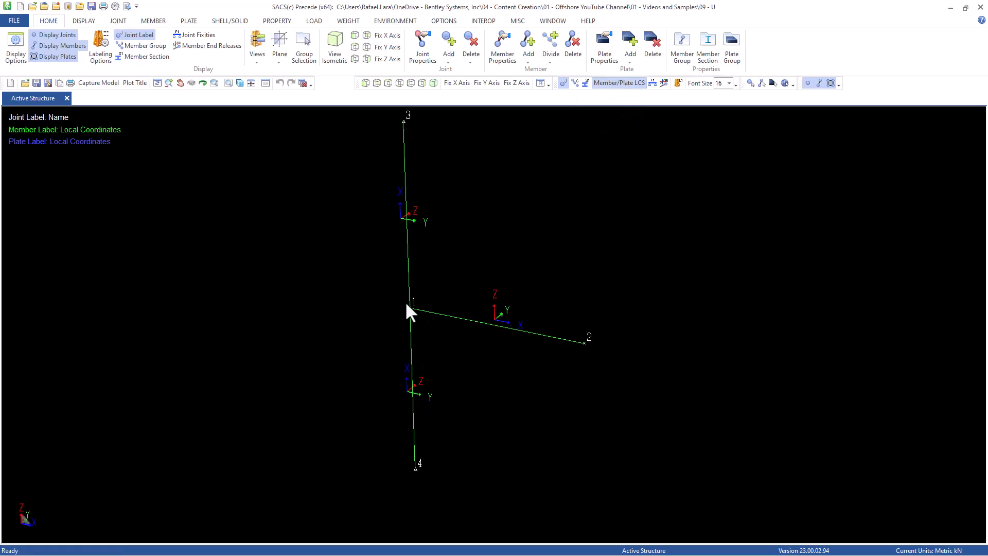
mouse_move(605, 115)
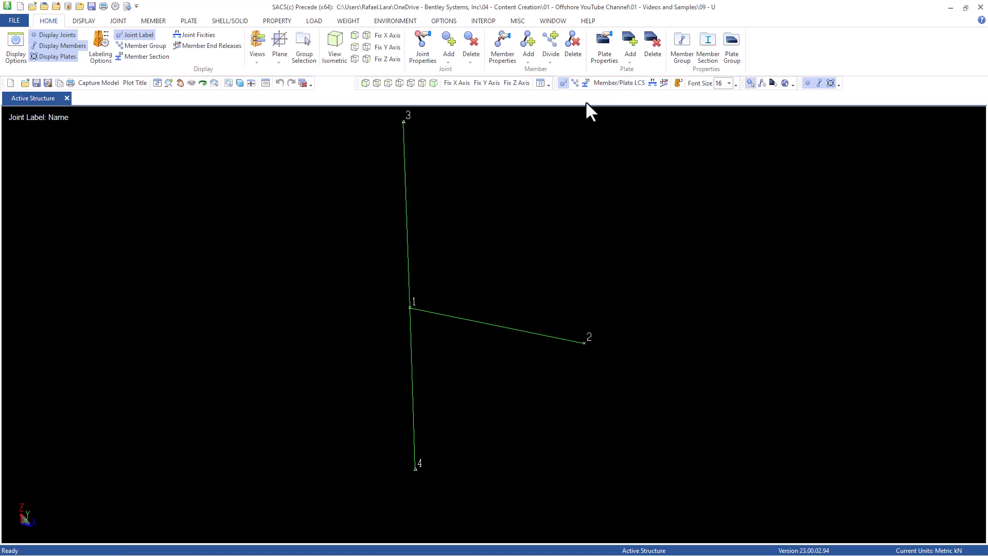
left_click(145, 56)
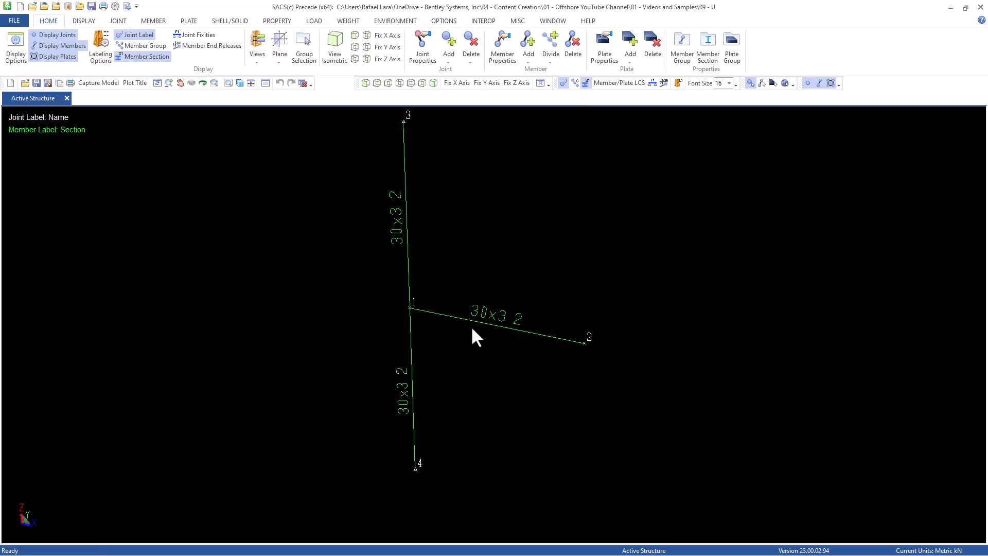
mouse_move(506, 337)
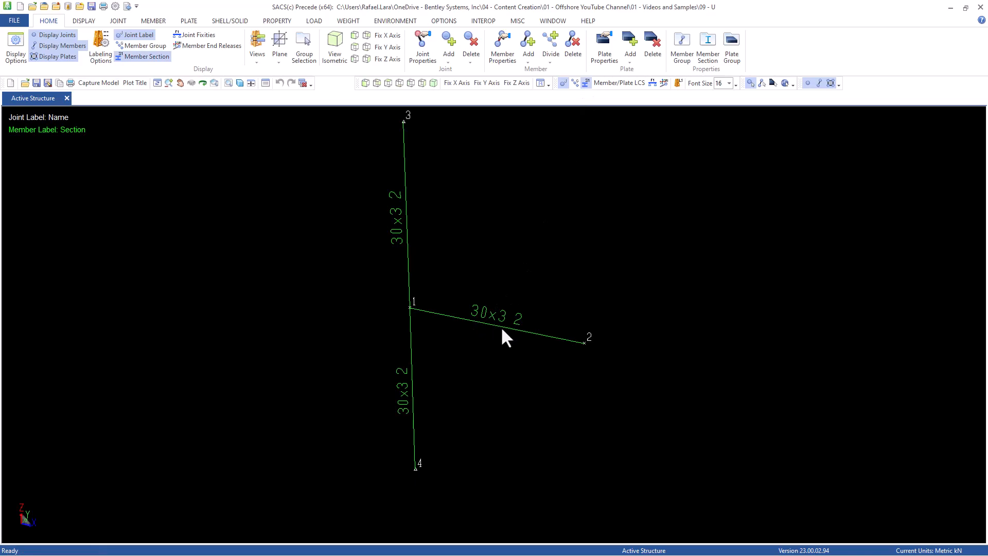
mouse_move(514, 336)
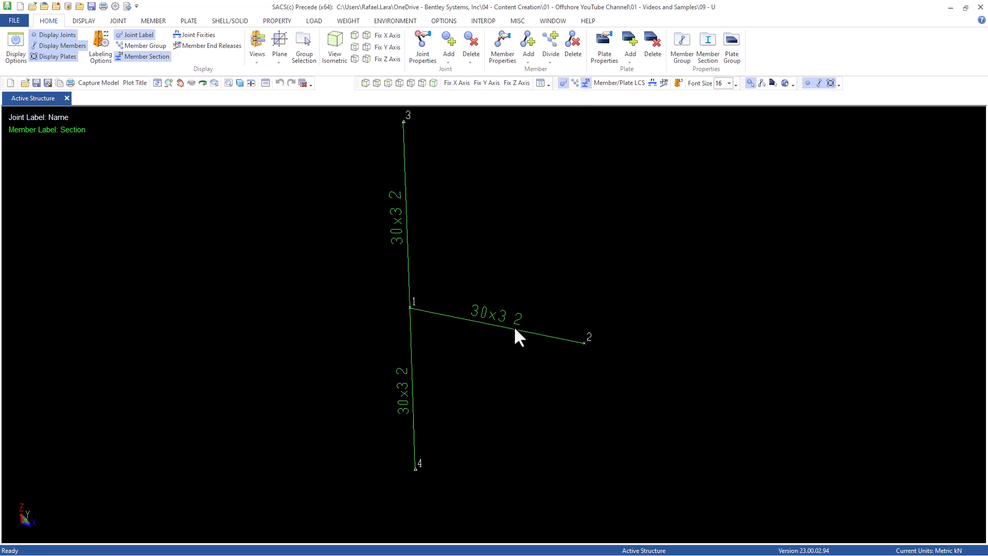
mouse_move(499, 320)
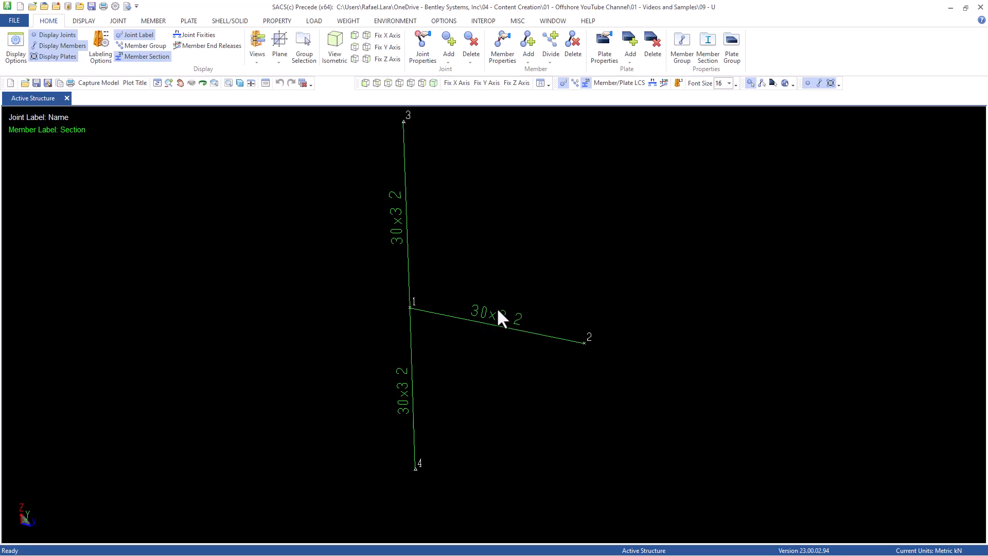
mouse_move(538, 328)
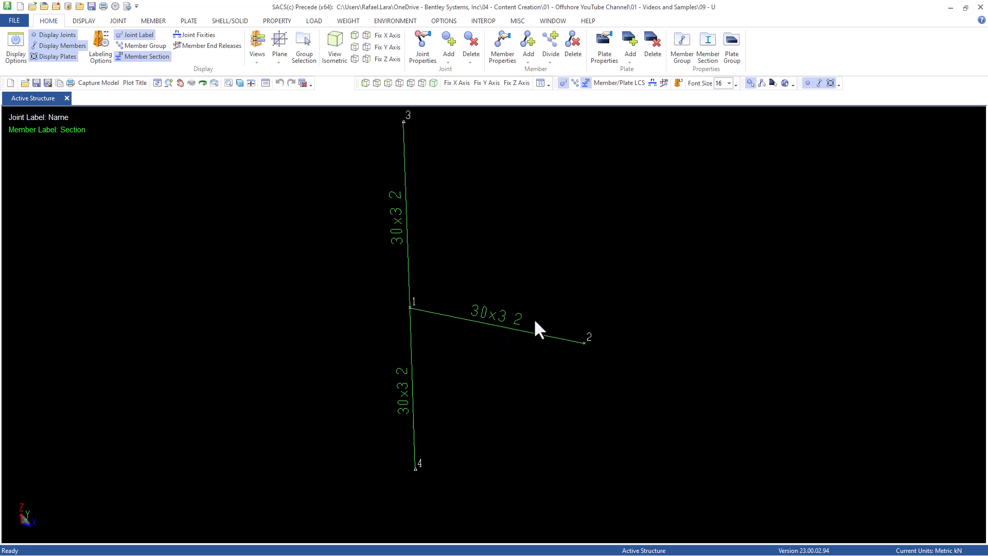
mouse_move(500, 309)
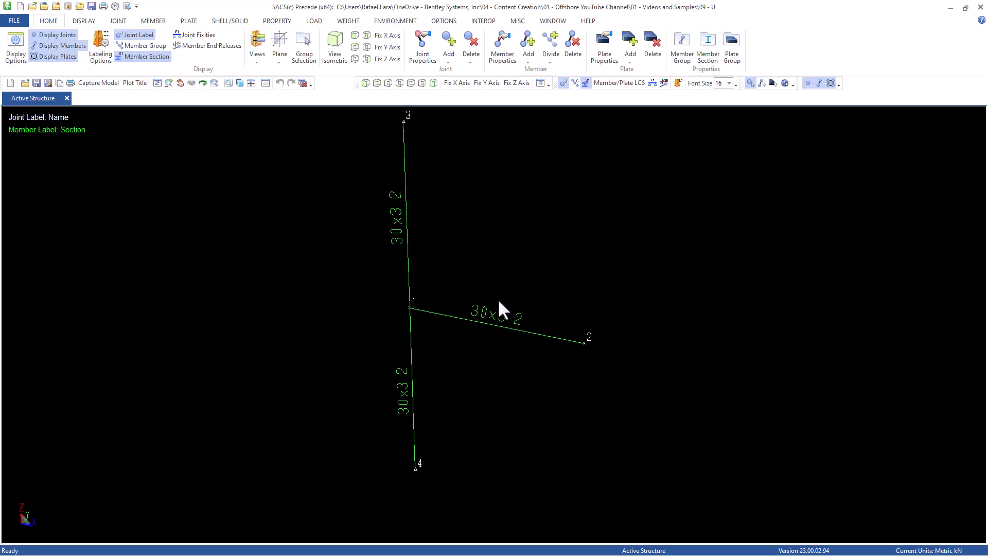
mouse_move(508, 300)
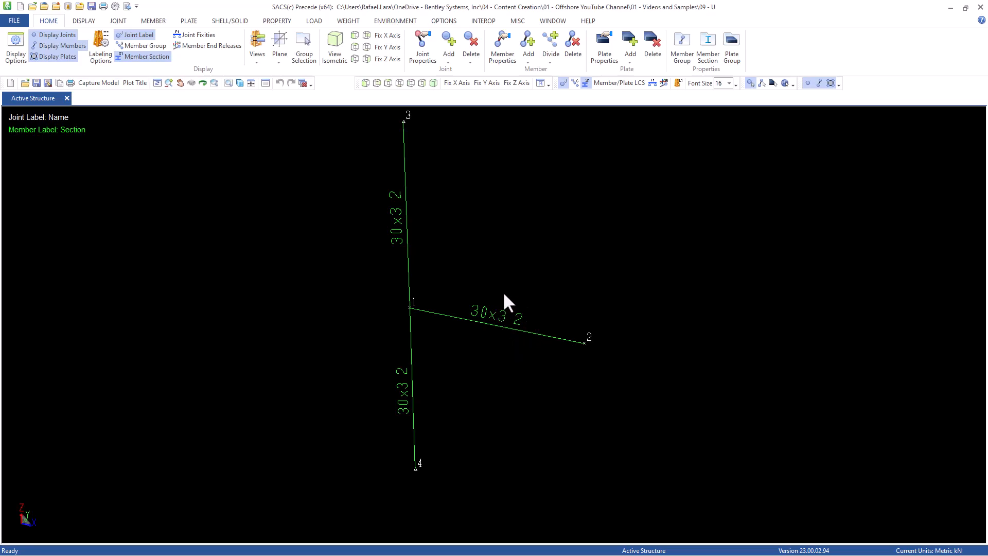
mouse_move(536, 312)
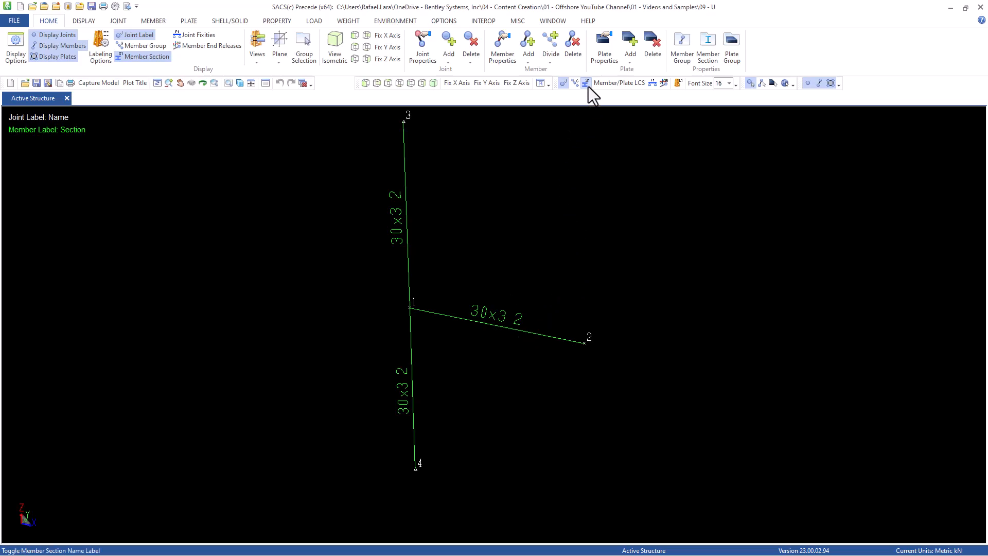
left_click(142, 56)
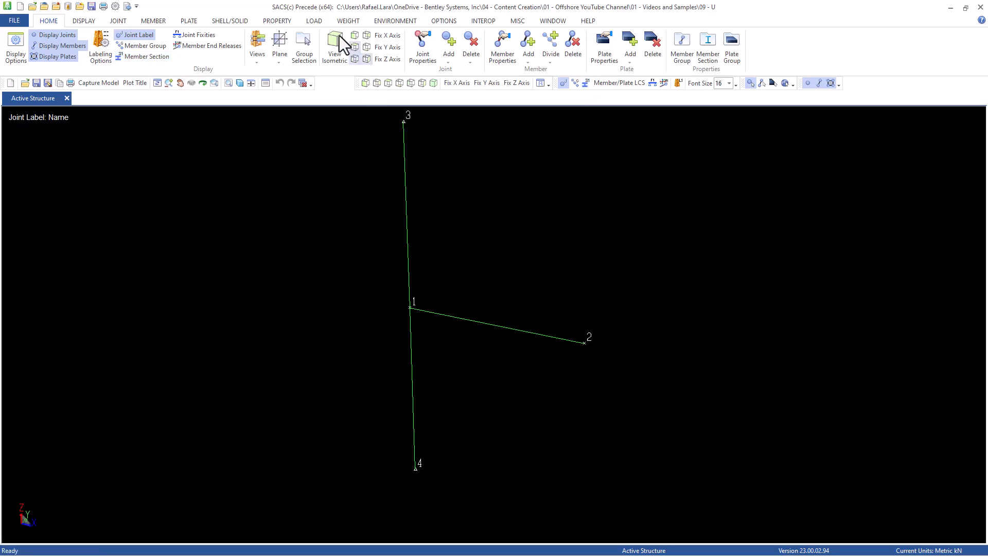
left_click(314, 21)
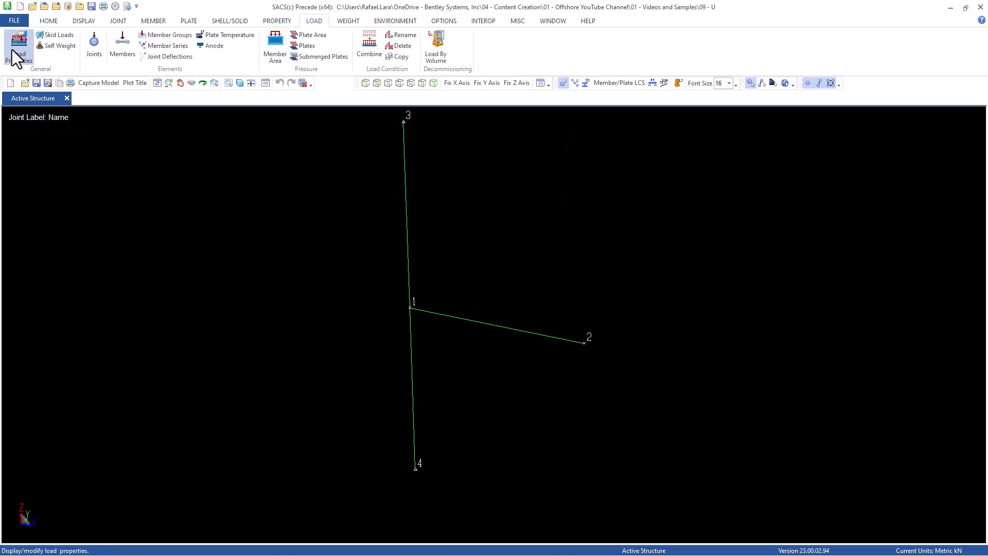
left_click(18, 45)
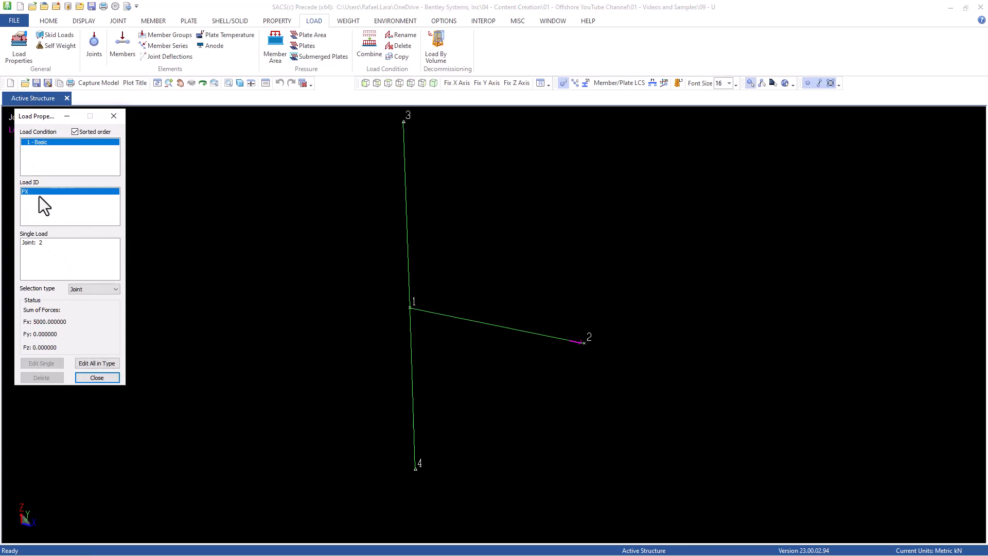
mouse_move(43, 334)
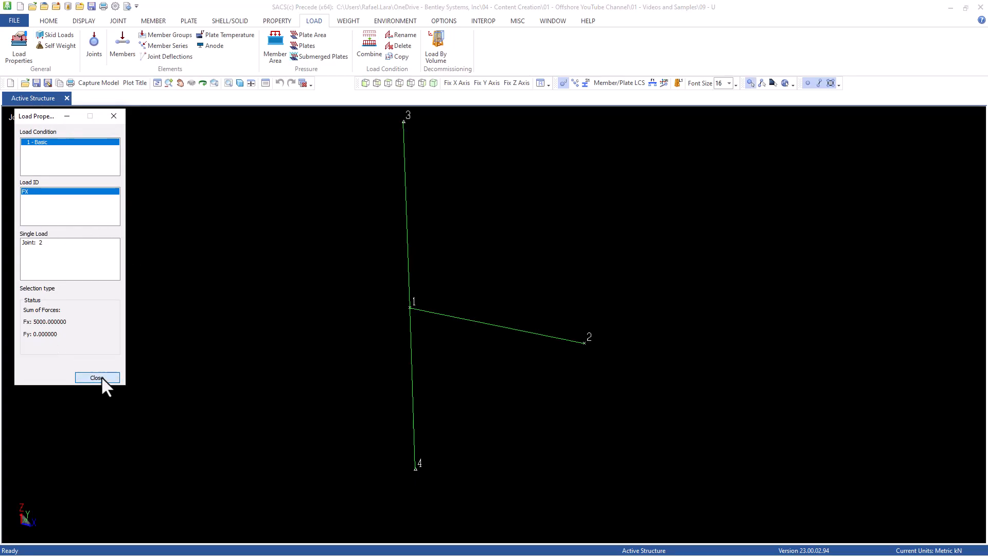
left_click(97, 377)
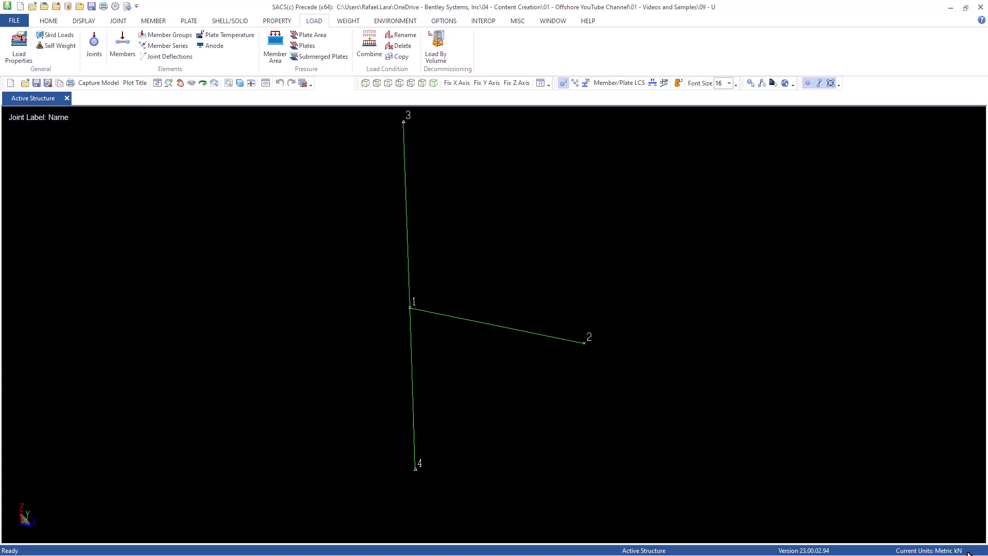
mouse_move(630, 216)
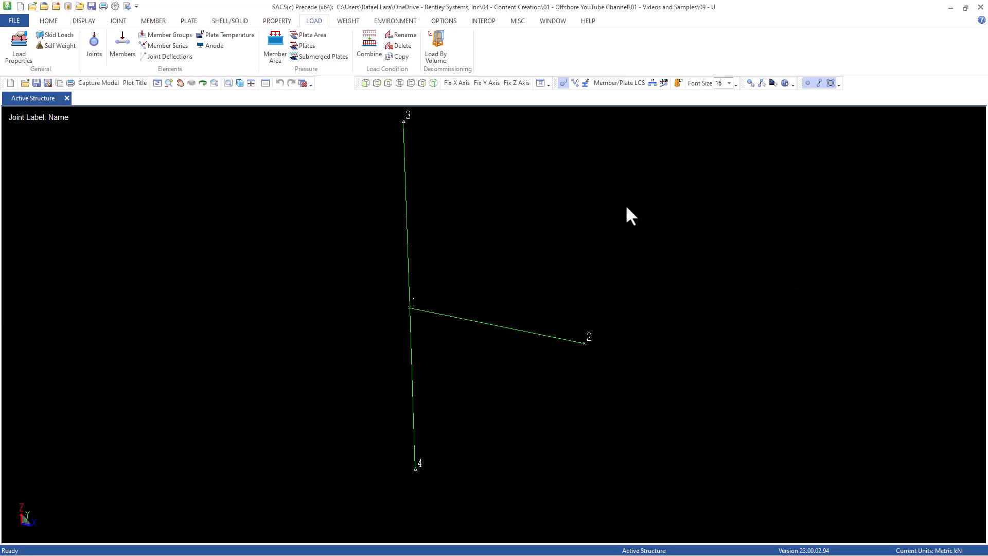
mouse_move(247, 185)
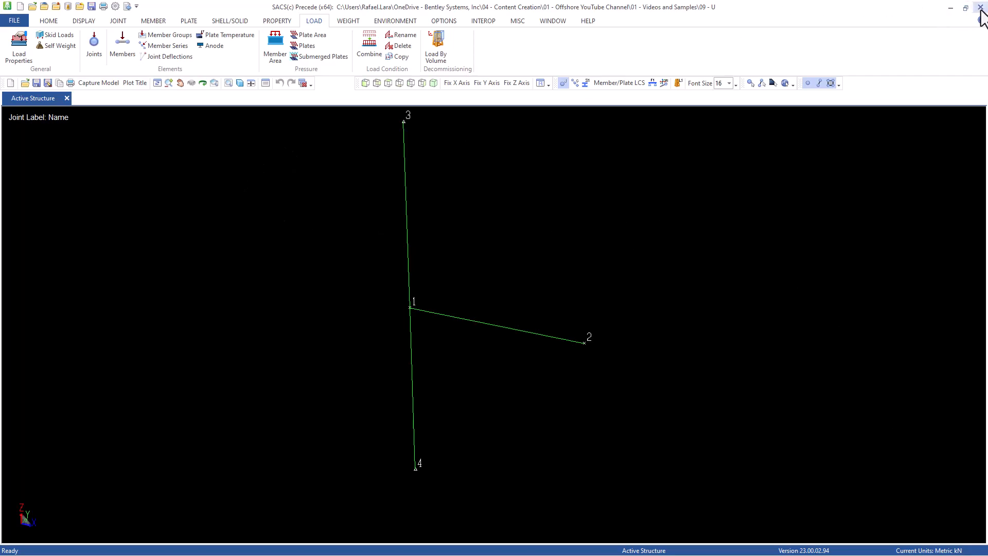
Close SACS Precede and select saccsf.static, then the saclst.static output listing
left_click(980, 7)
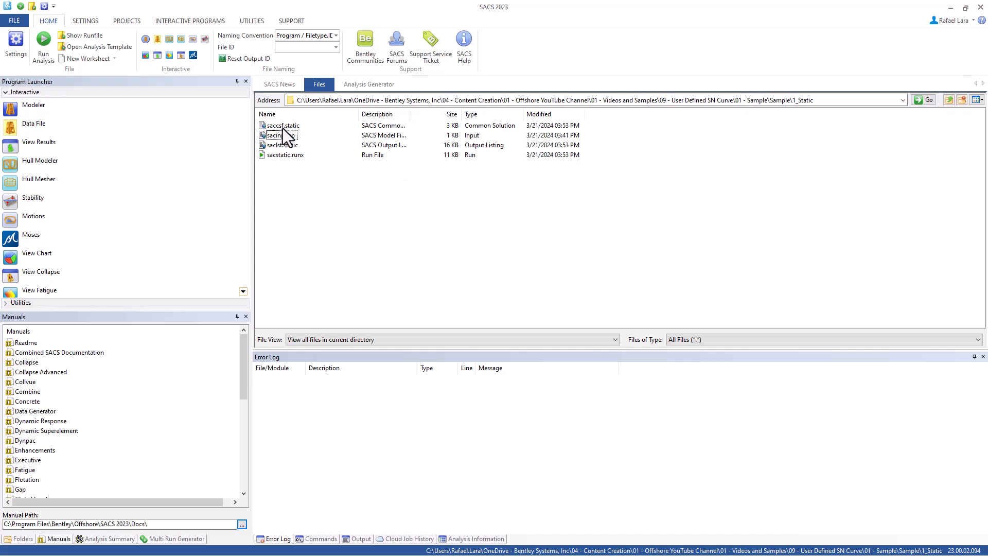
left_click(282, 125)
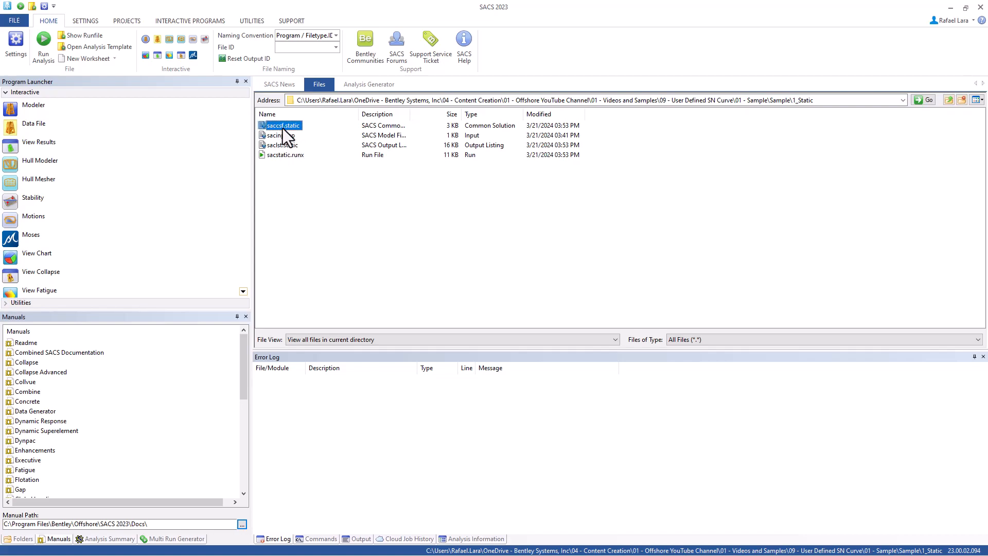
left_click(281, 145)
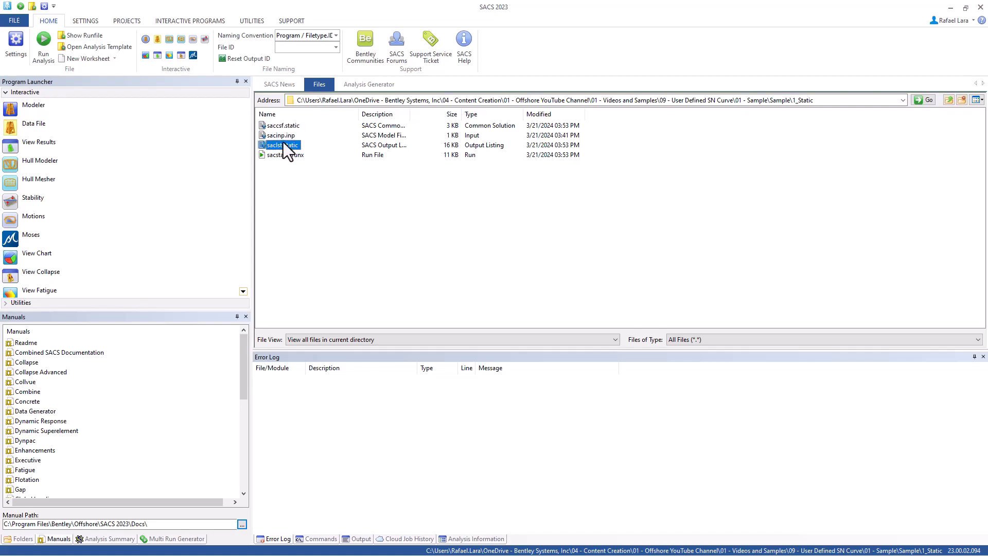
Open saclst.static in Notepad to review the element stress report
double_click(281, 144)
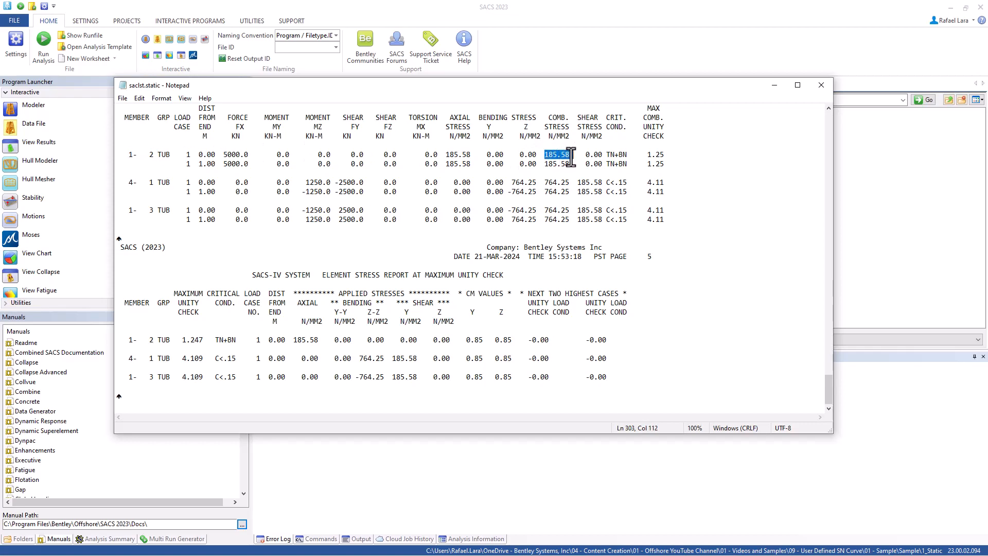
mouse_move(546, 208)
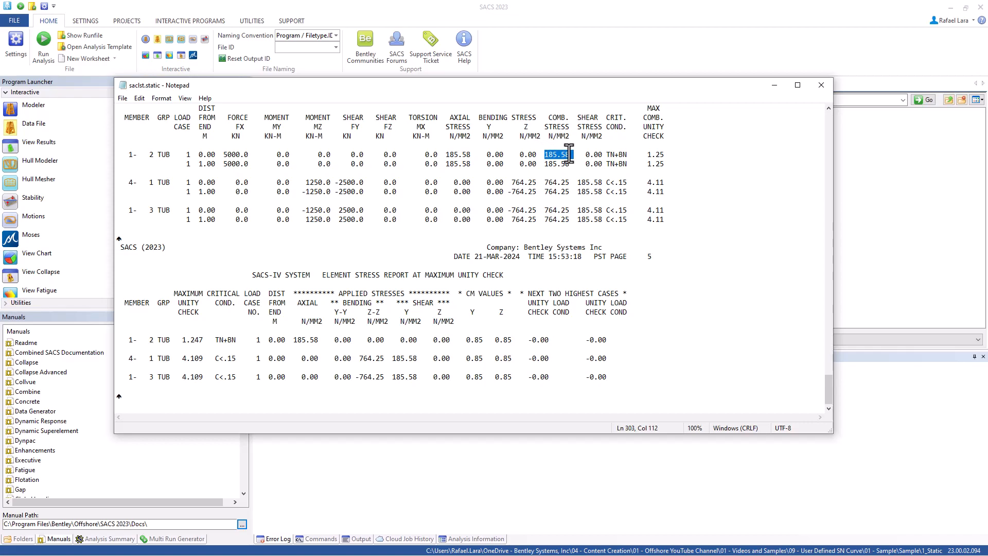
mouse_move(545, 135)
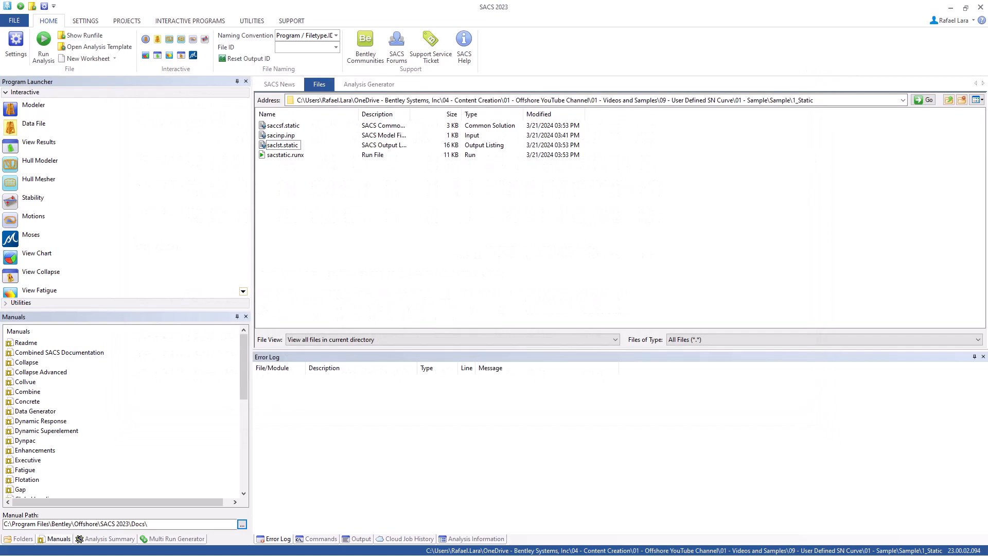
mouse_move(895, 58)
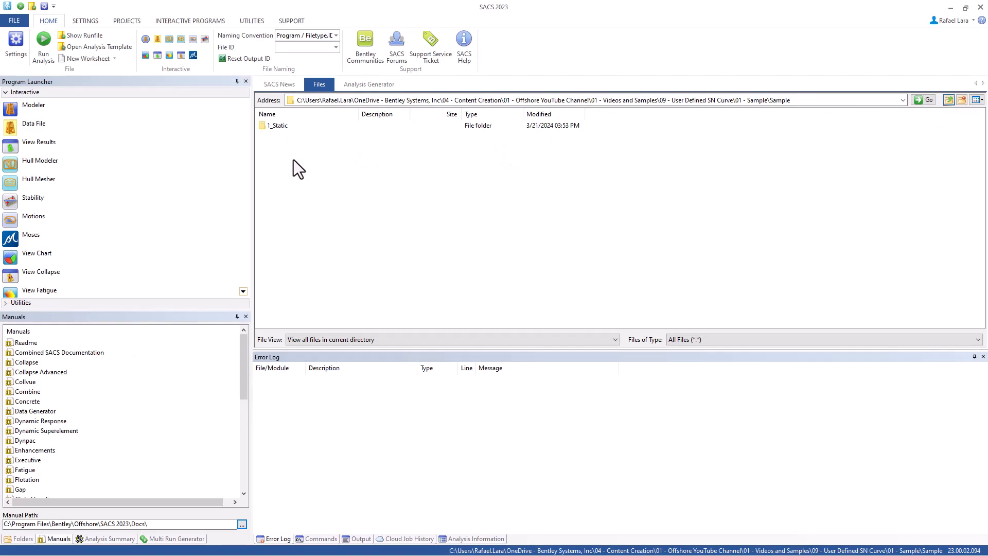
Create a 2_Fatigue folder beside 1_Static and open it
left_click(949, 99)
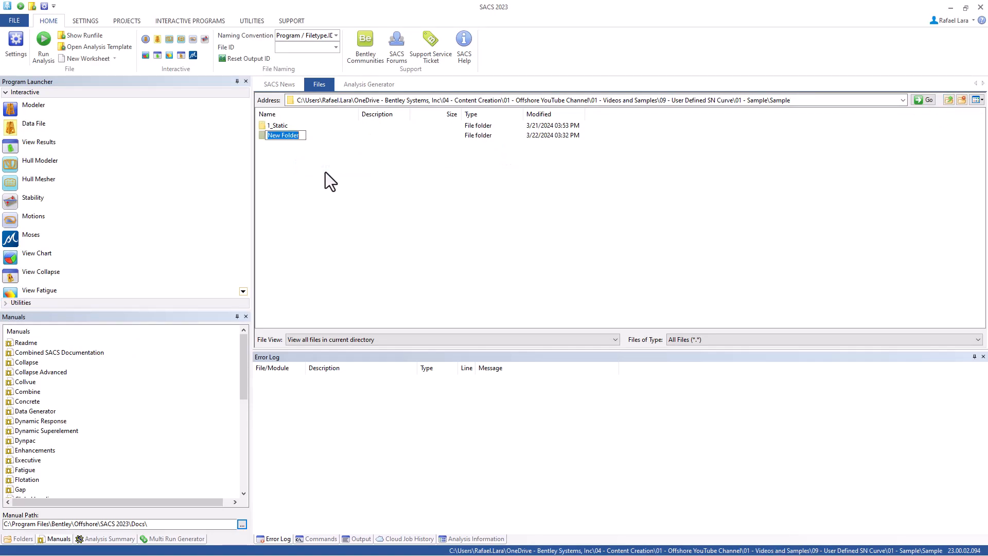
type("2_Fatigue")
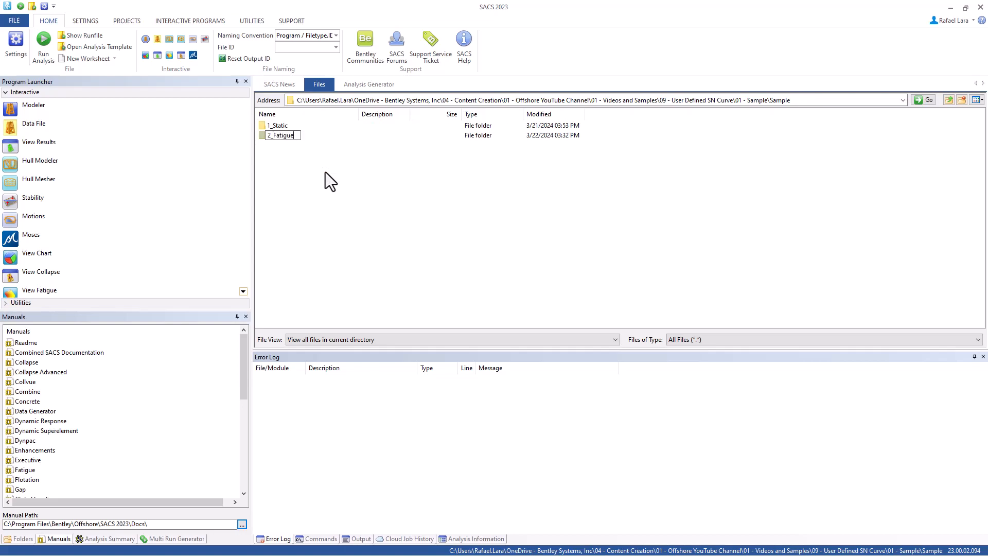
double_click(282, 135)
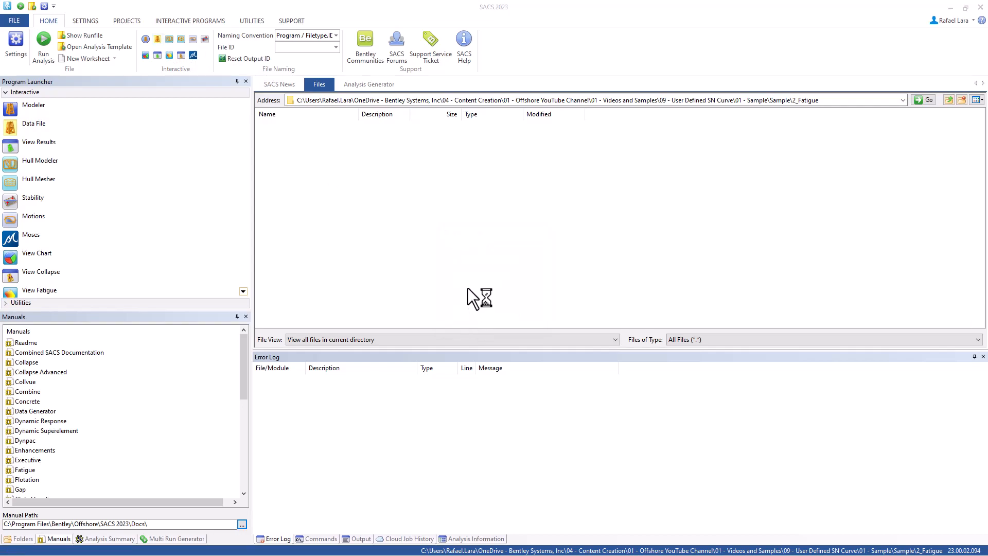
mouse_move(446, 222)
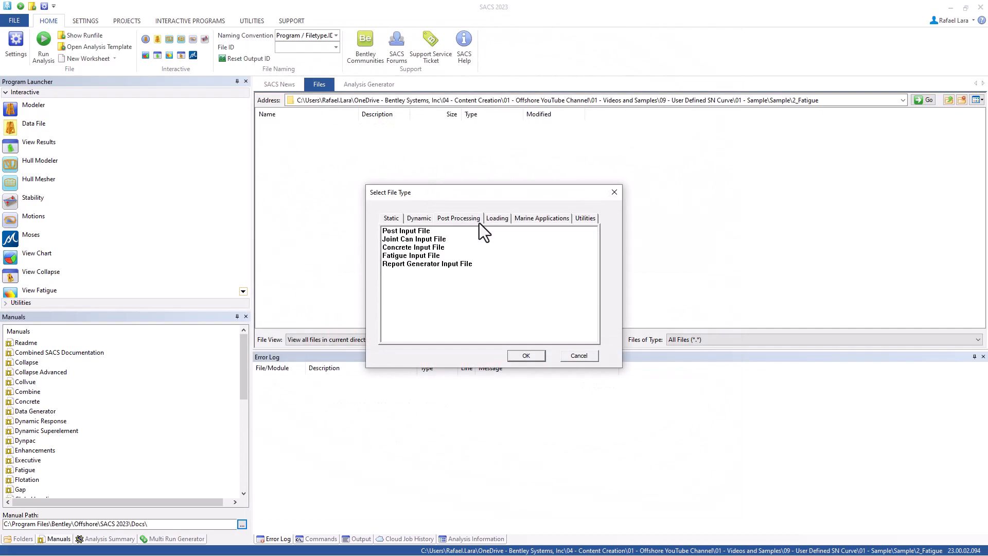
Create a blank Fatigue Input File in the 2_Fatigue folder
left_click(410, 255)
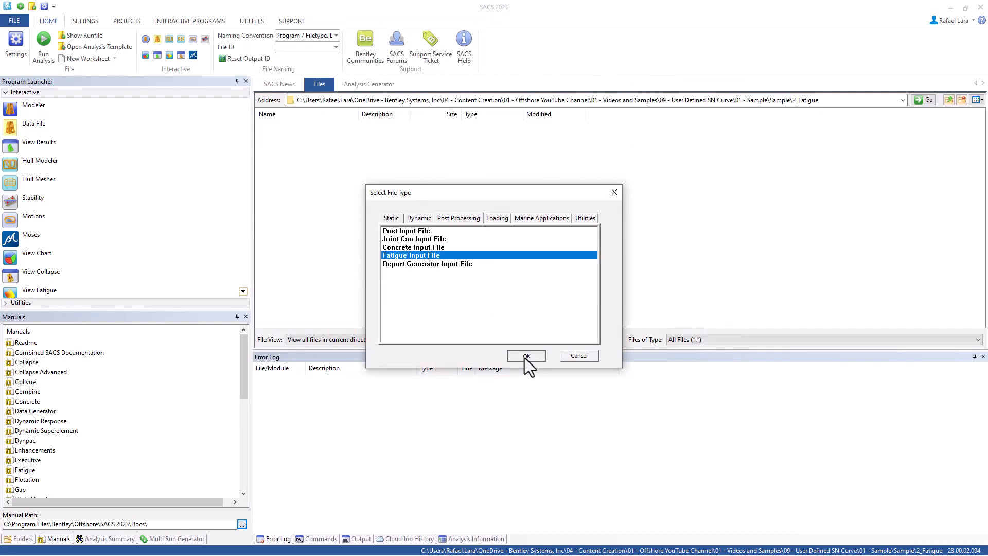
left_click(526, 355)
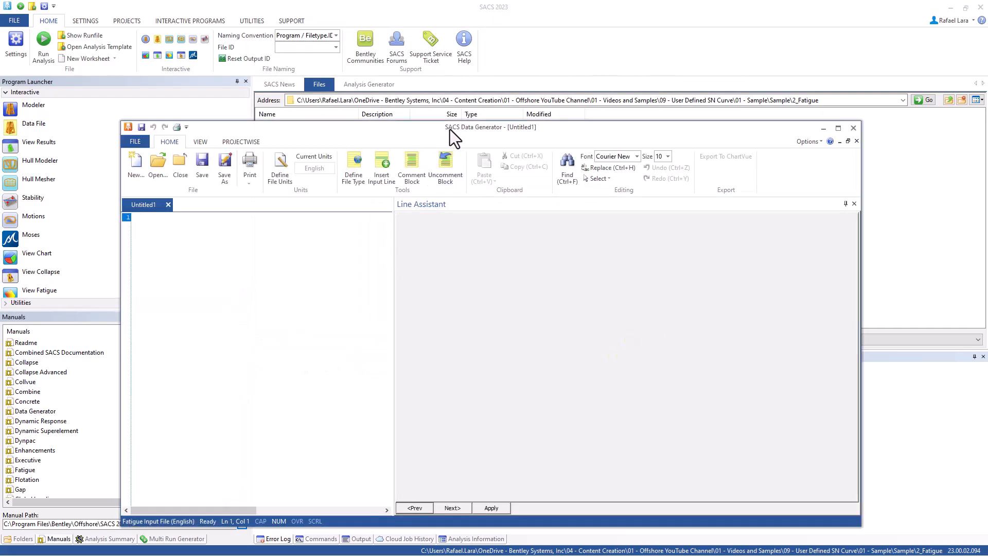
Insert an FTOPT line with prescribed max/min SCF and the AUR S-N curve source
left_click(838, 127)
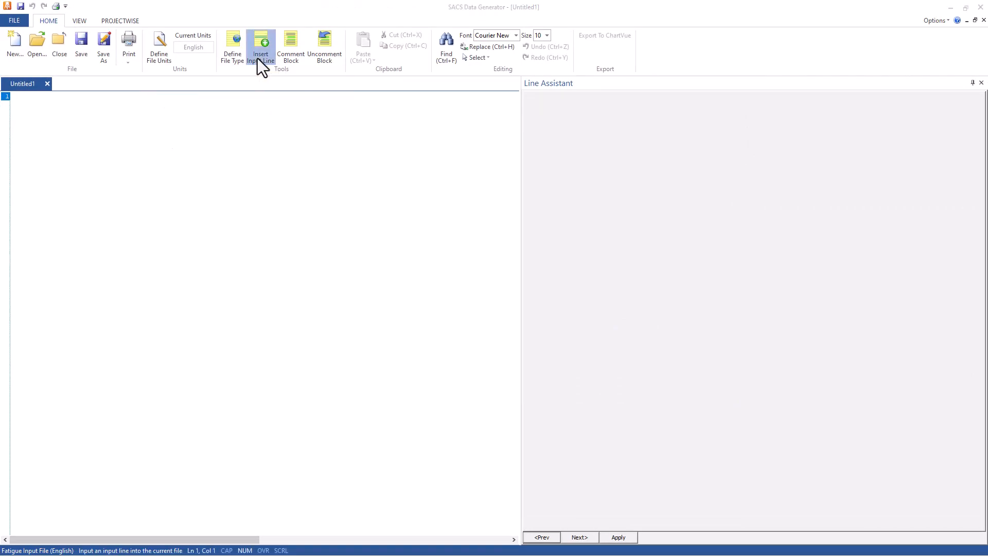
left_click(260, 46)
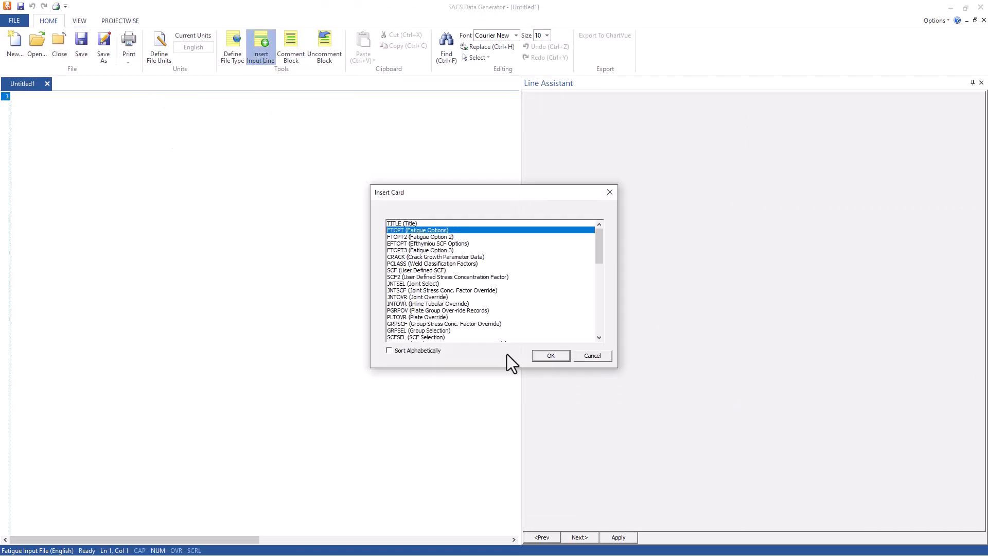
left_click(550, 356)
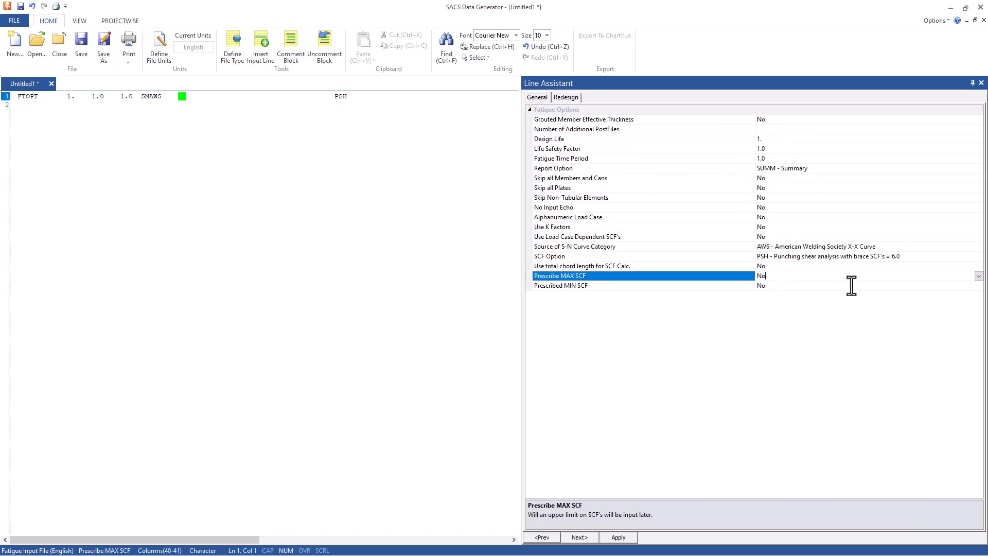
left_click(977, 276)
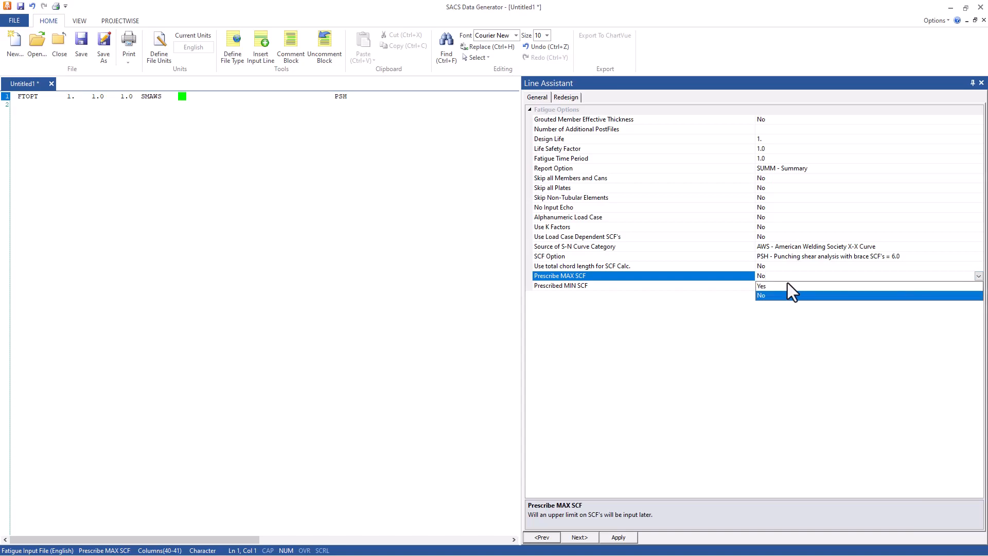
left_click(763, 286)
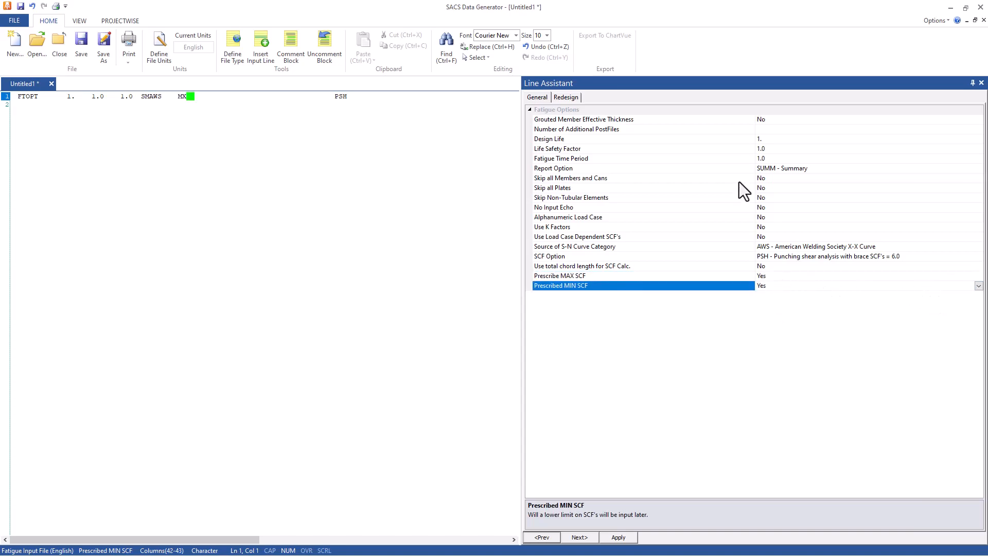
mouse_move(783, 253)
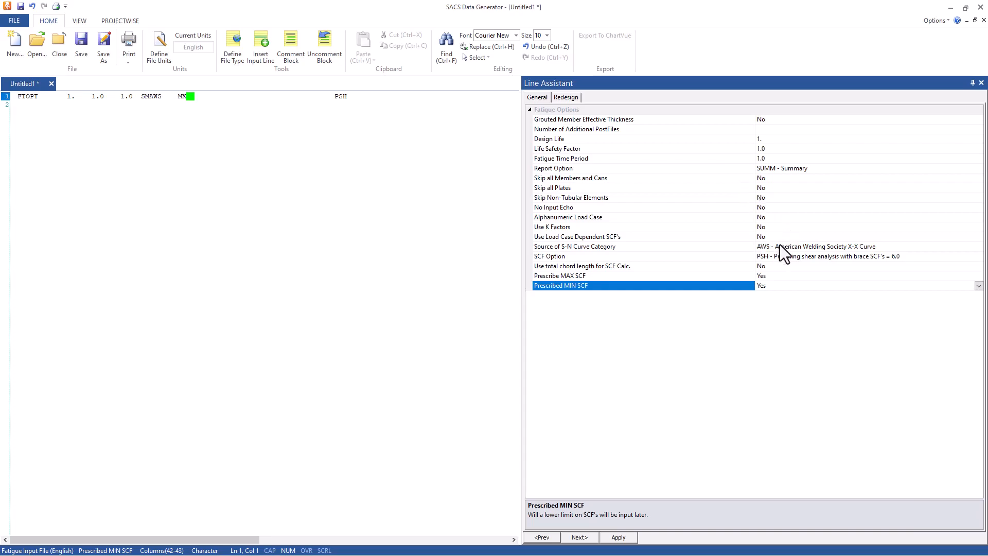
left_click(573, 247)
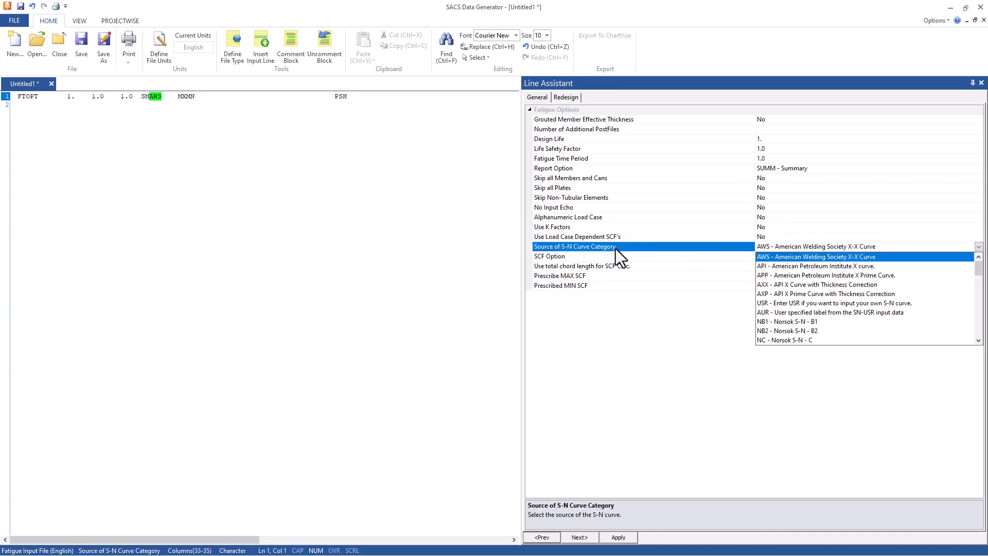
mouse_move(767, 318)
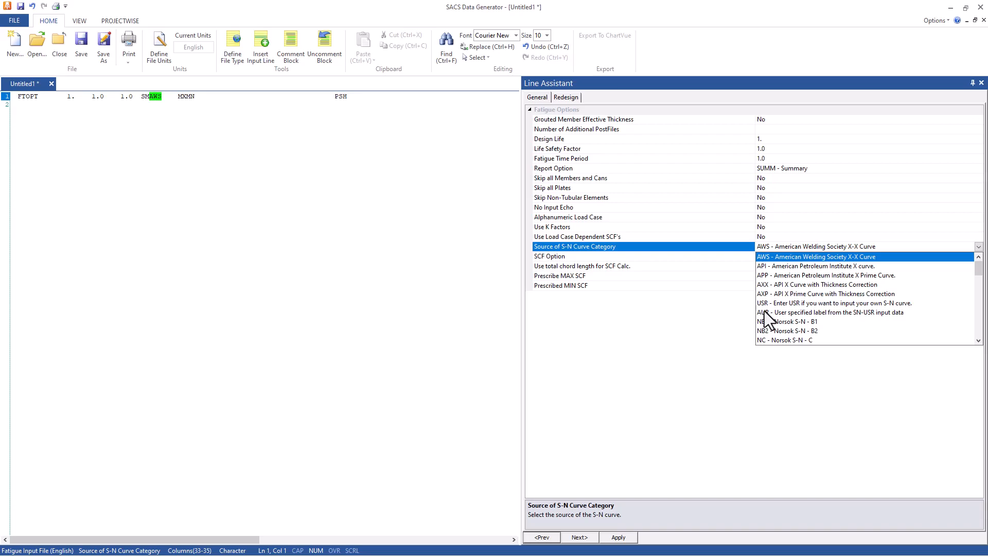
left_click(831, 312)
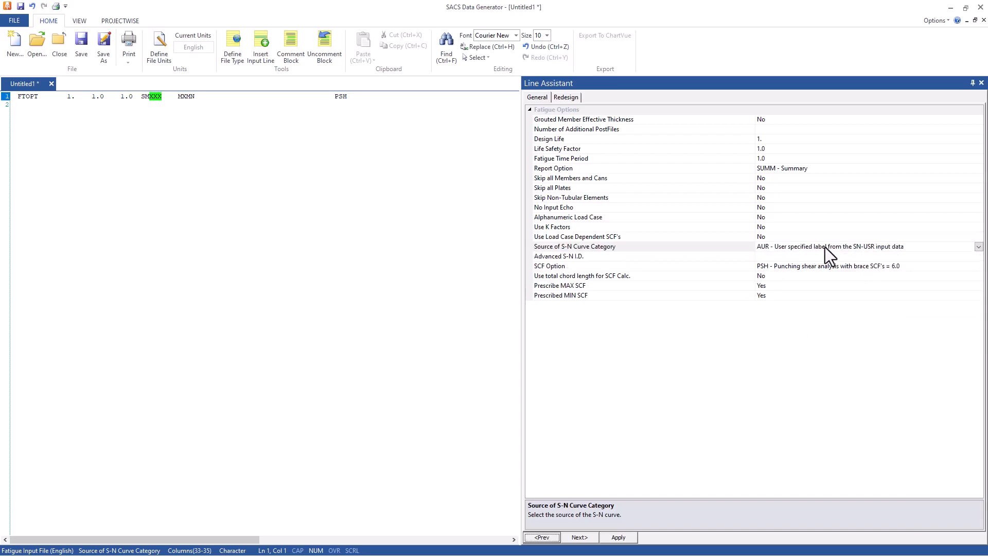
mouse_move(880, 258)
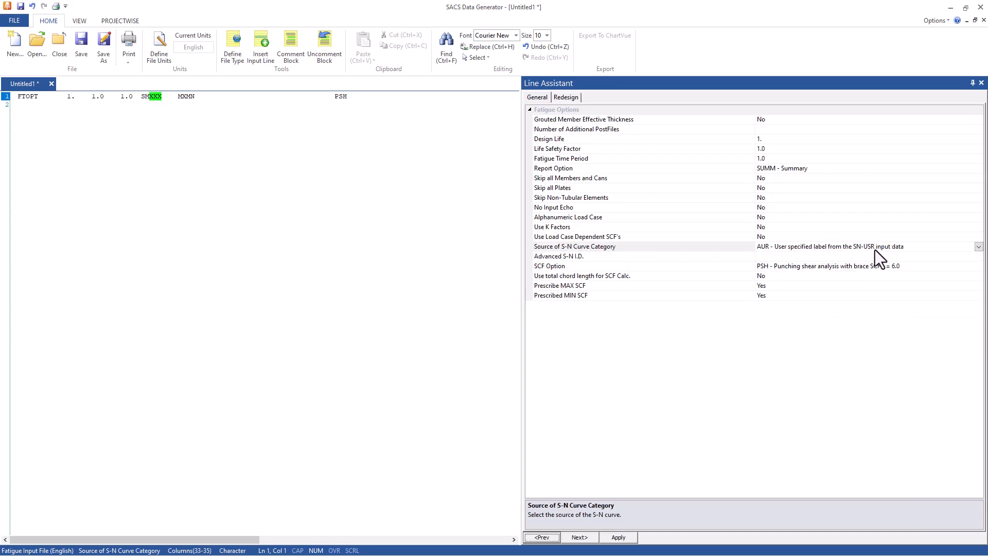
mouse_move(900, 261)
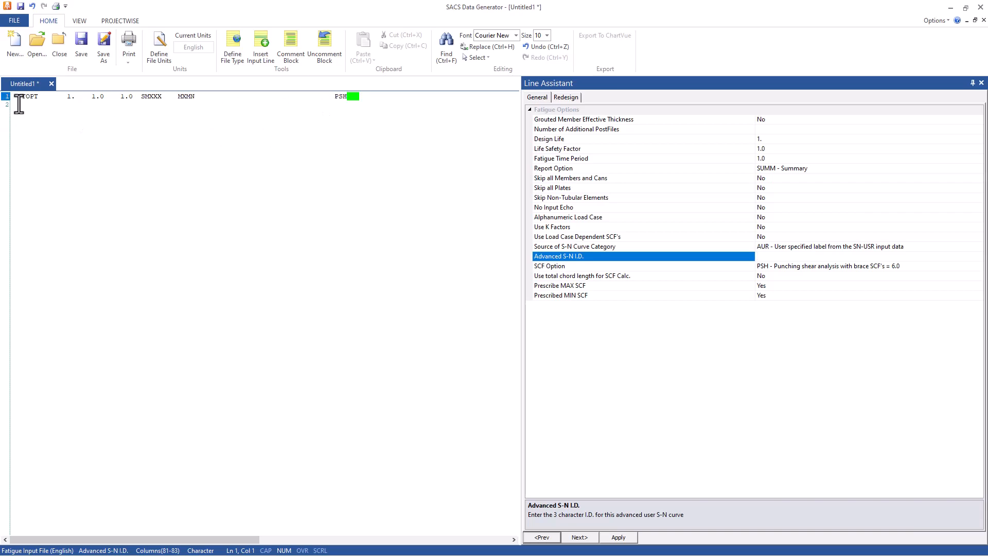
Insert an SN-USR user-defined S-N curve line after FTOPT from the sorted card list
left_click(261, 44)
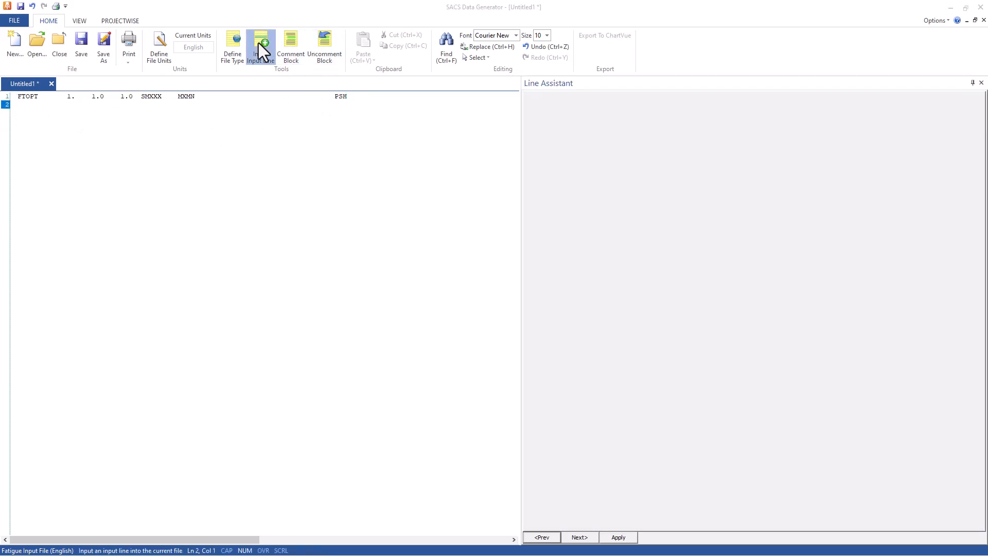
left_click(261, 47)
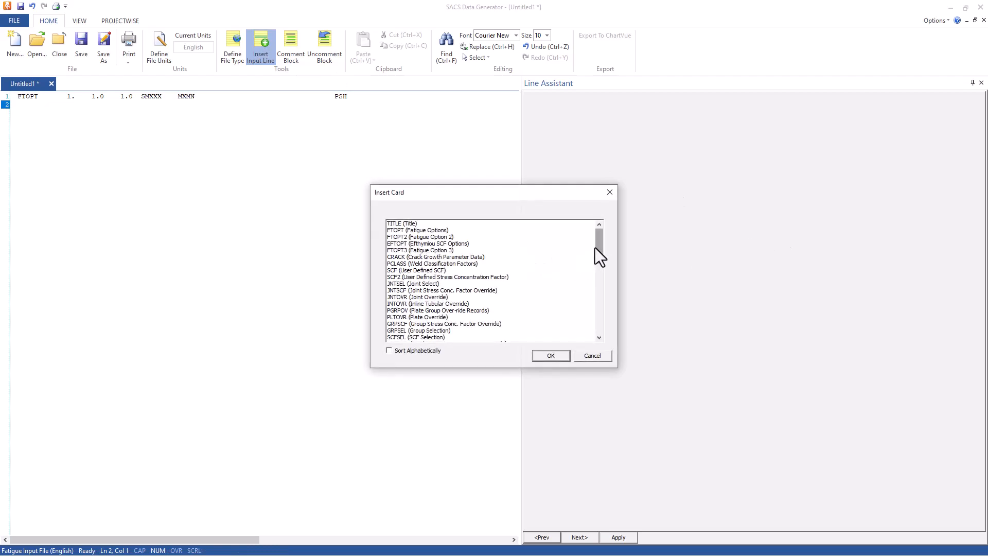
left_click(390, 351)
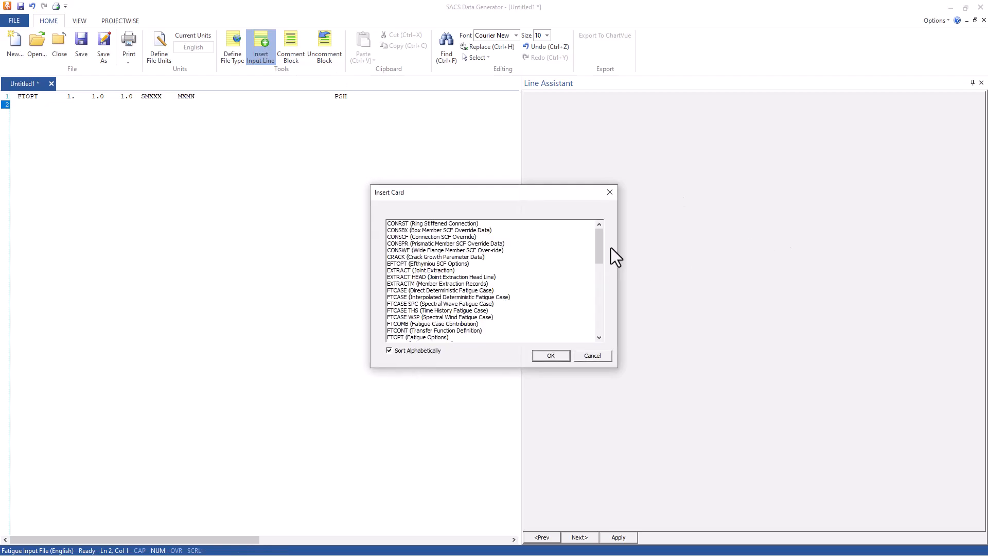
scroll("down", 3)
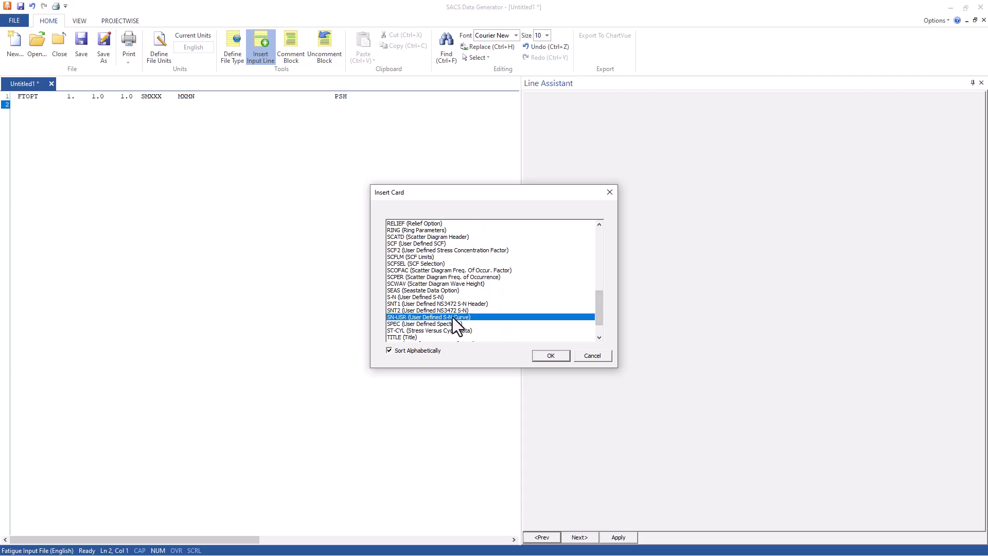
mouse_move(438, 316)
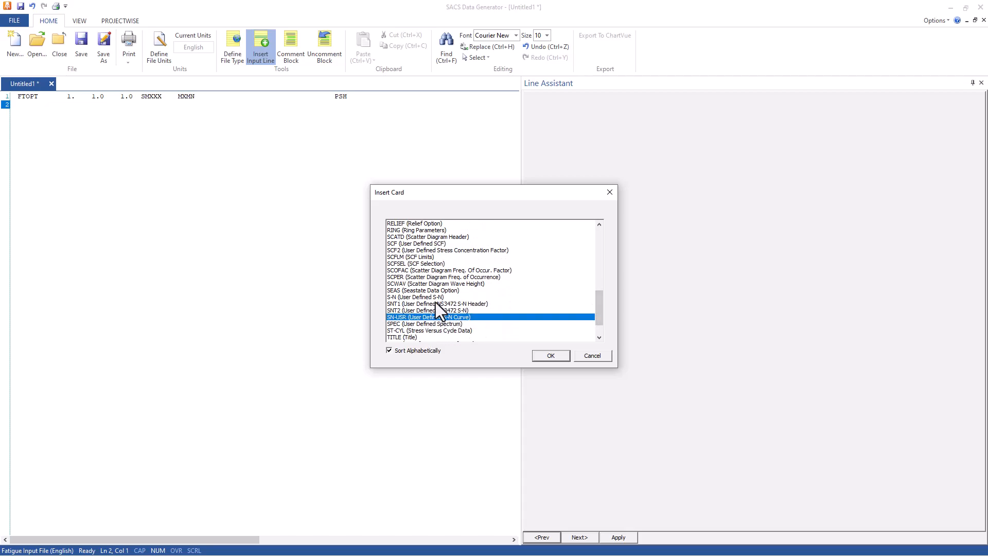
mouse_move(450, 325)
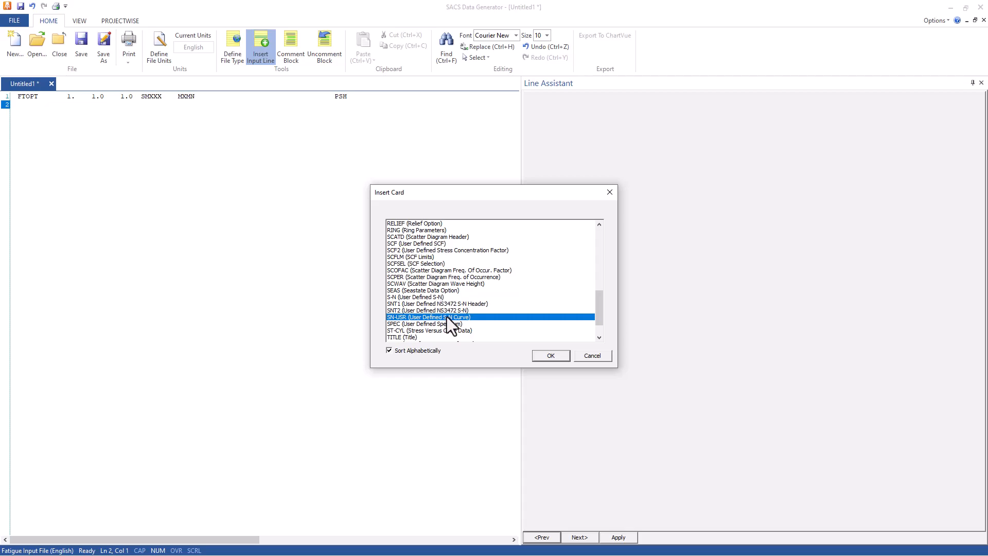
mouse_move(477, 329)
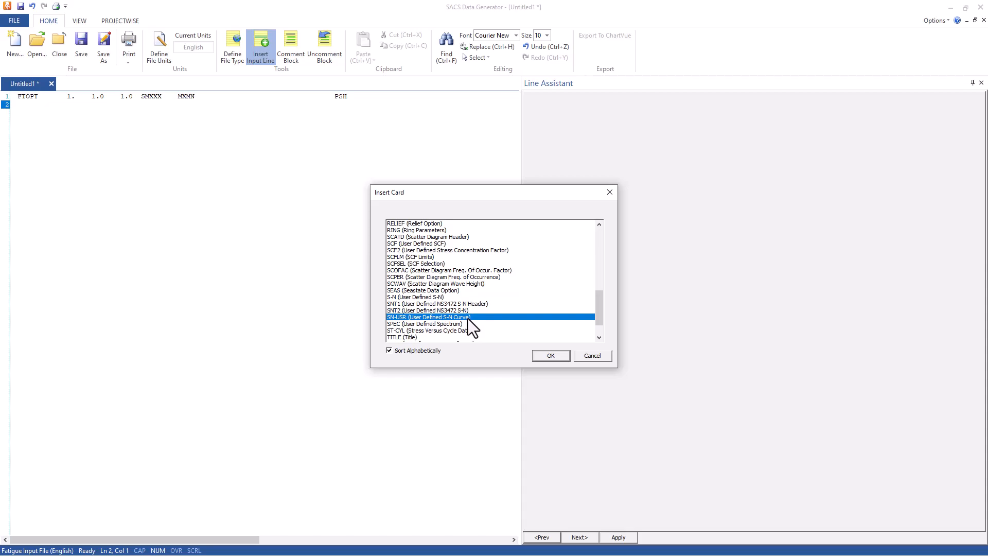
mouse_move(463, 331)
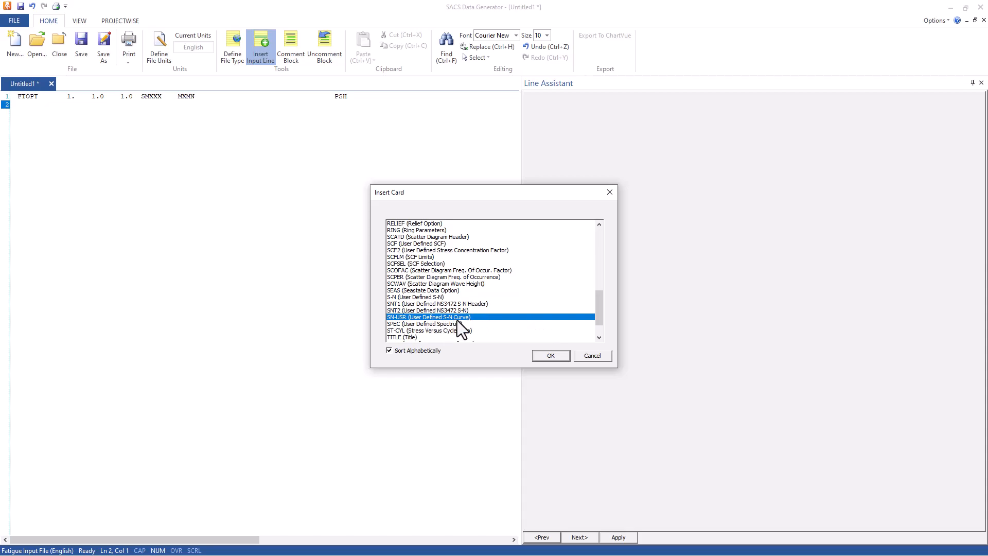
left_click(549, 355)
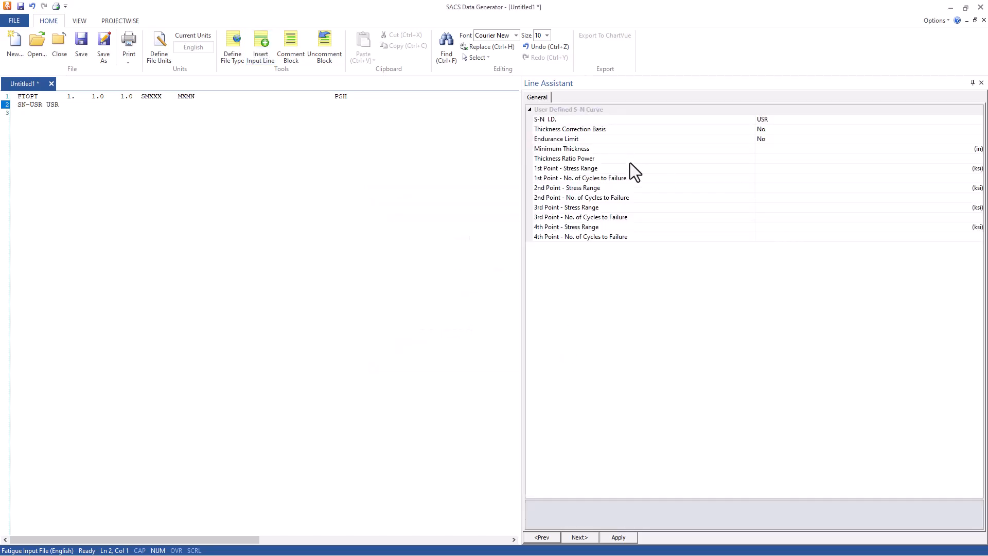
mouse_move(974, 154)
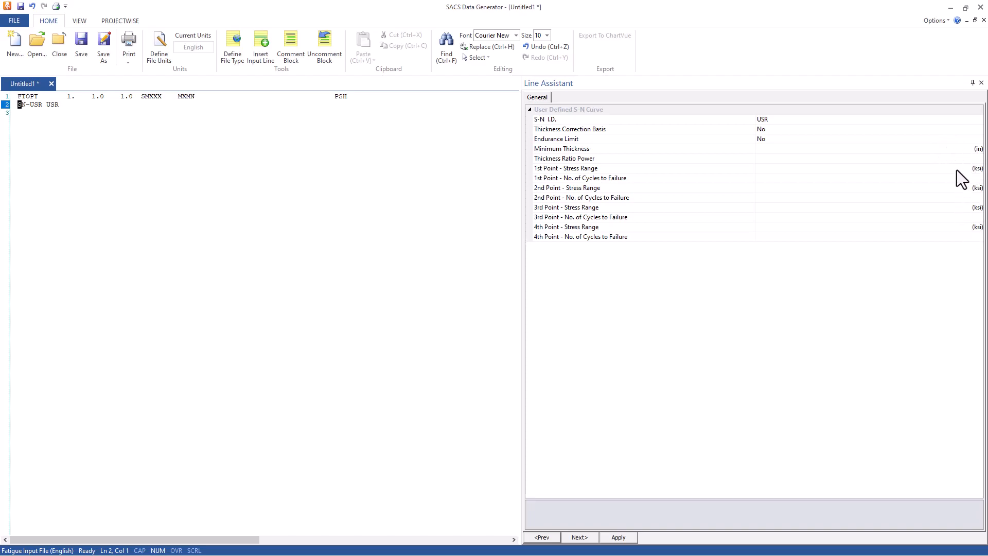
mouse_move(960, 156)
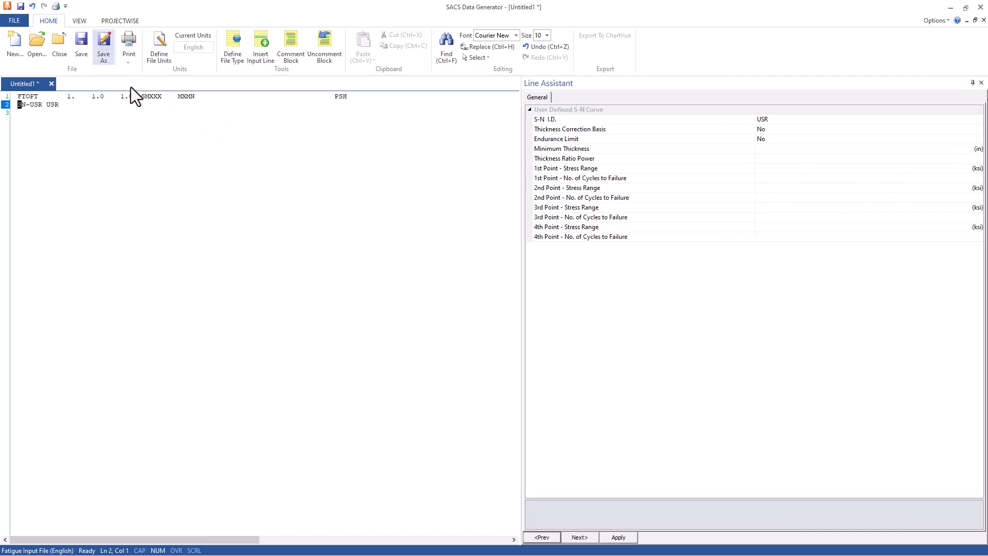
mouse_move(158, 45)
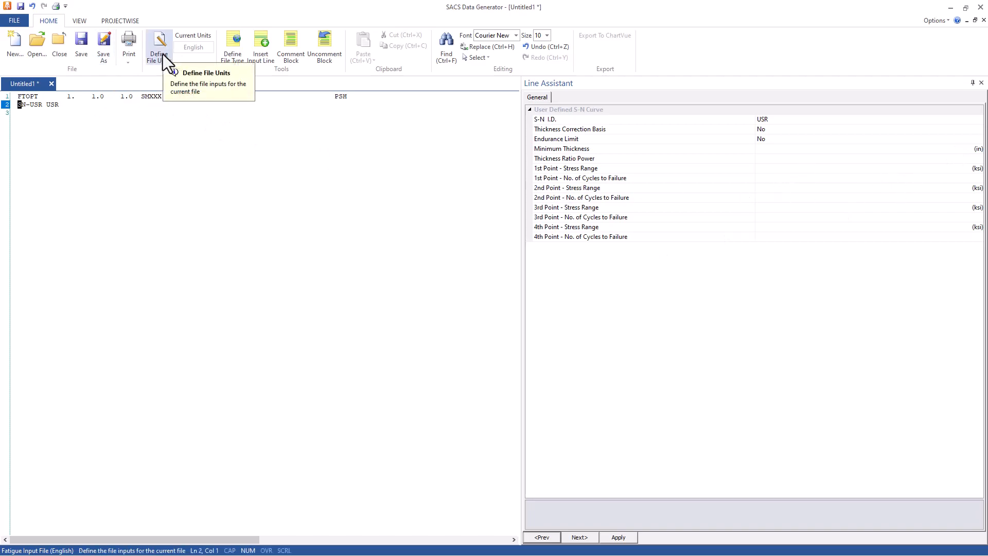
Set the fatigue file units to Metric with forces in kilonewtons
left_click(158, 46)
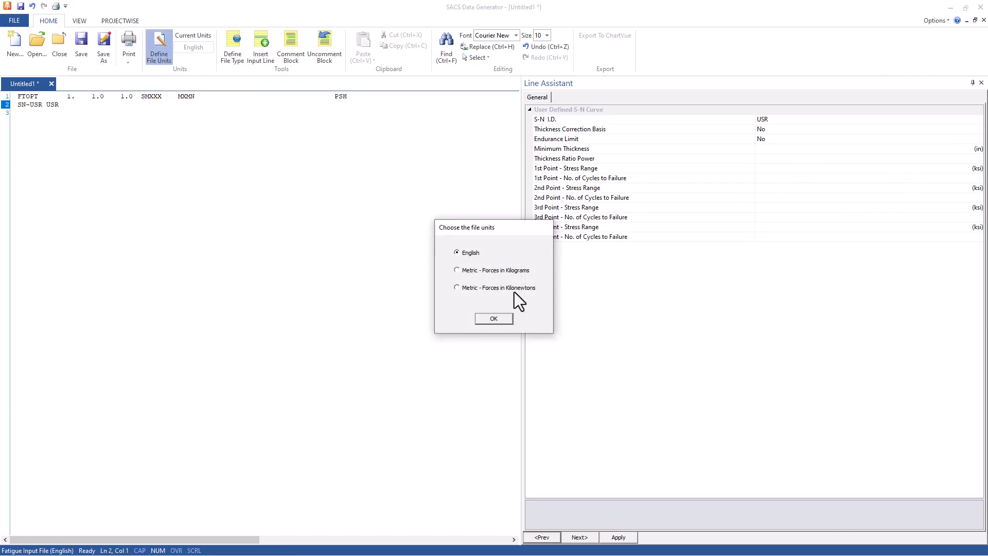
left_click(493, 318)
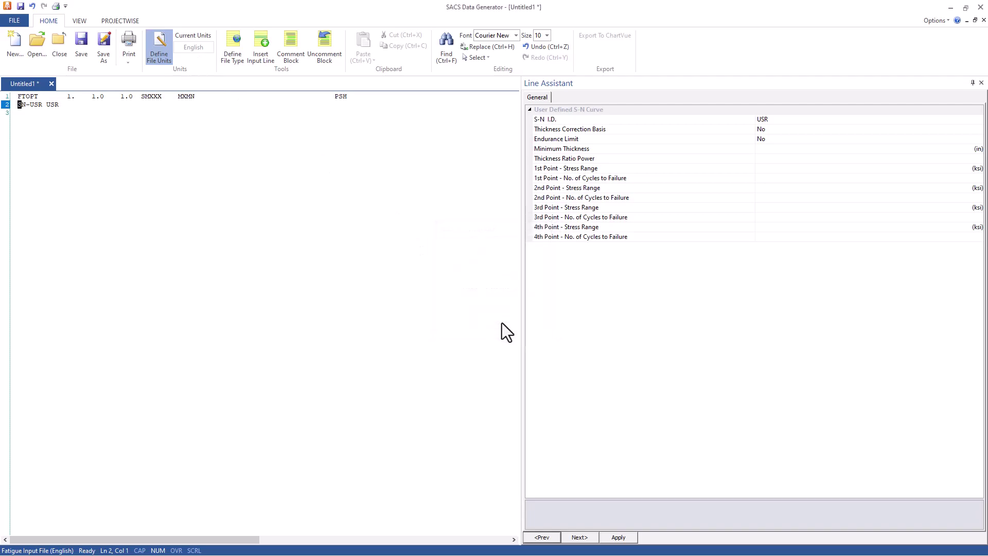
left_click(158, 45)
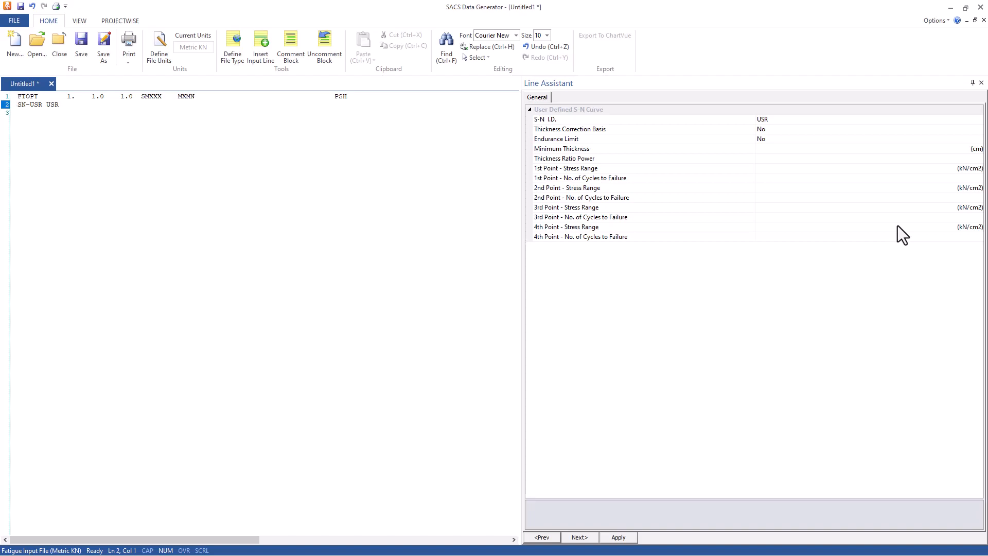
left_click(20, 104)
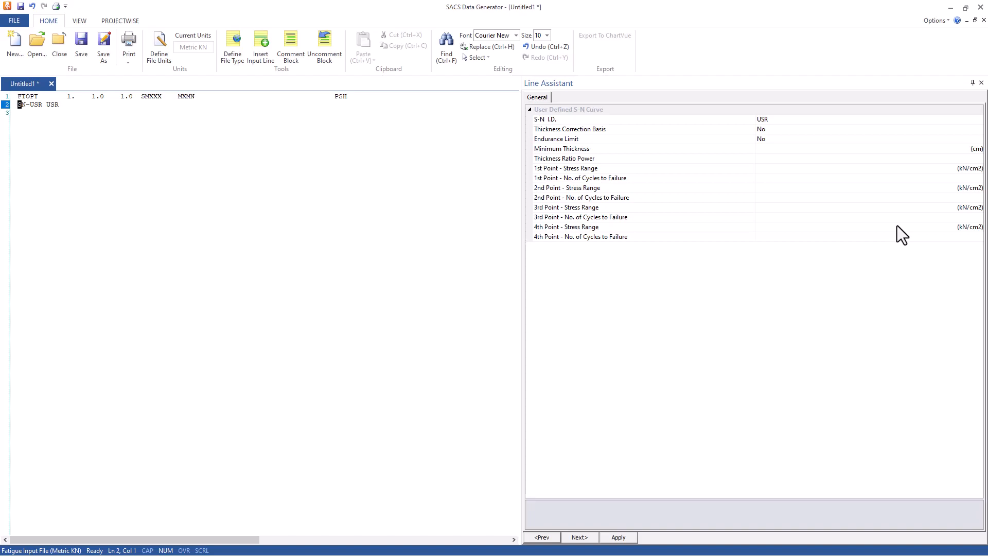
mouse_move(890, 242)
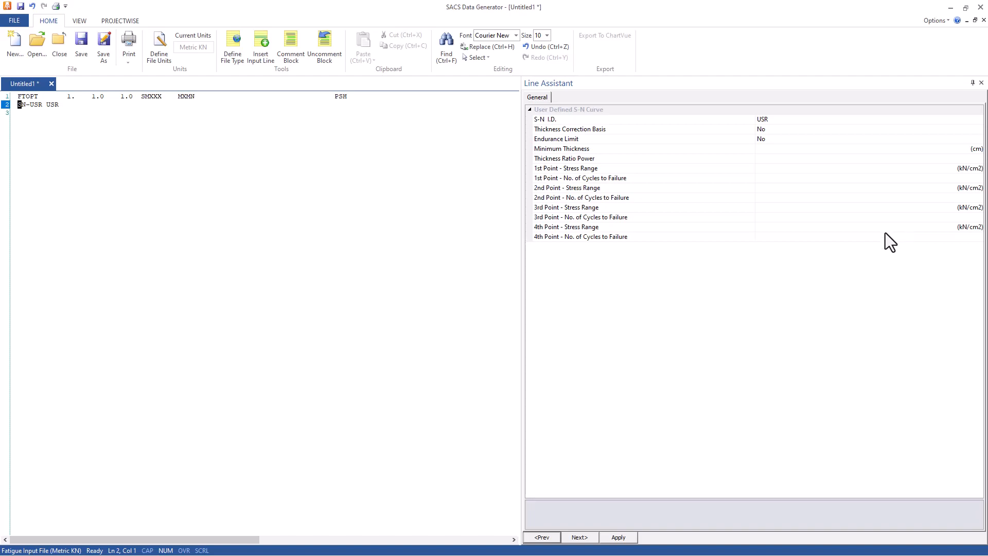
mouse_move(895, 252)
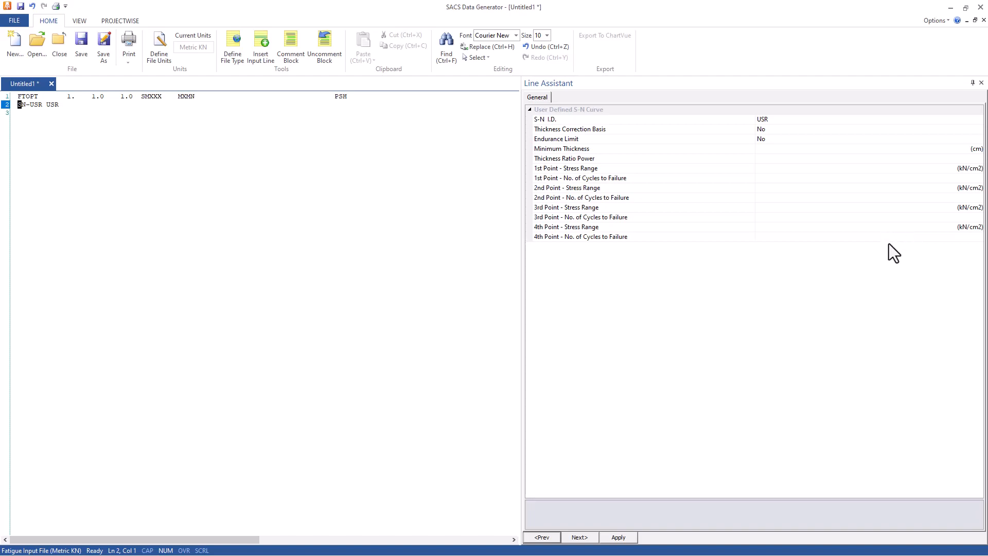
mouse_move(158, 45)
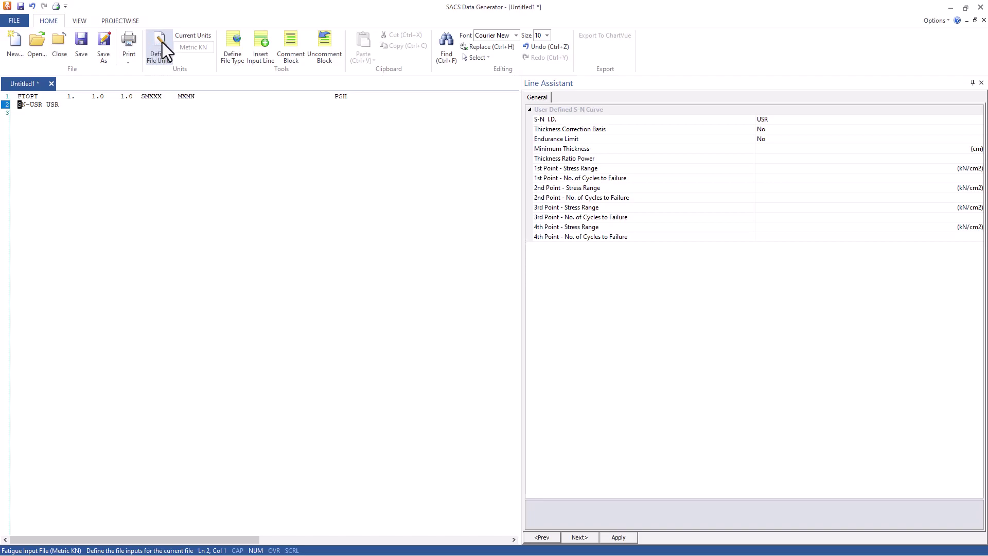
mouse_move(876, 159)
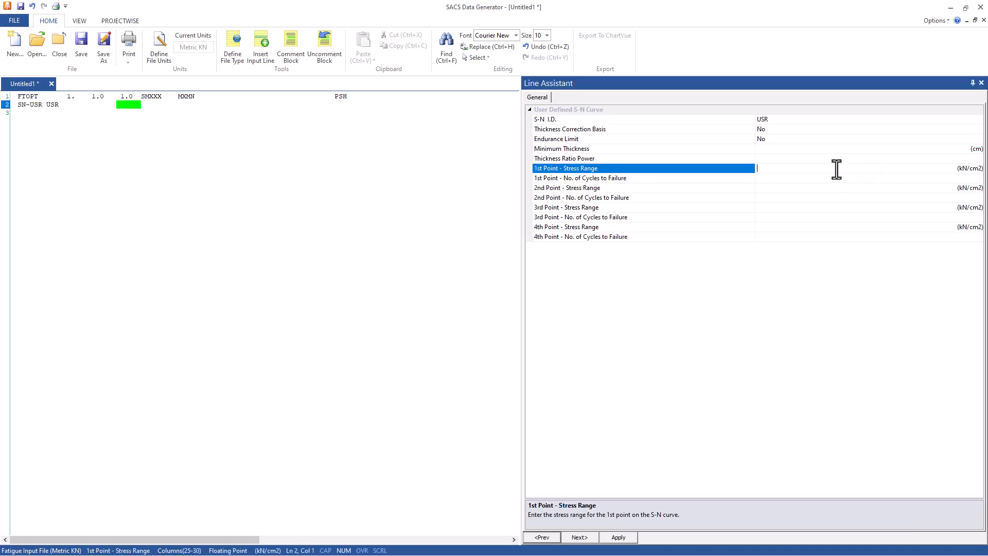
mouse_move(949, 176)
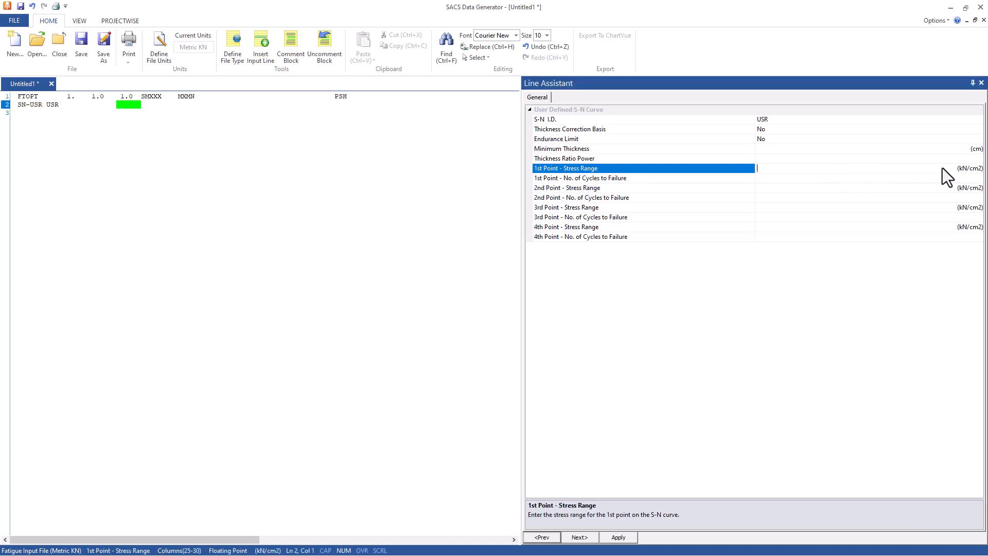
mouse_move(973, 186)
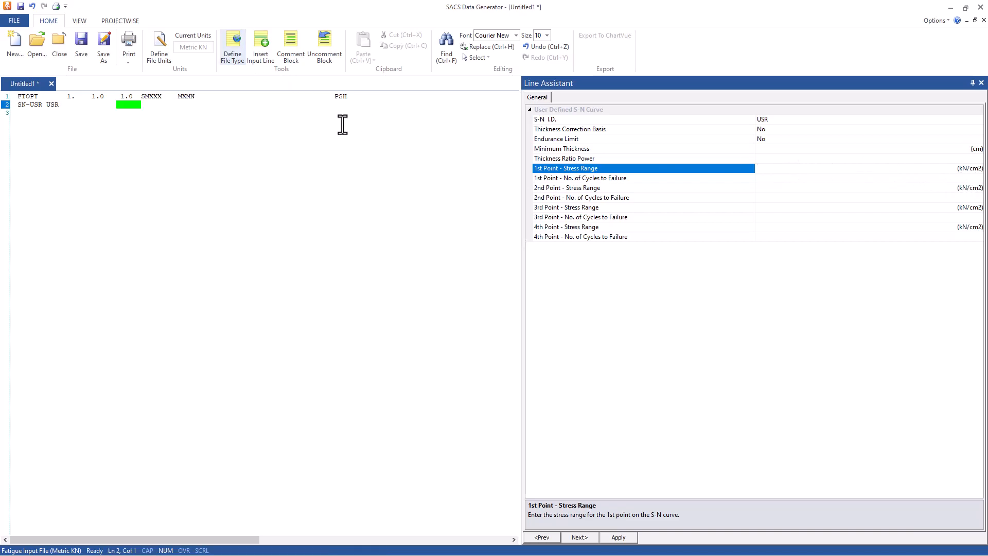
mouse_move(773, 208)
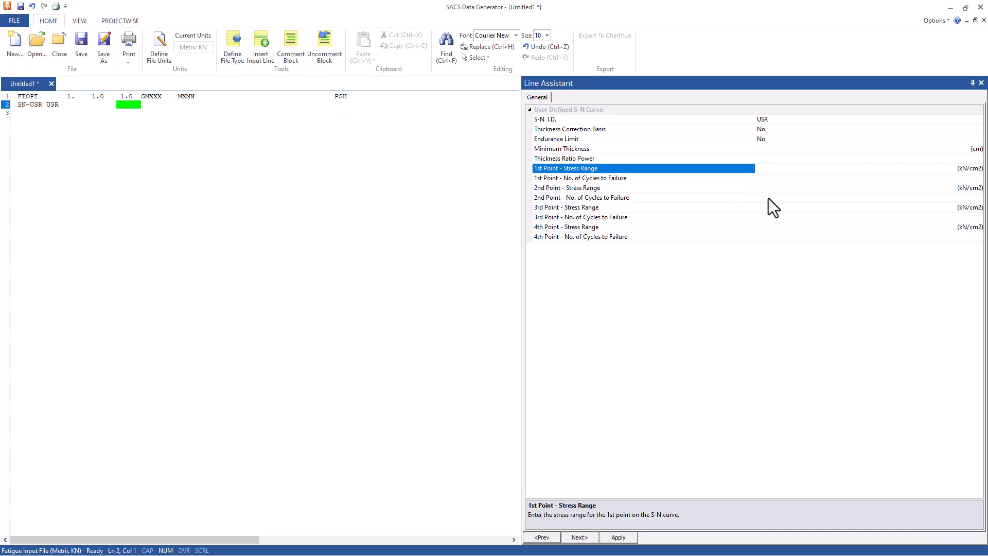
left_click(637, 119)
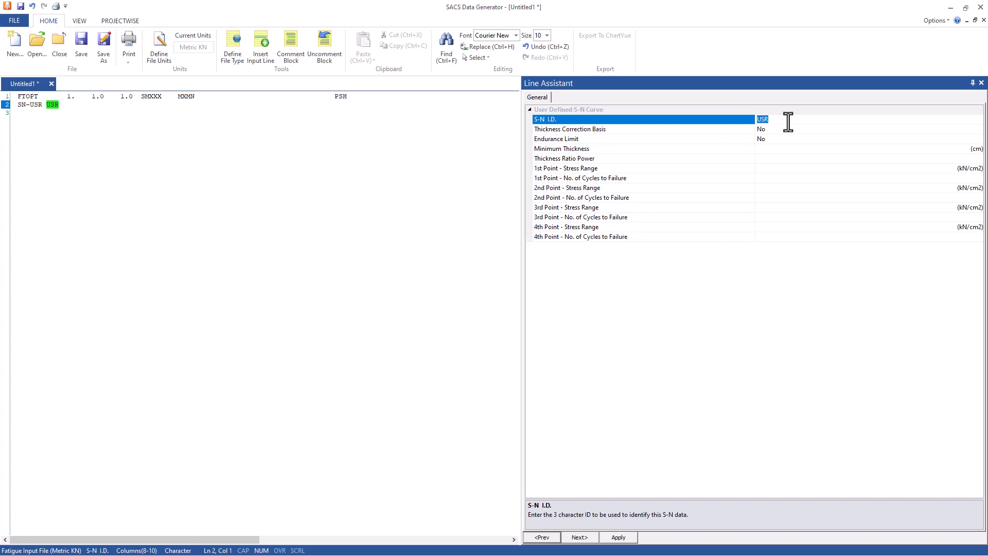
Name the SN-USR curve DNT, turn endurance limit on, and enter 3.2 minimum thickness
type("DN")
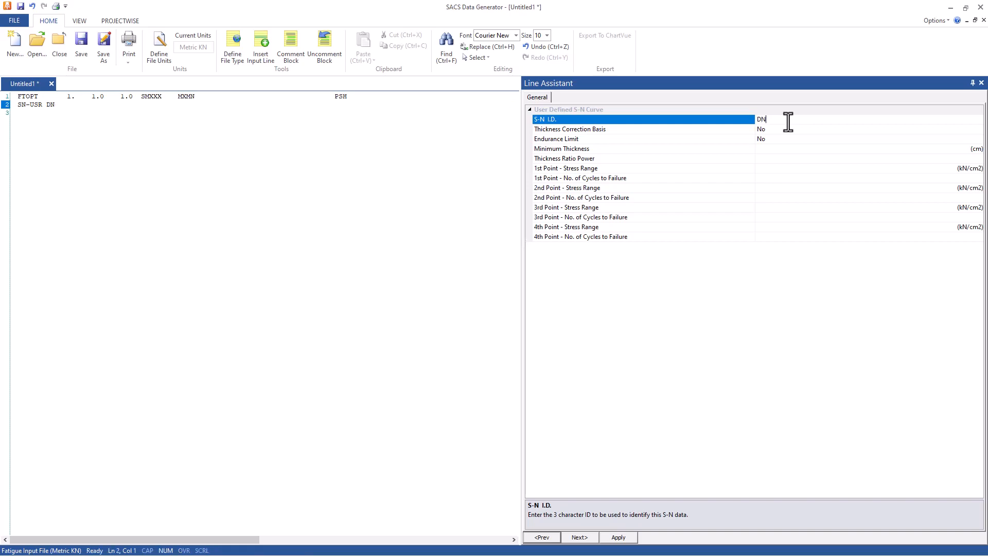
type("T")
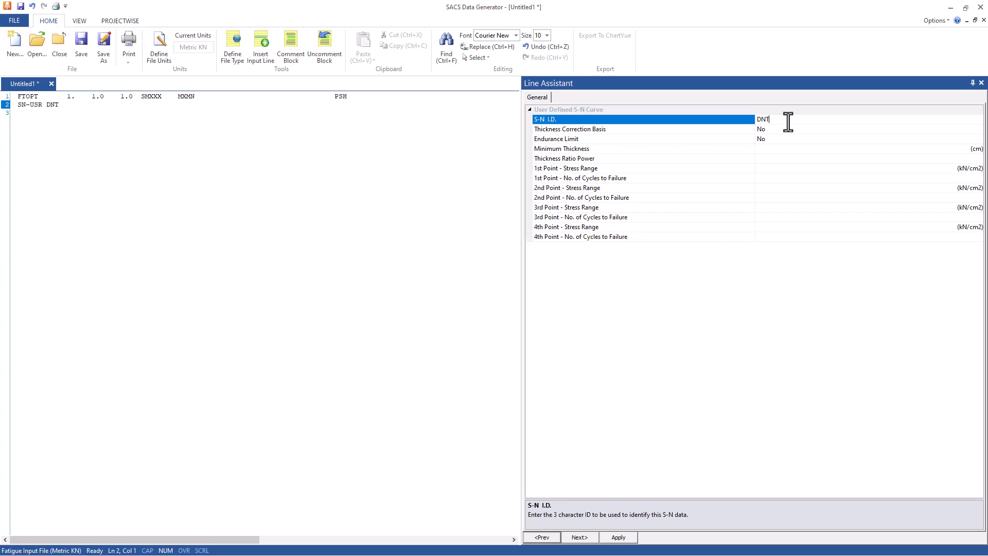
left_click(630, 138)
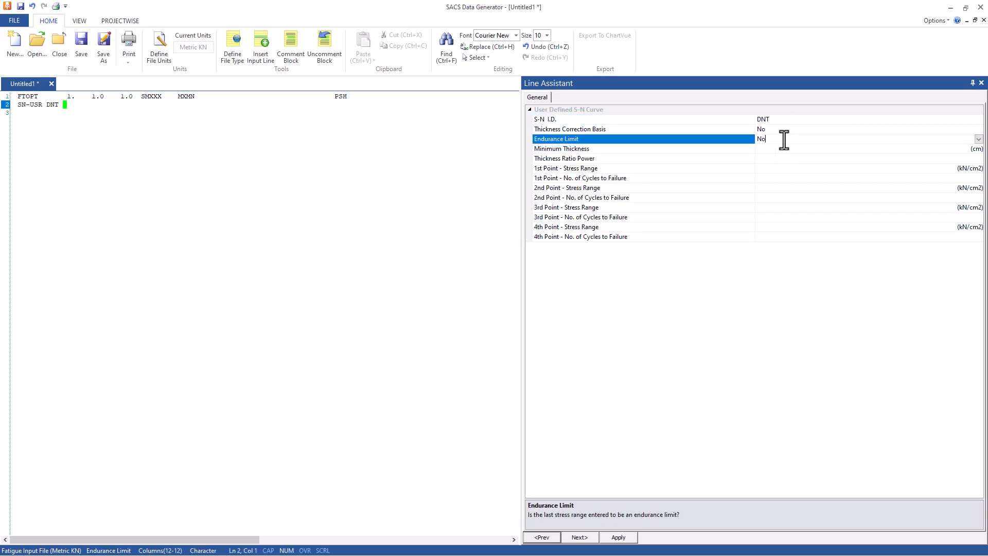
left_click(977, 138)
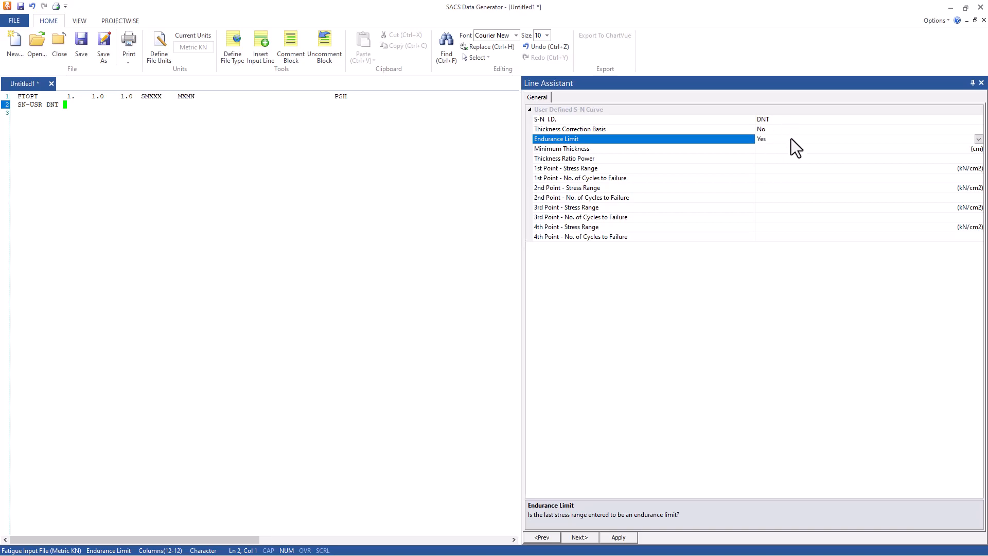
mouse_move(774, 156)
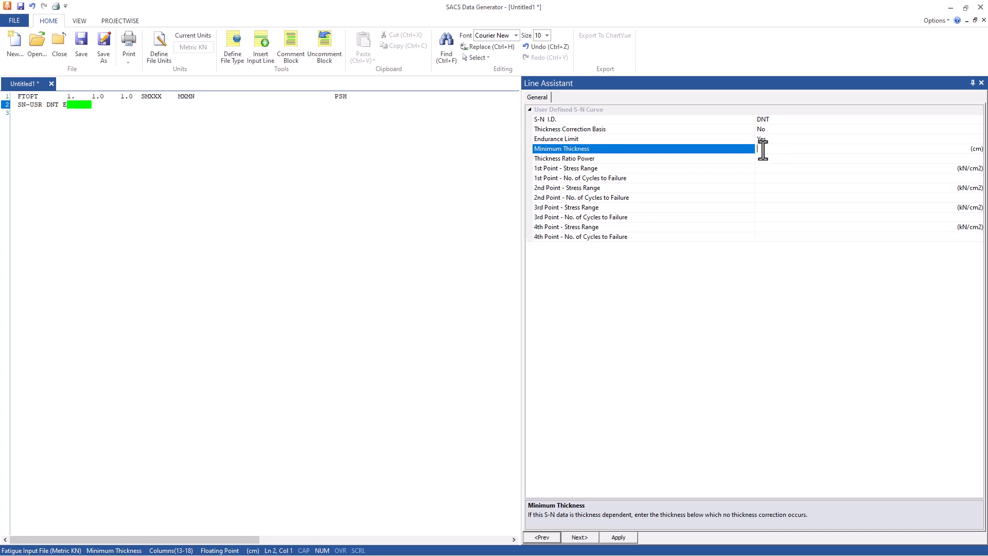
type("3.")
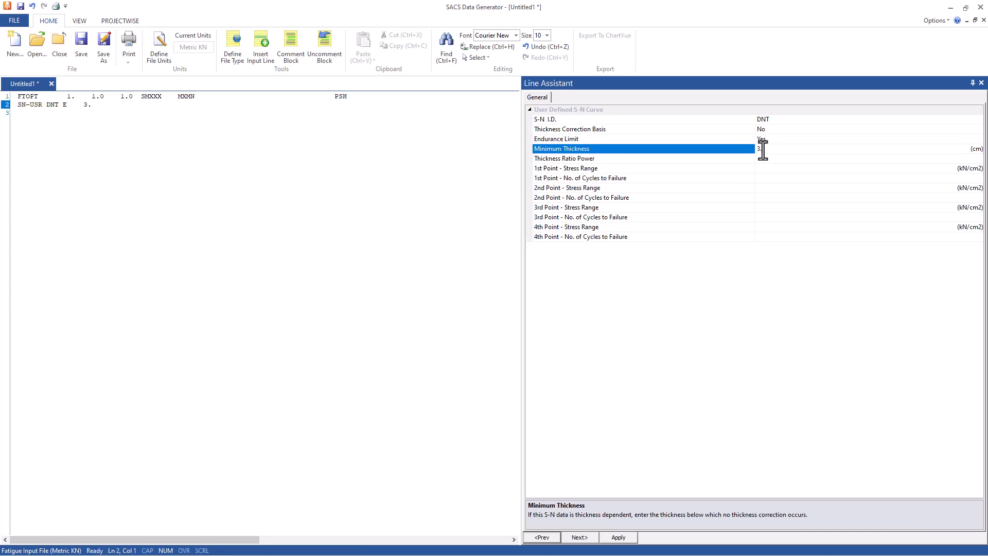
type("2")
left_click(869, 158)
type(".25")
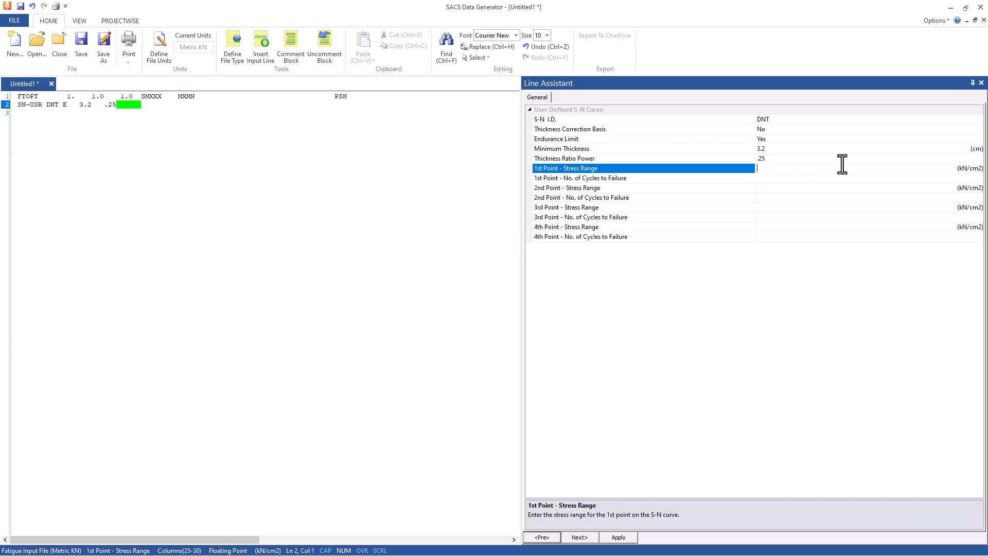
mouse_move(965, 180)
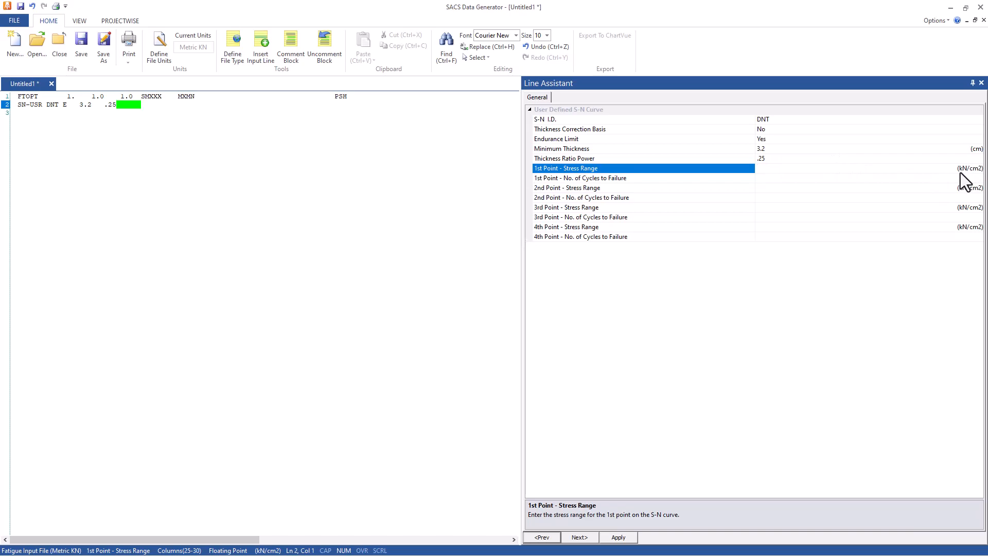
mouse_move(976, 182)
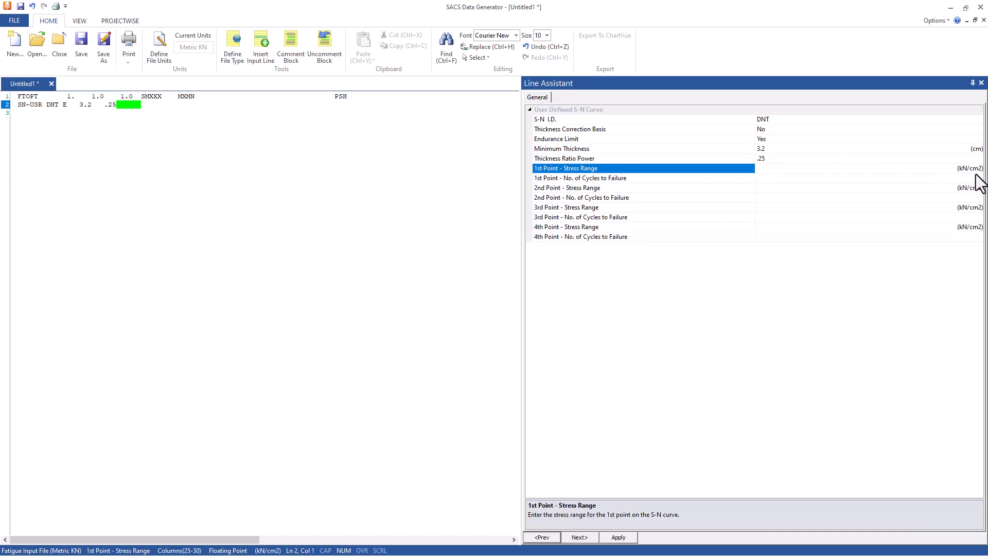
mouse_move(800, 171)
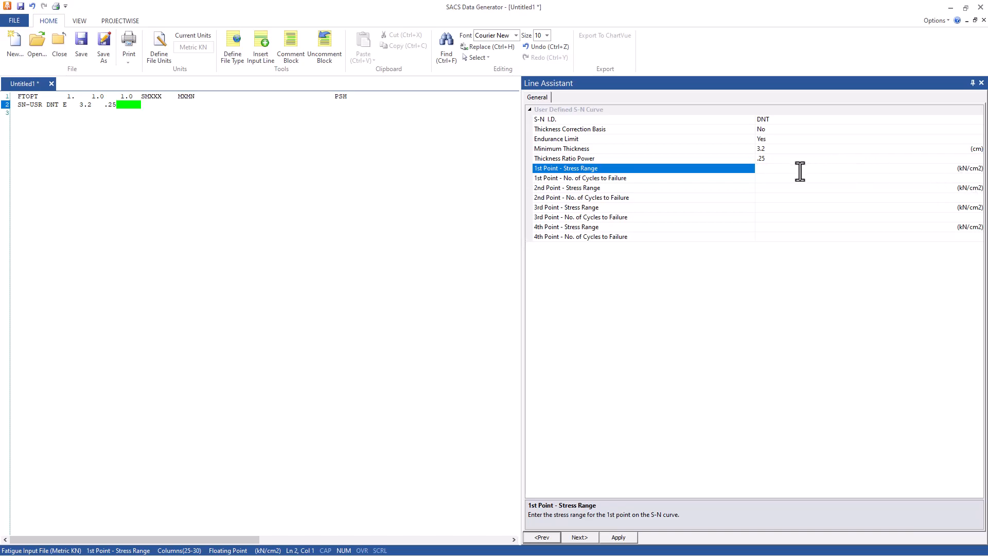
Enter the SN-USR points 38.742 at 1e4, 8.347 at 1e6 and 3.322 at 1e8 cycles
type("38.742")
left_click(855, 178)
type("1e4")
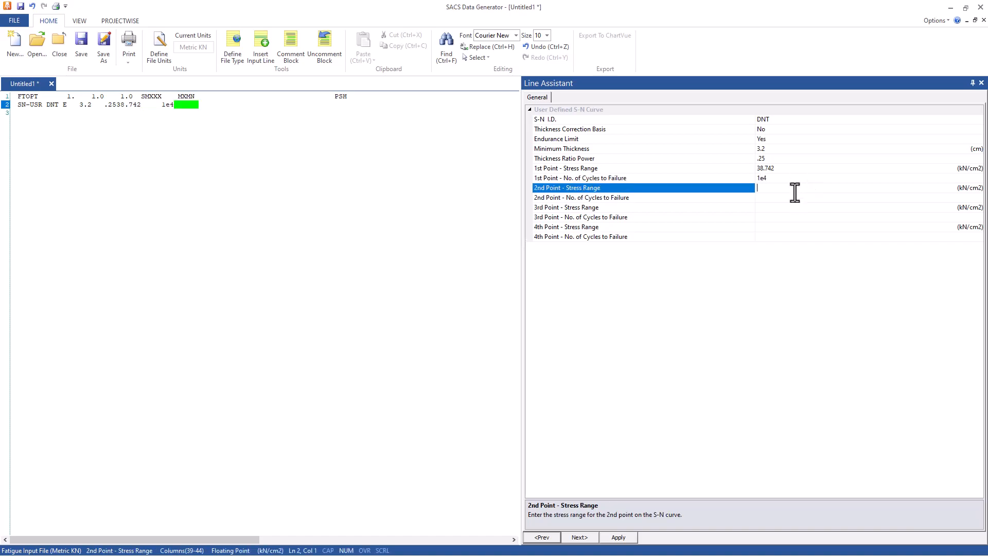
type("8.347")
left_click(856, 197)
type("1e6")
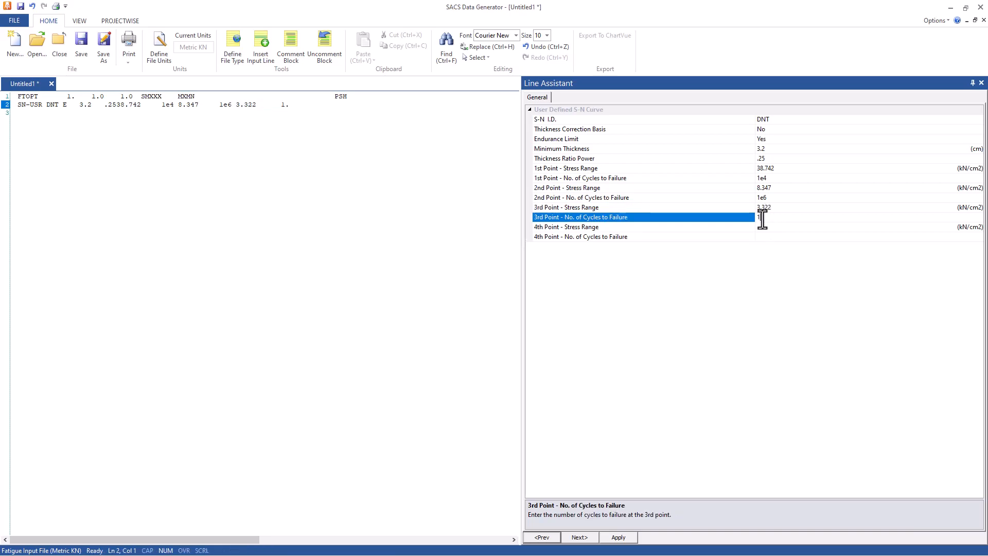
type("1e8")
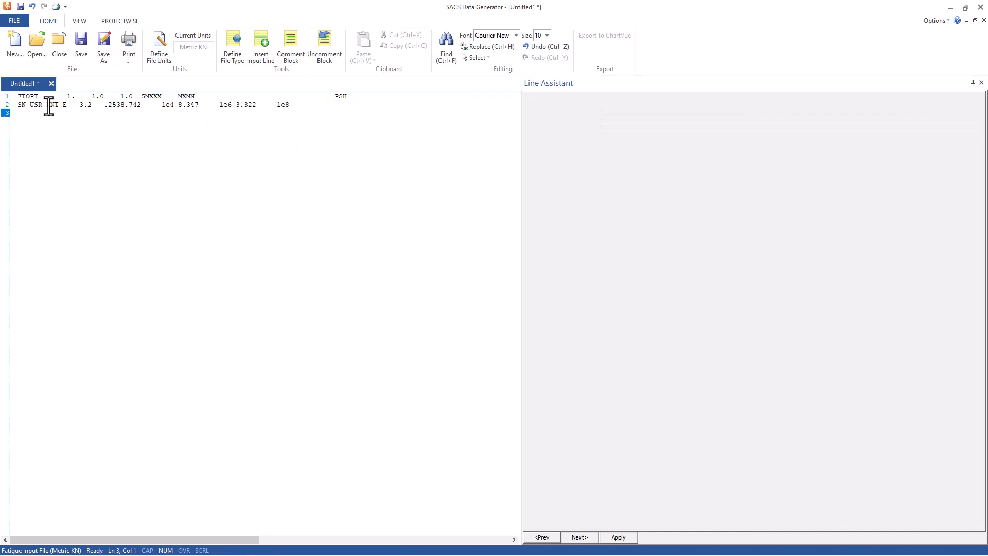
Change the FTOPT line's SMXXX field to SMDNT and start a new line below SN-USR
left_click(41, 104)
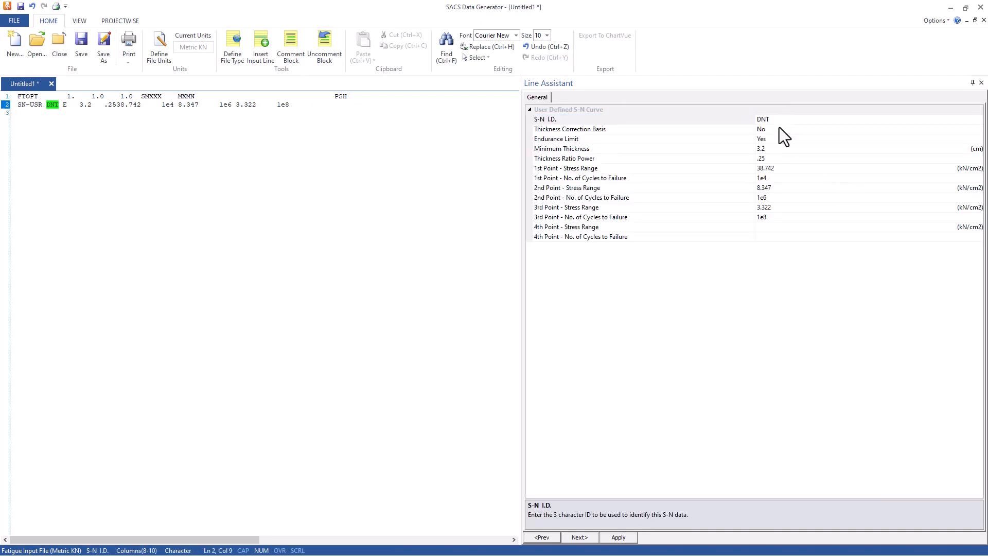
mouse_move(148, 107)
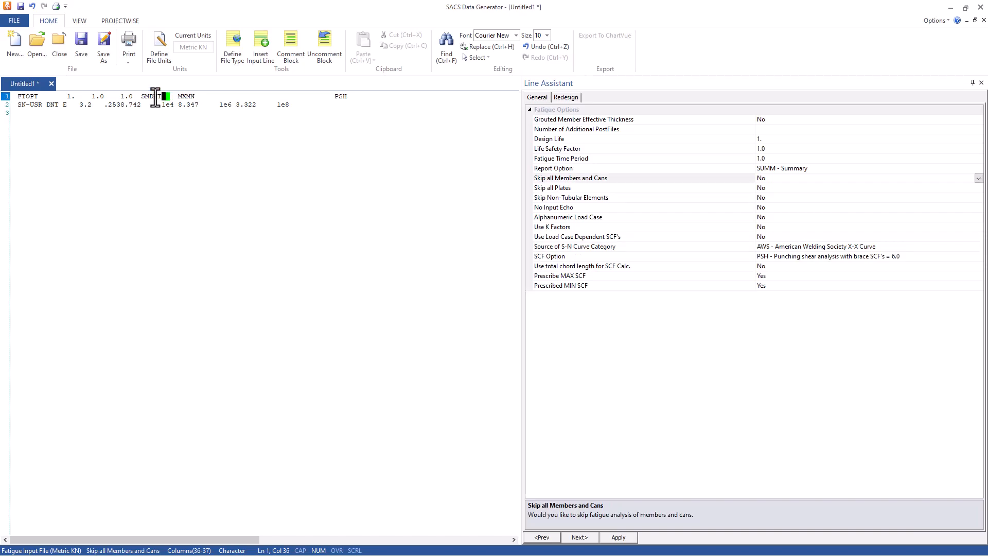
left_click(296, 104)
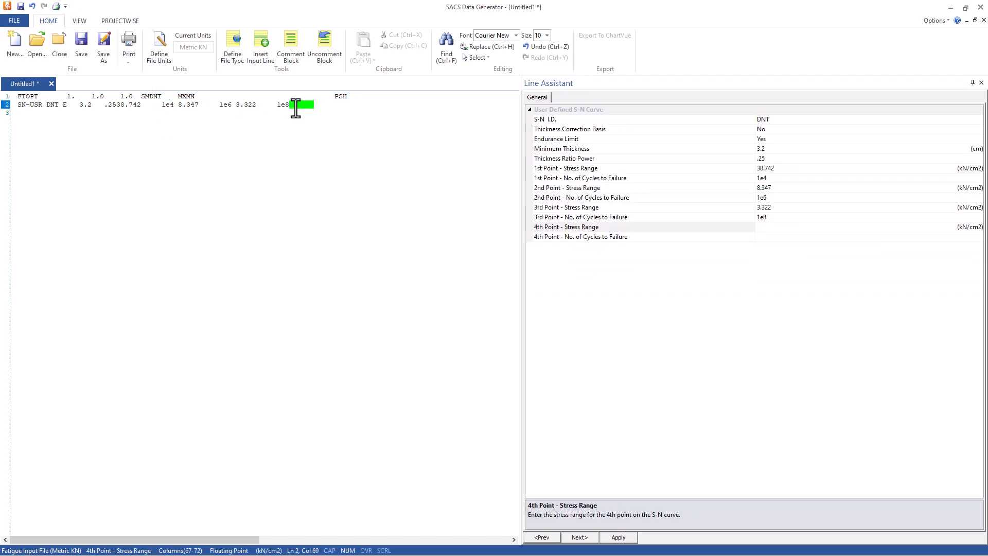
key("Return")
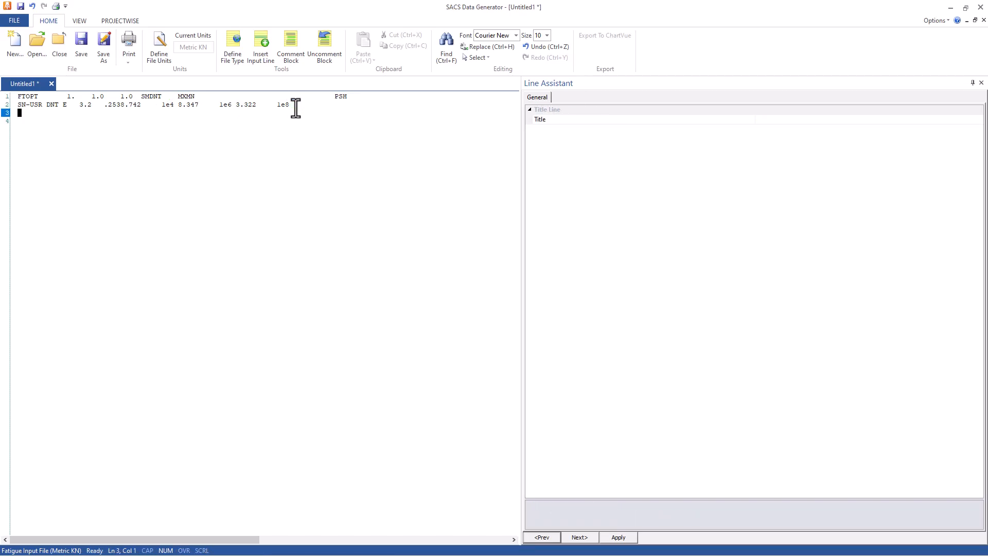
mouse_move(247, 231)
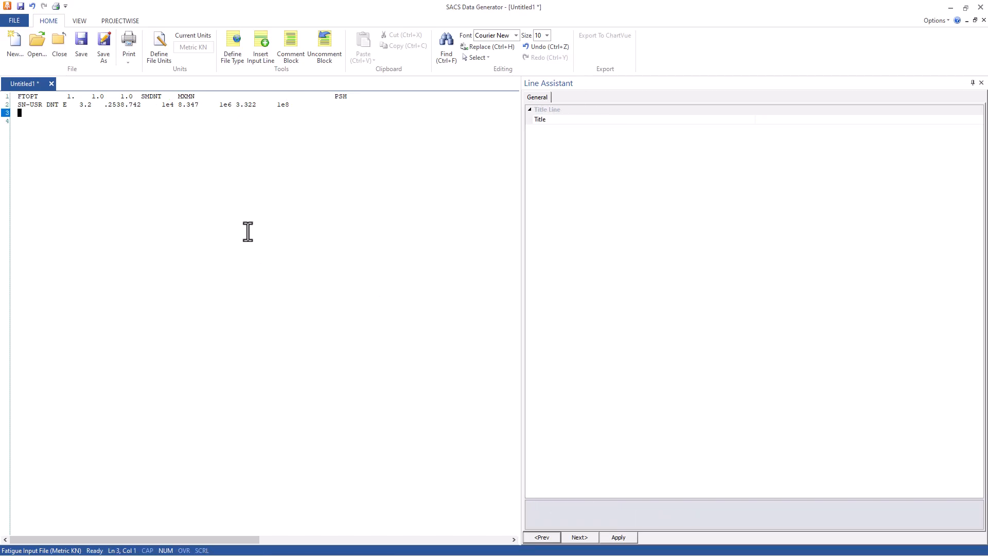
mouse_move(217, 71)
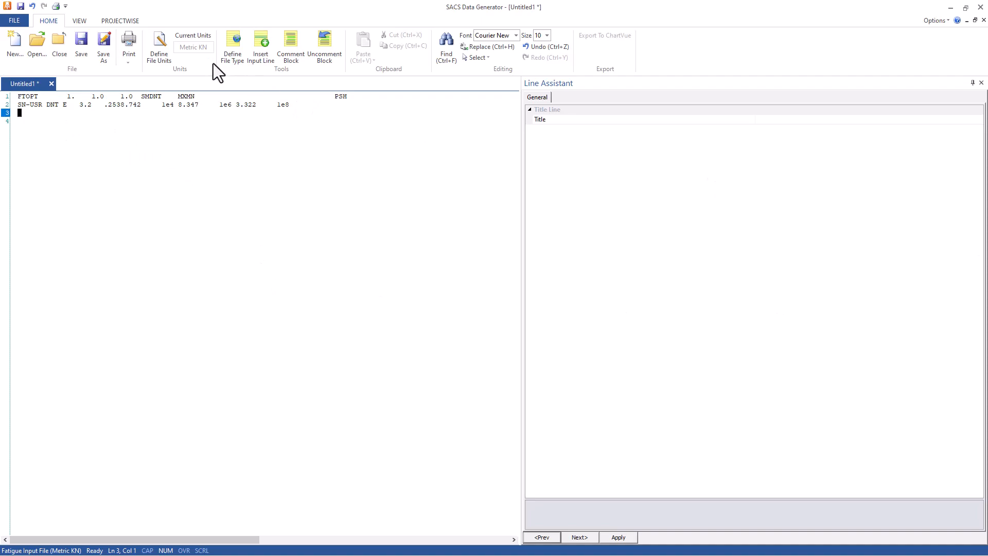
mouse_move(124, 97)
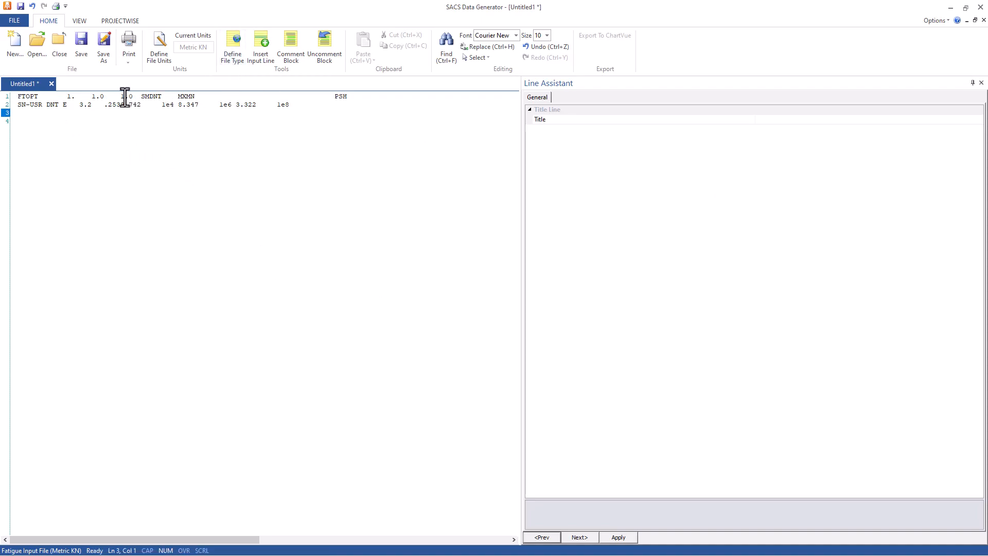
Insert an SCFLM line with limits 1. and 1. as the third line
left_click(116, 95)
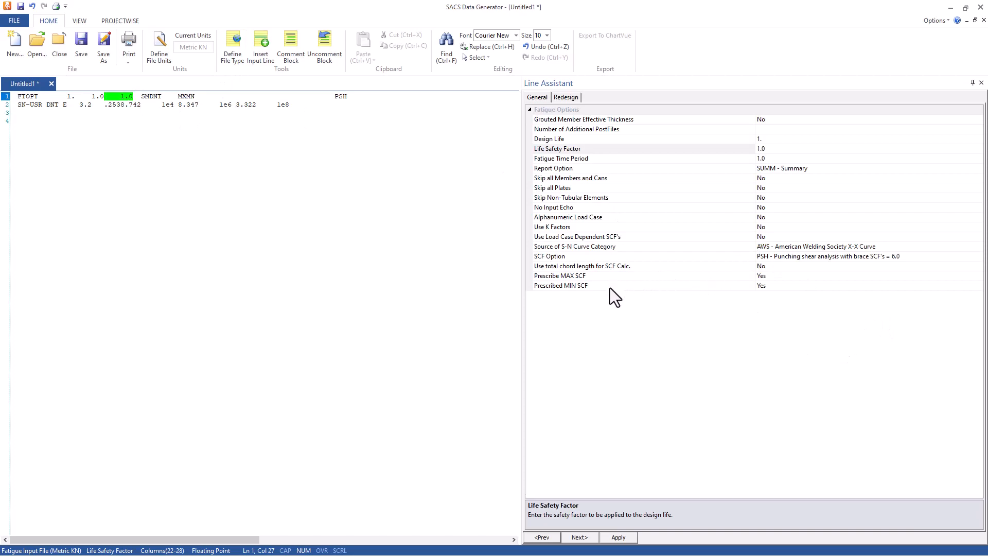
left_click(25, 113)
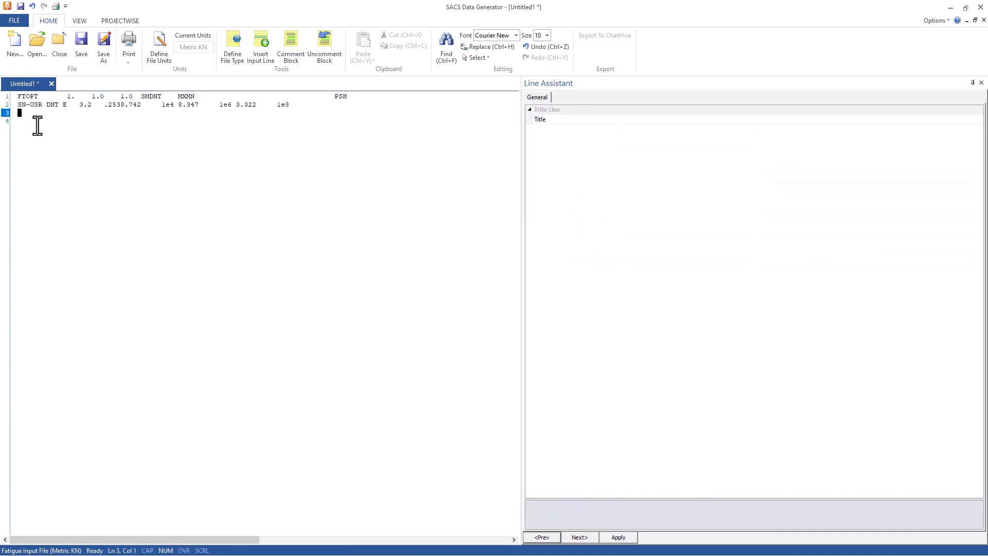
left_click(261, 45)
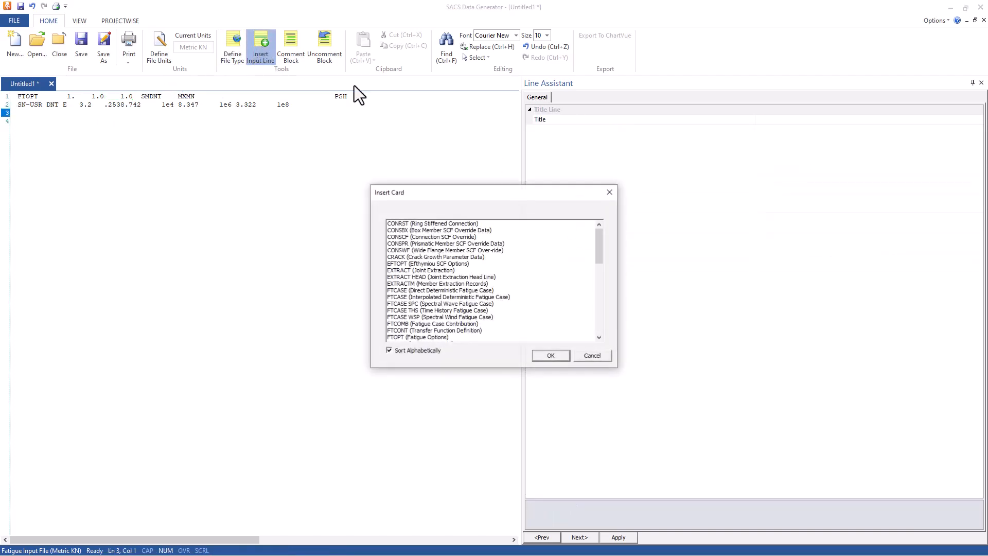
scroll("down", 3)
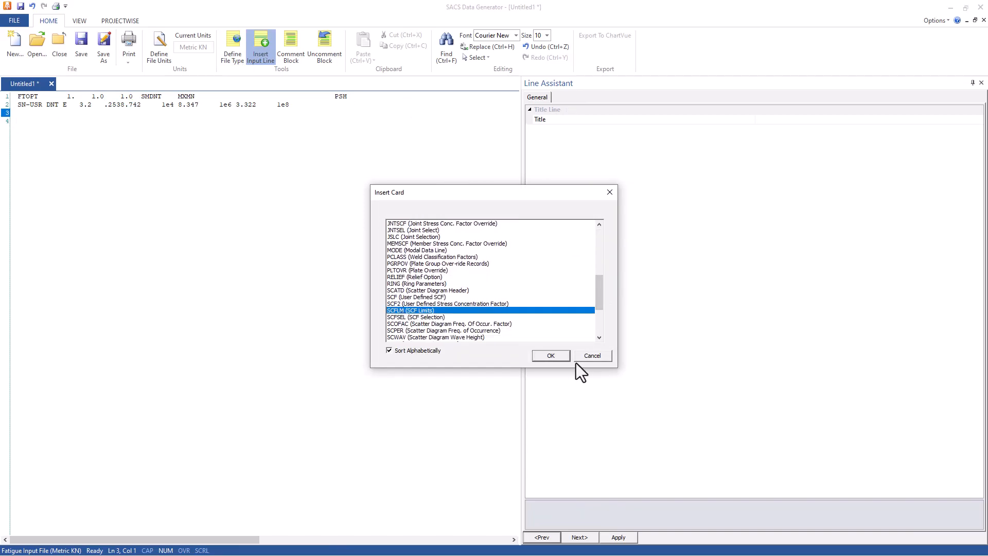
left_click(549, 354)
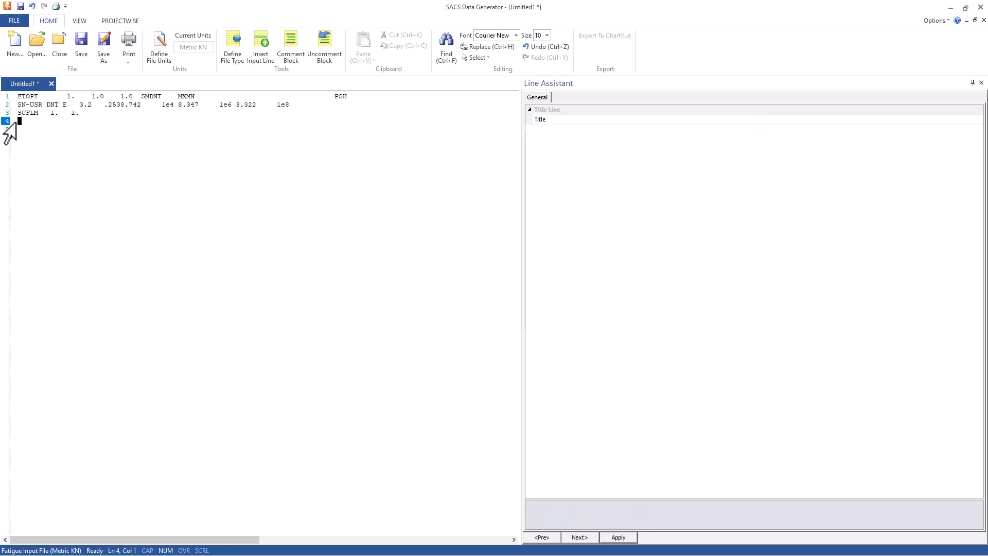
Insert a JSLC joint selection line with joint name 1
left_click(260, 45)
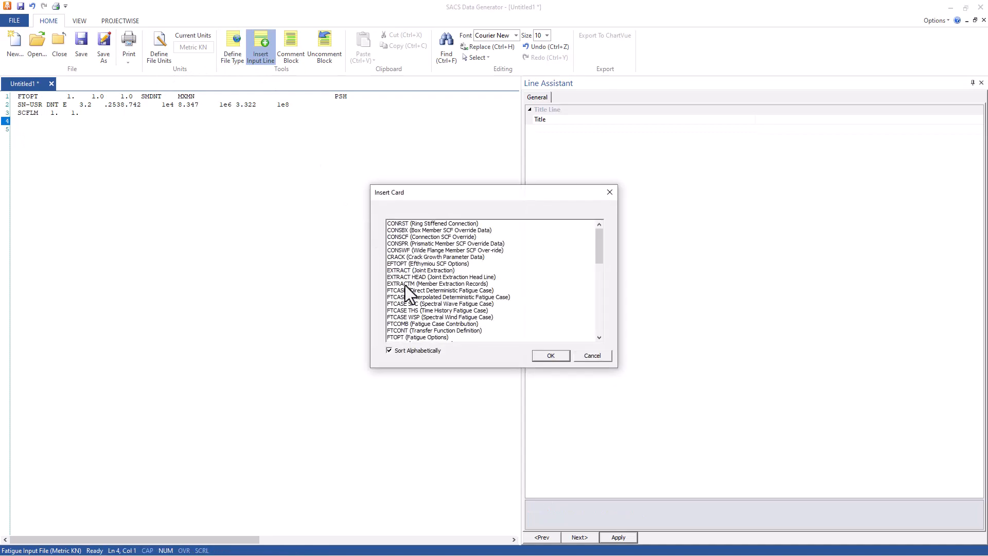
scroll("down", 3)
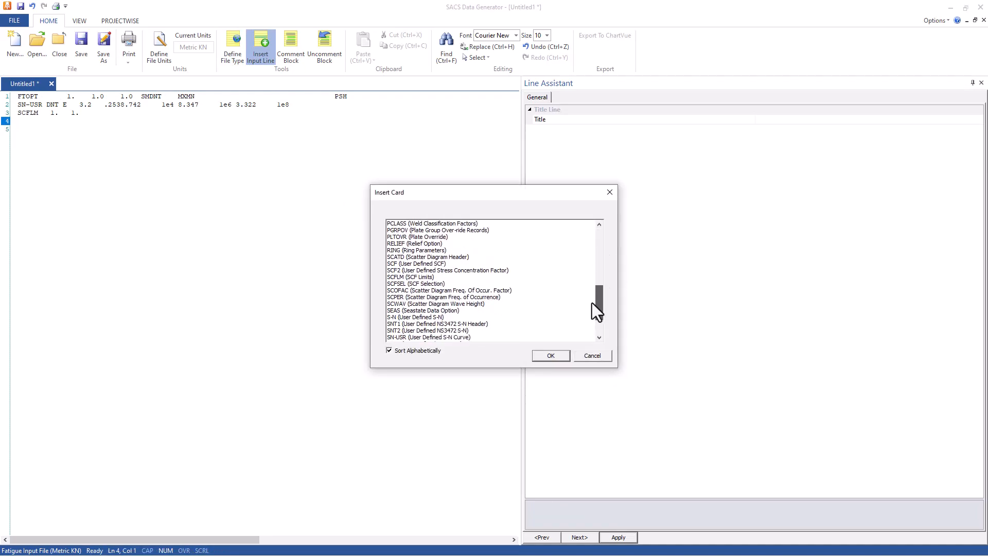
scroll("down", 3)
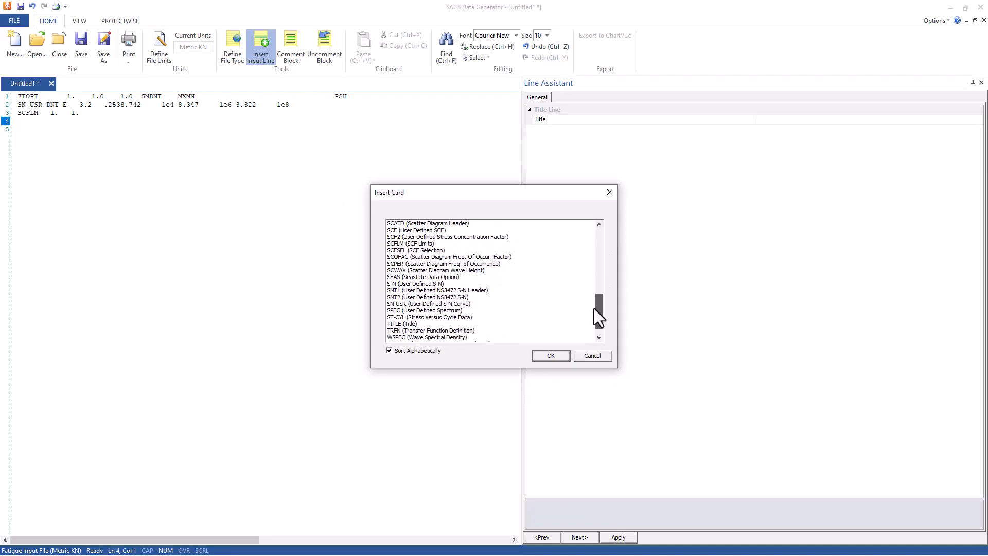
scroll("up", 3)
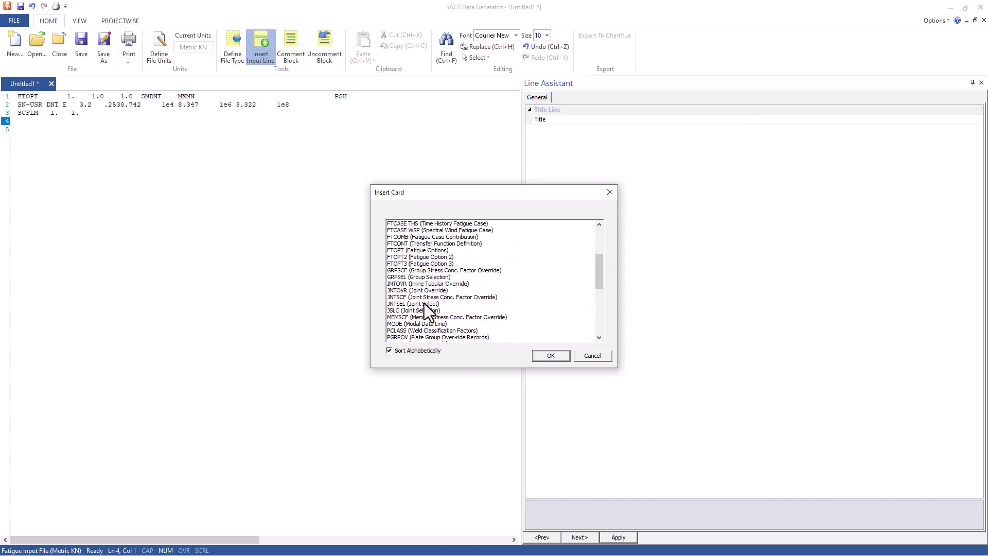
left_click(549, 356)
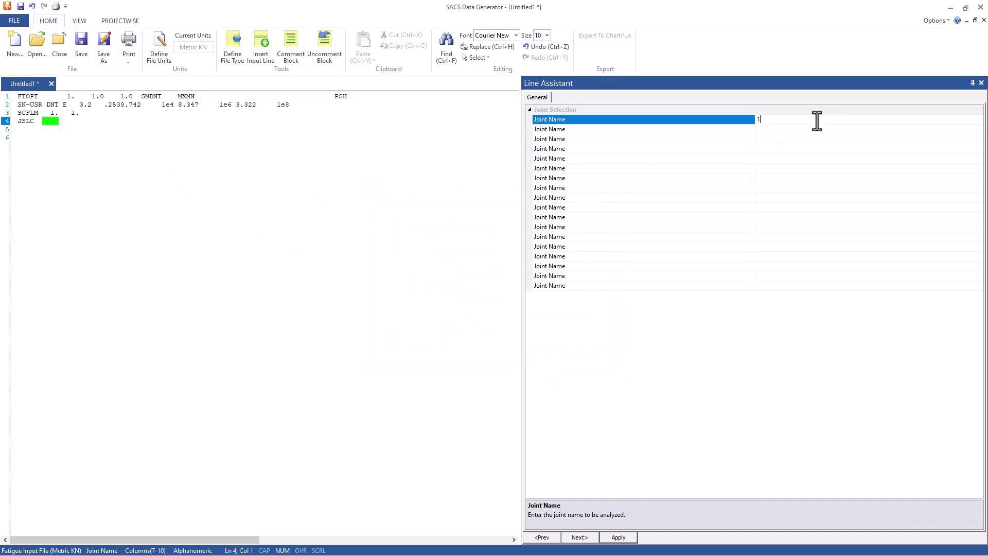
left_click(617, 537)
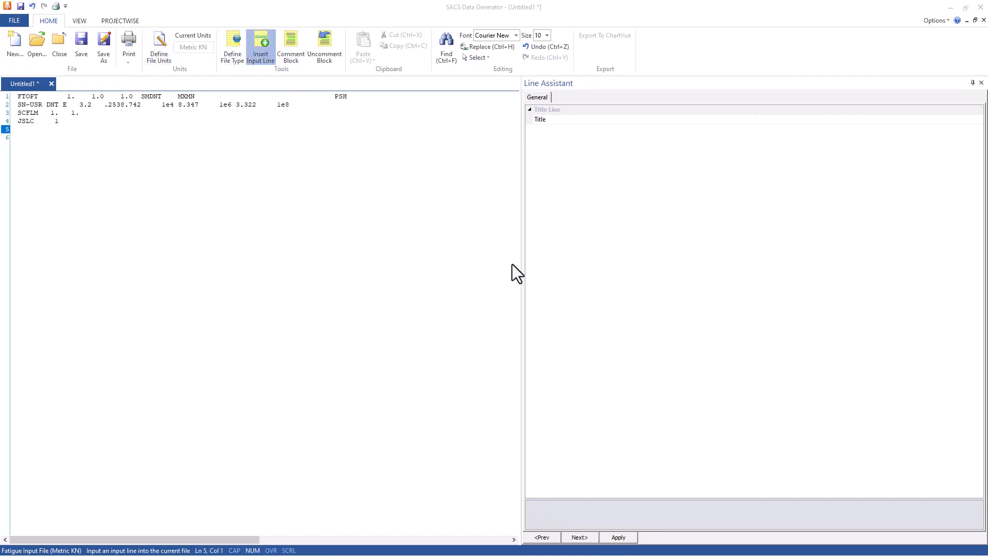
Insert an FTCASE line for environment 1 with 10000 occurrences, DAF 1.0, STD stresses
left_click(259, 45)
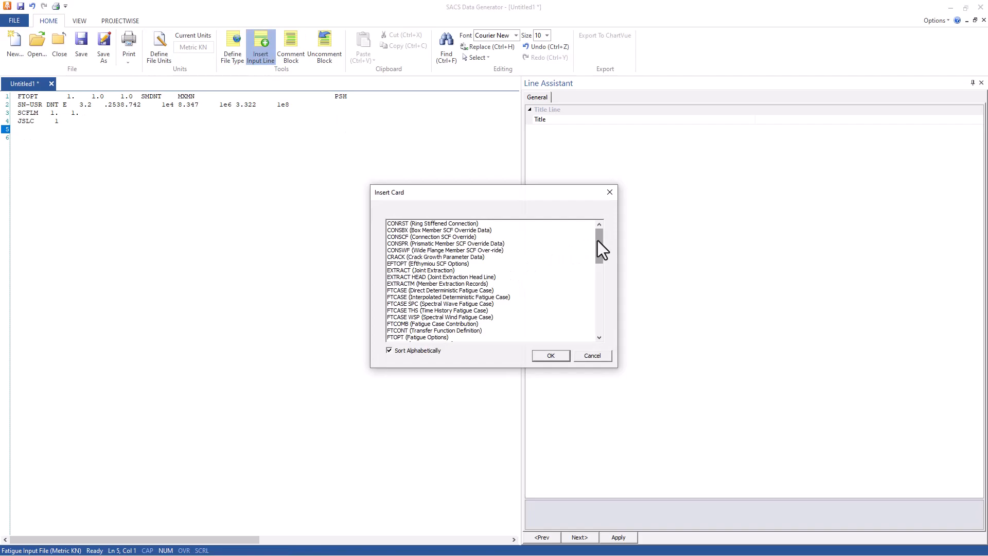
scroll("down", 3)
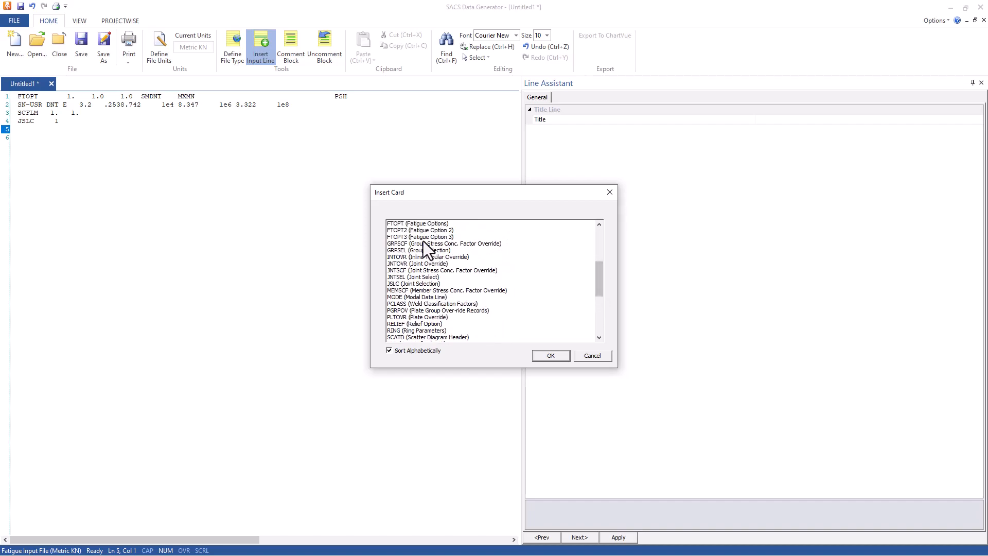
scroll("up", 3)
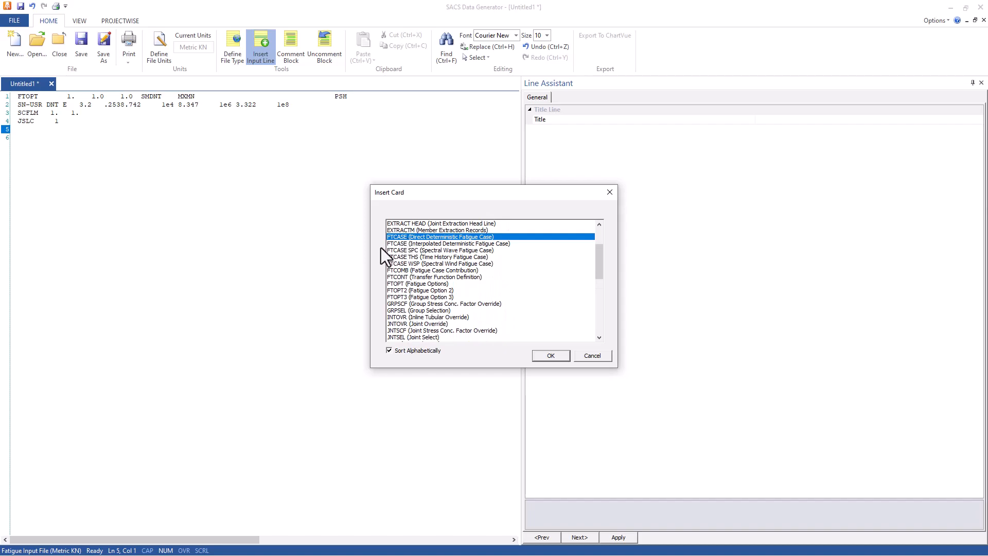
mouse_move(447, 248)
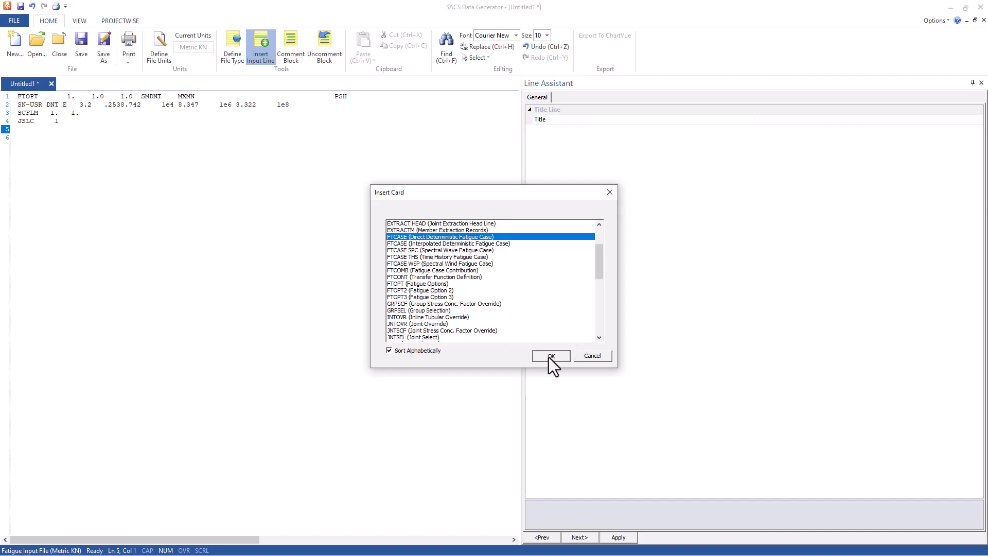
left_click(549, 355)
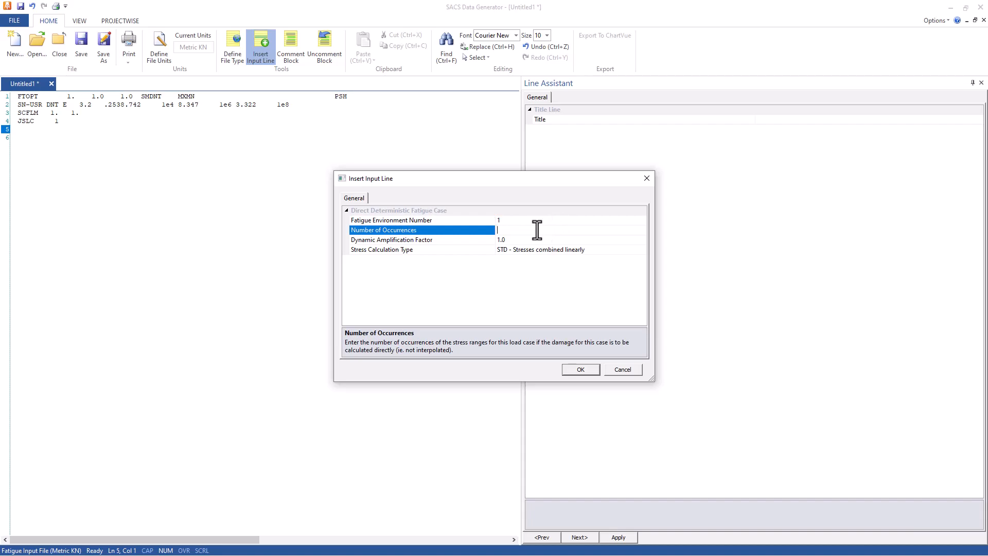
type("10000")
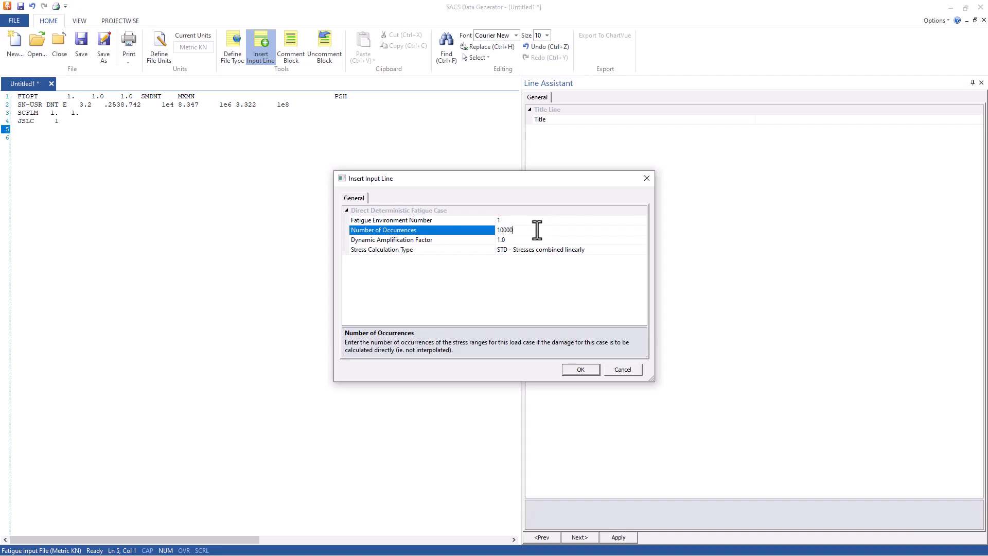
left_click(579, 369)
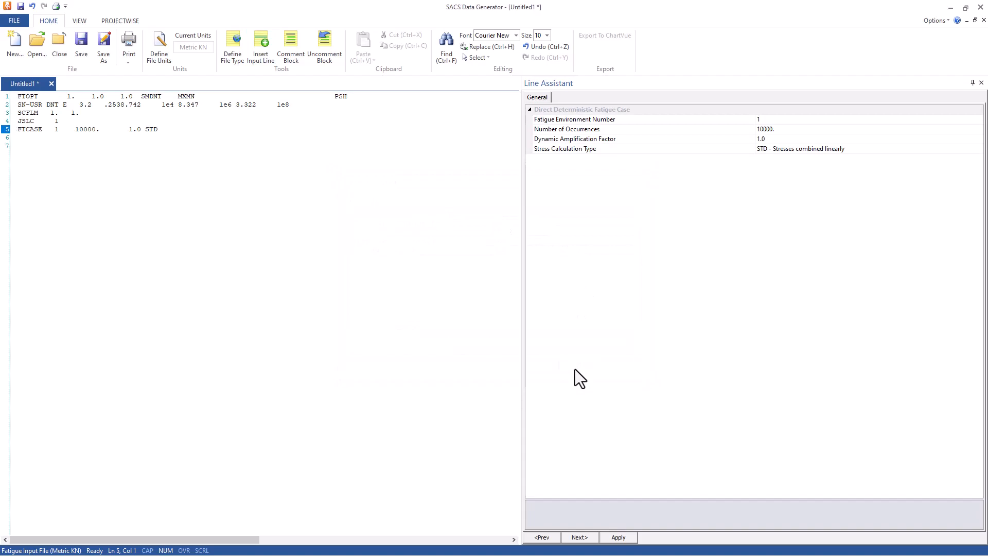
mouse_move(19, 139)
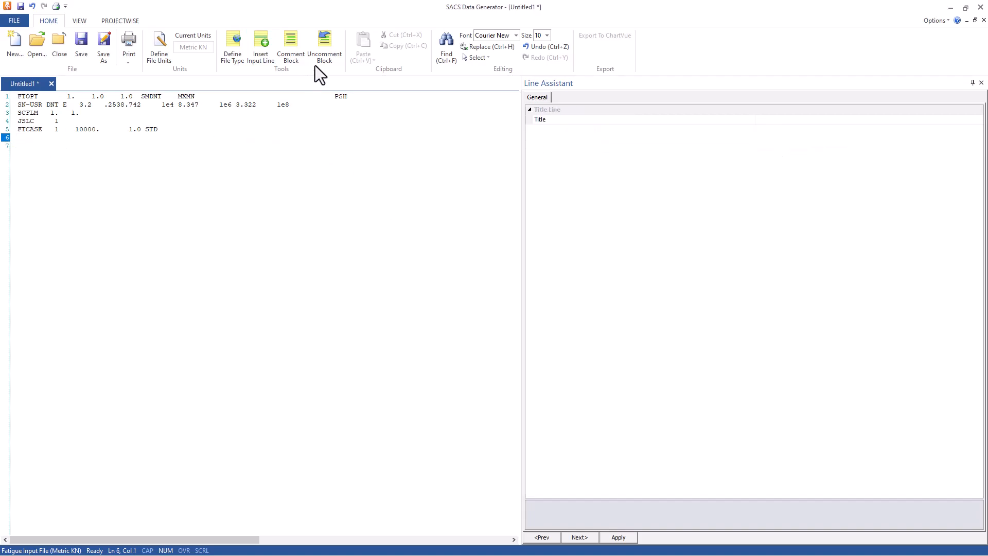
Insert an FTCOMB line using SACS load case 1 with factor 1.0
left_click(261, 45)
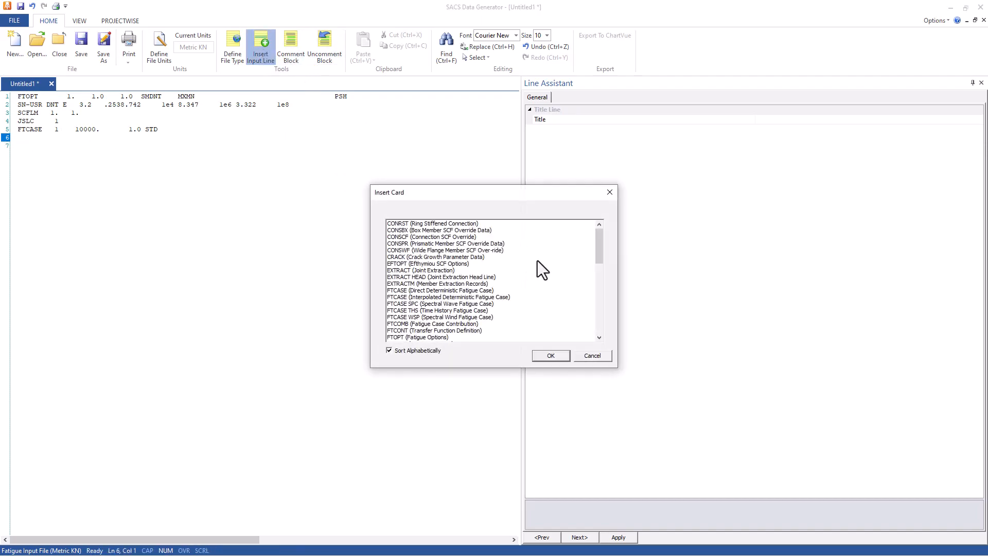
mouse_move(432, 337)
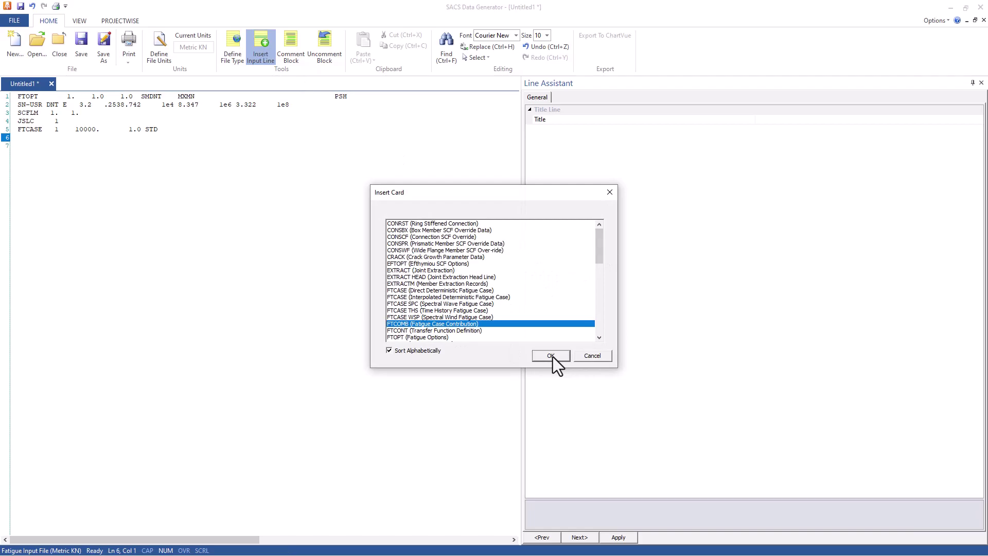
left_click(550, 356)
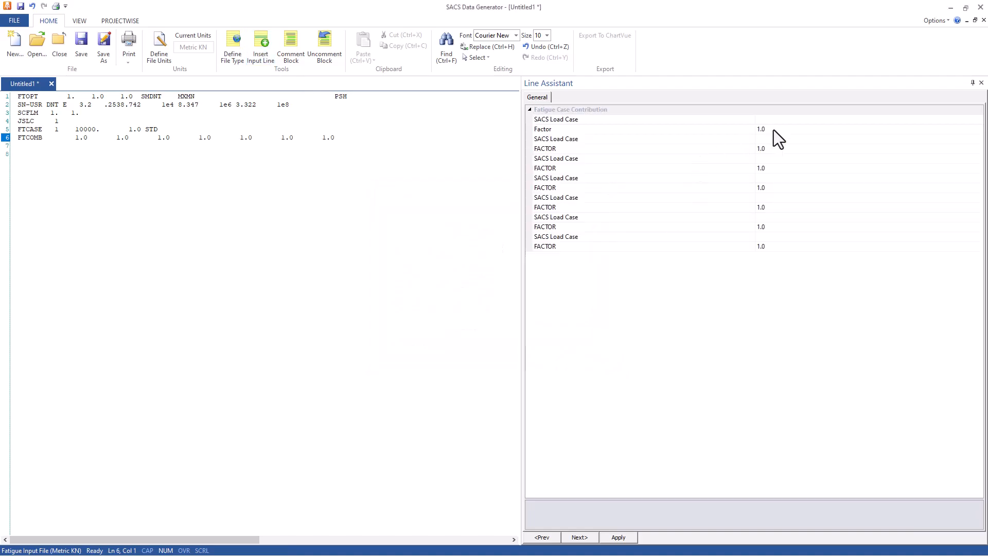
left_click(630, 119)
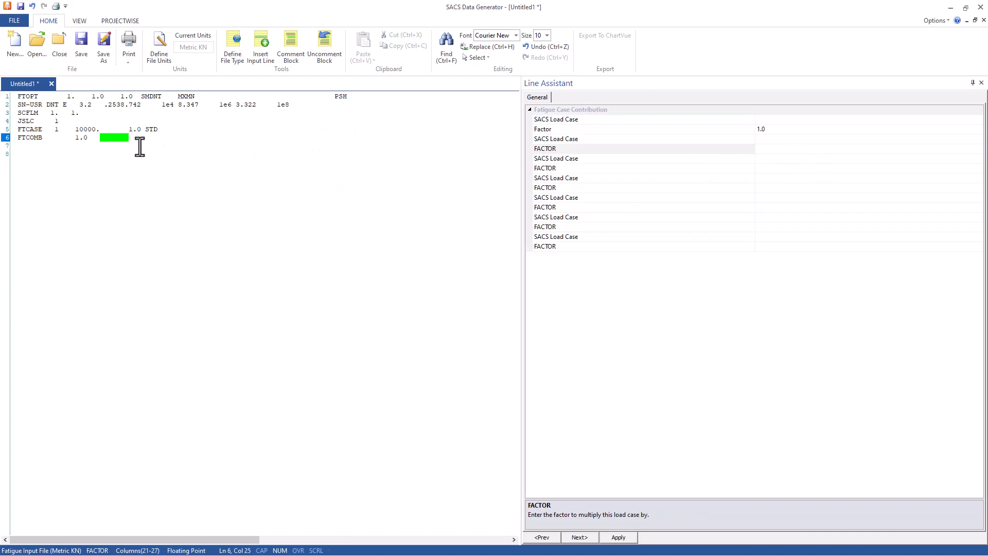
left_click(629, 119)
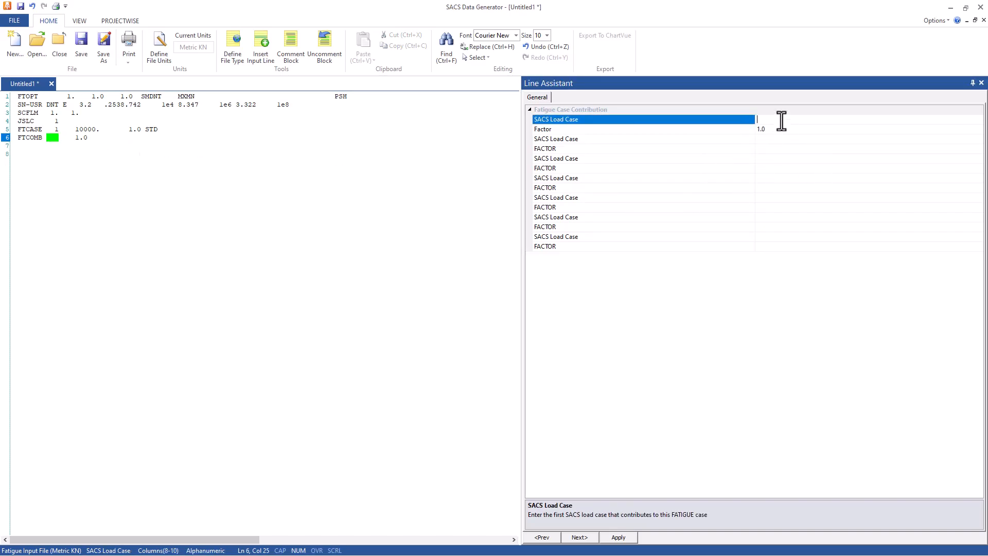
type("1")
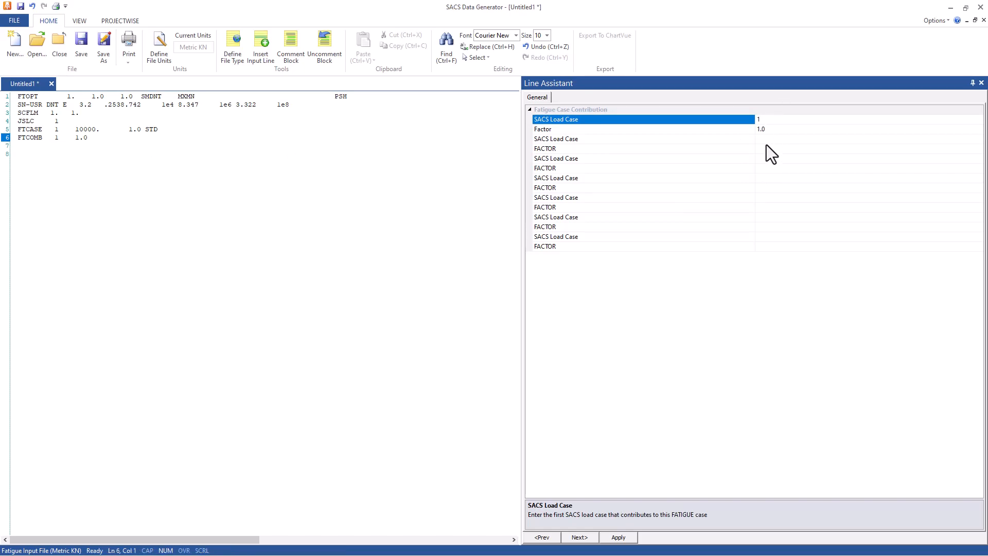
mouse_move(774, 123)
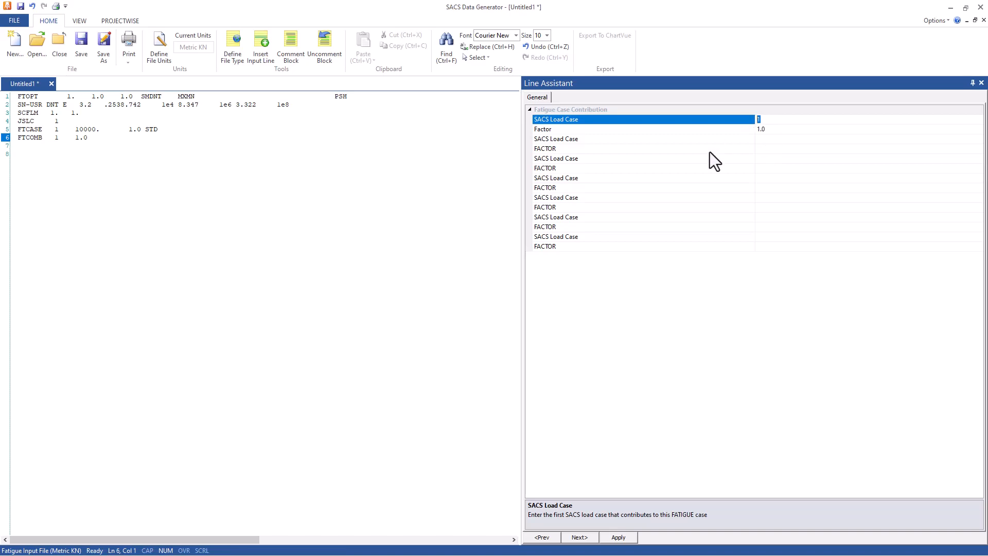
mouse_move(786, 124)
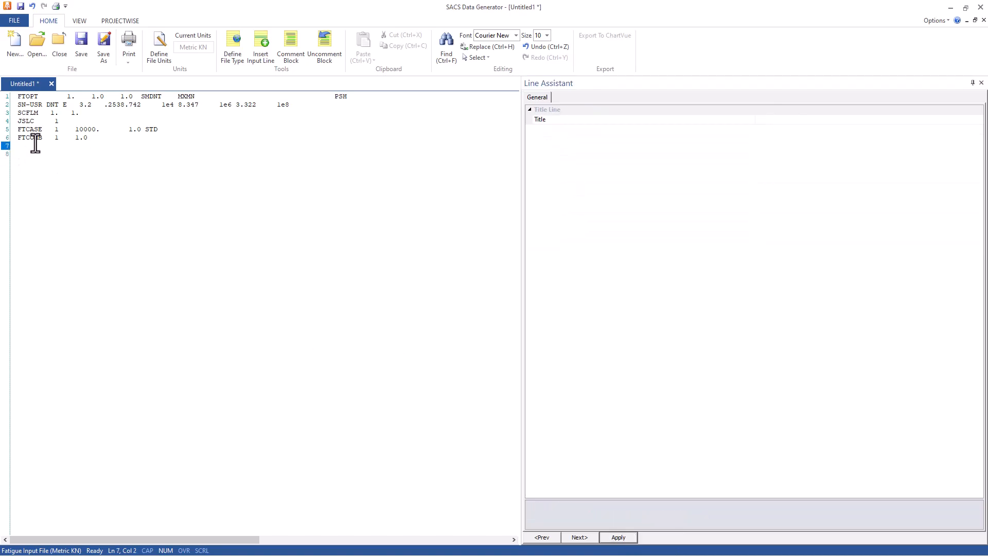
Add an END line, save as ftginp.fatigue, and close the Data Generator
type("END")
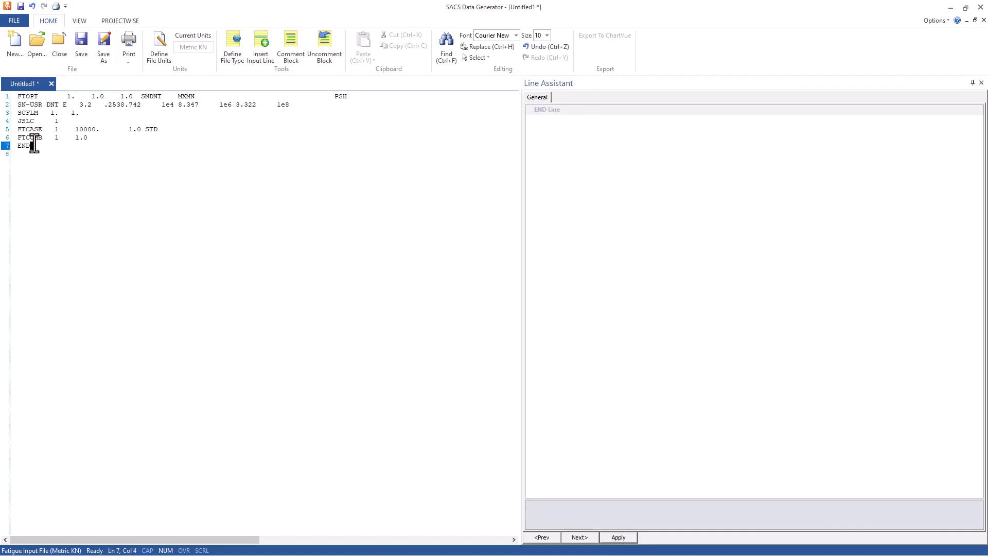
mouse_move(103, 42)
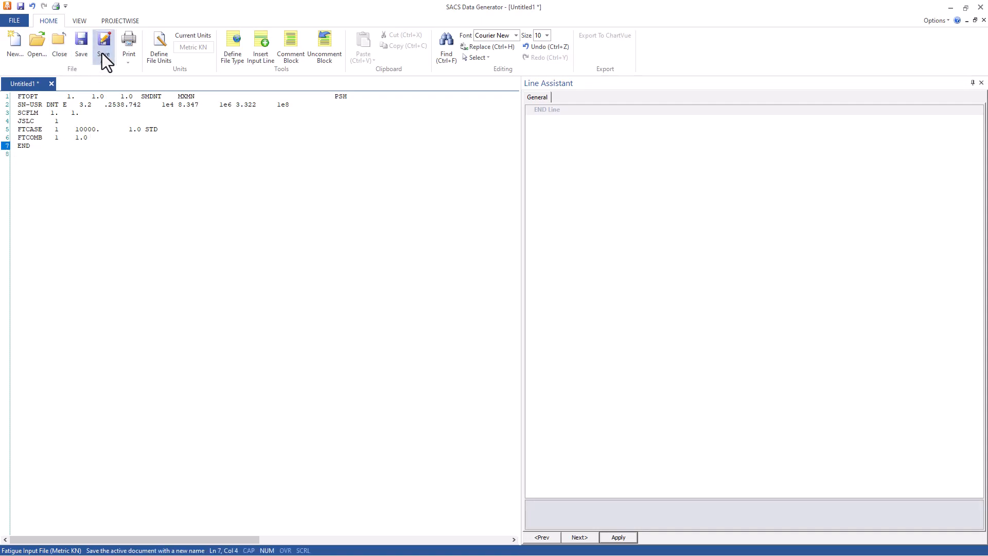
left_click(103, 44)
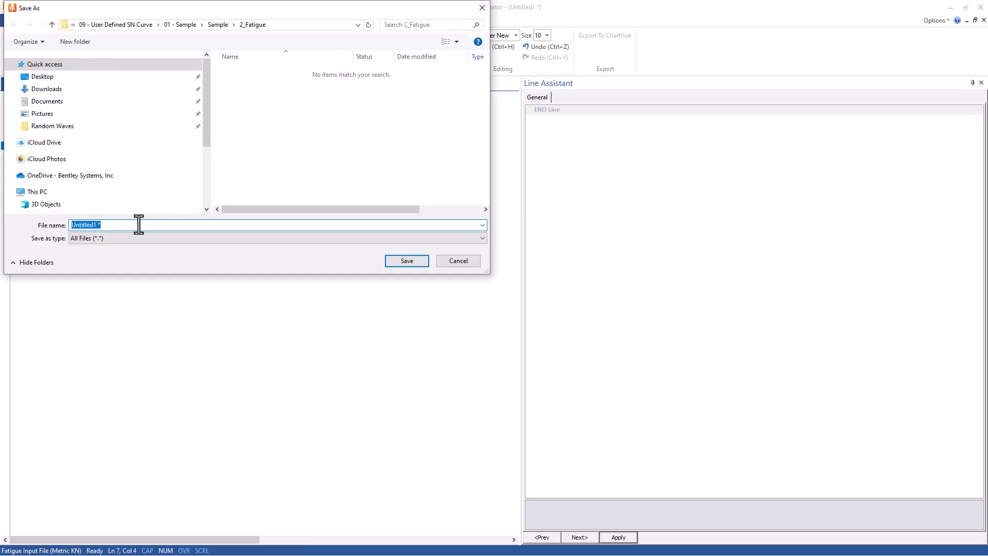
type("ftgin")
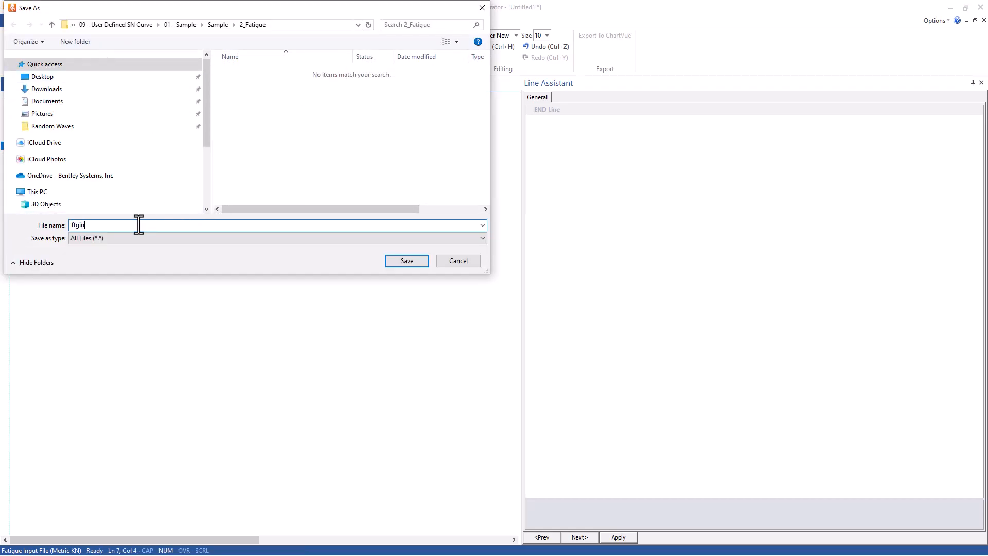
type("p.fatigue4")
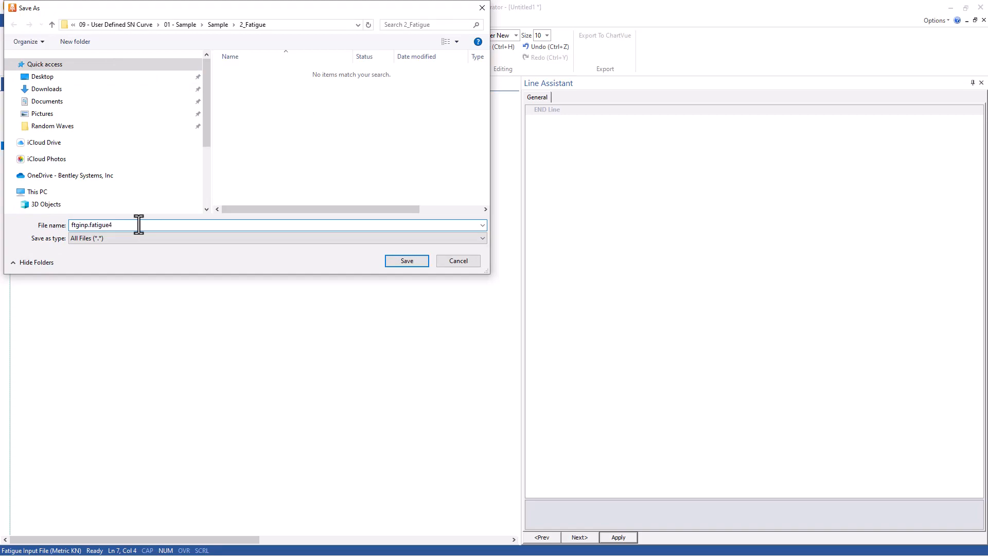
left_click(406, 260)
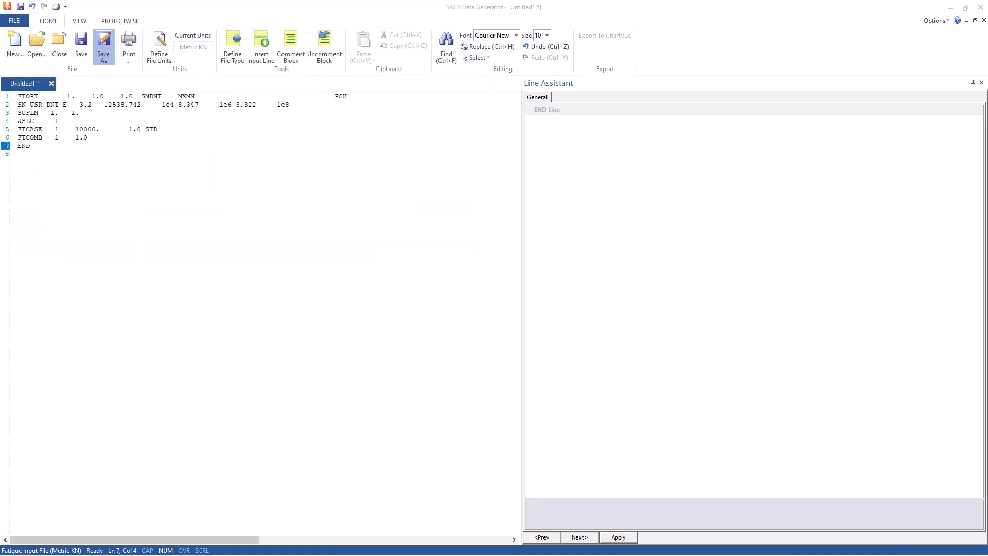
left_click(104, 45)
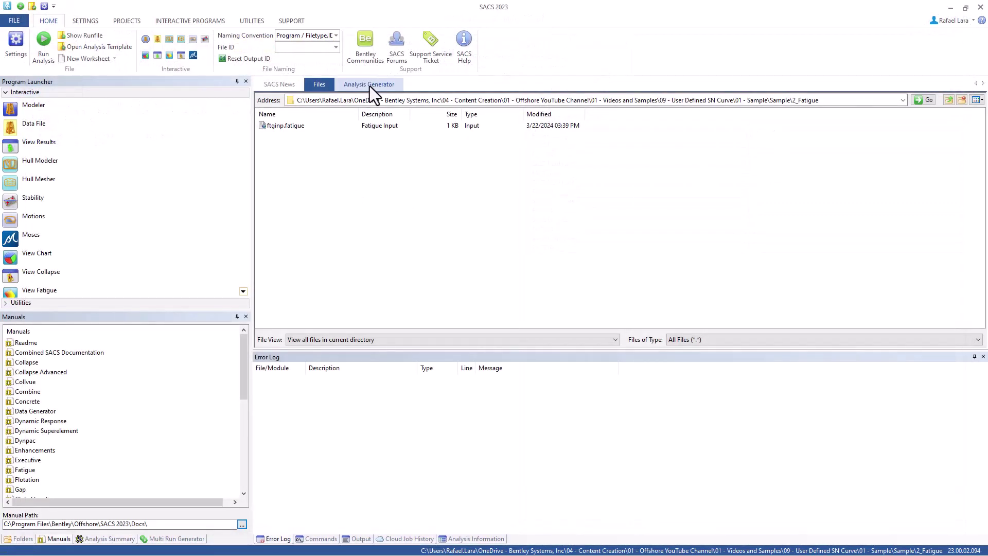
Set File ID to fatigue, analysis type Post Processing, subtype Deterministic Fatigue
left_click(306, 48)
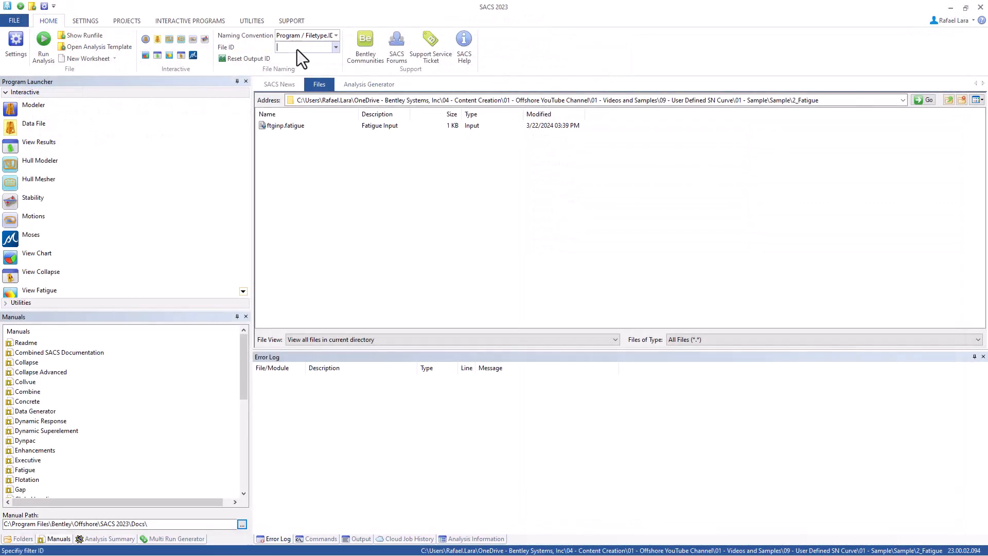
type("fatigue")
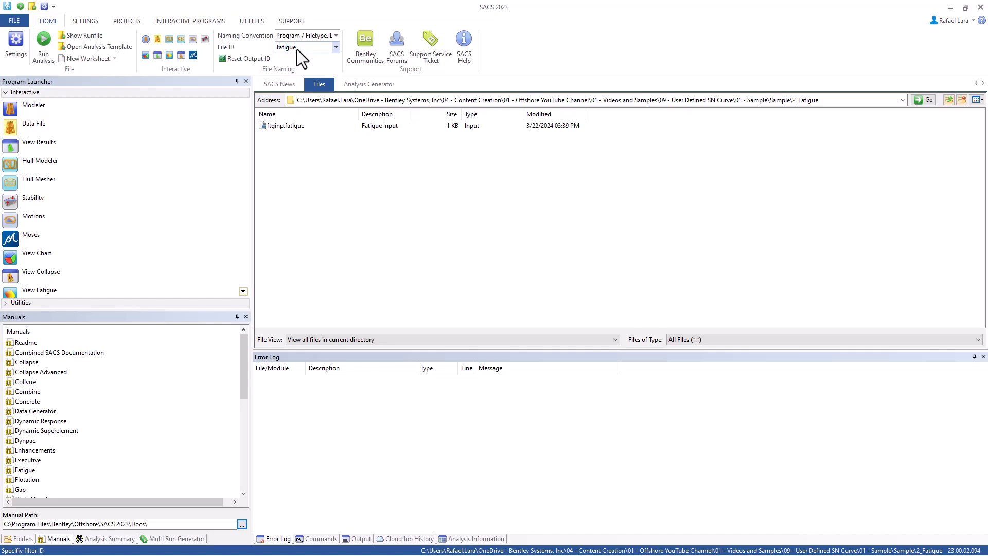
left_click(369, 83)
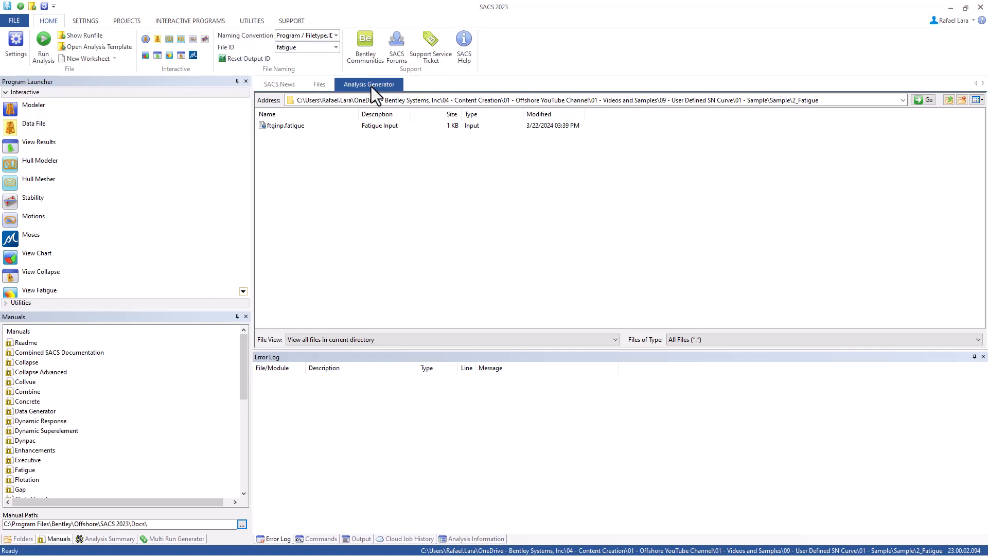
left_click(980, 121)
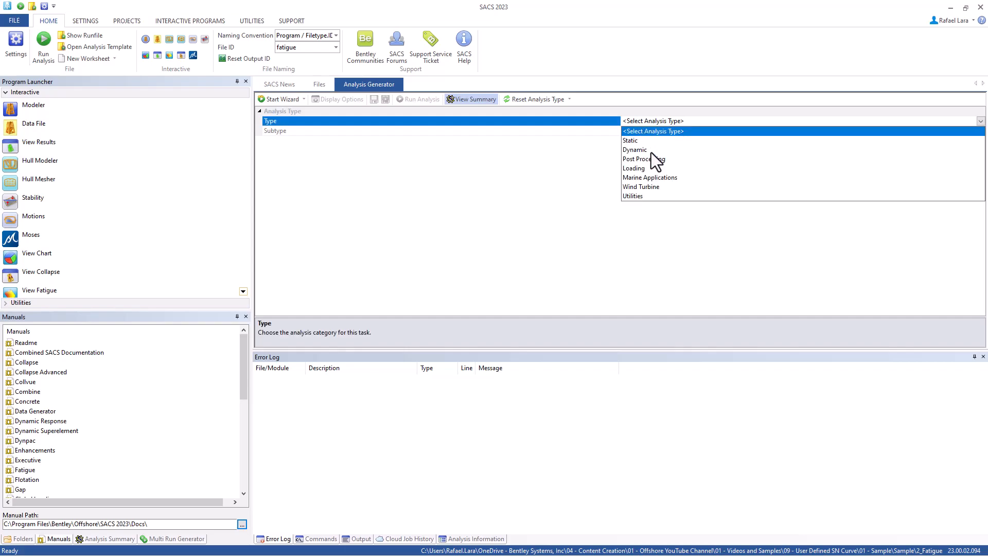
left_click(642, 159)
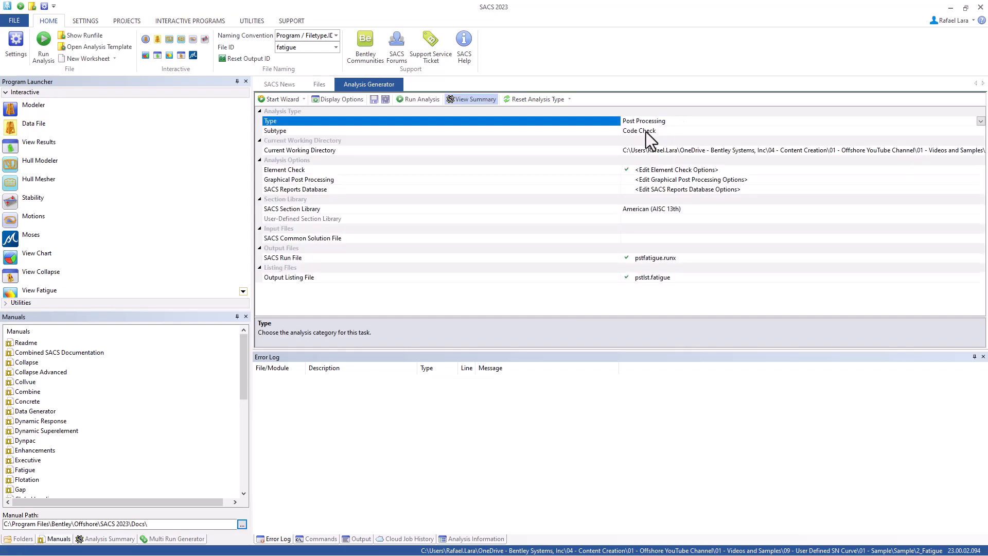
left_click(441, 130)
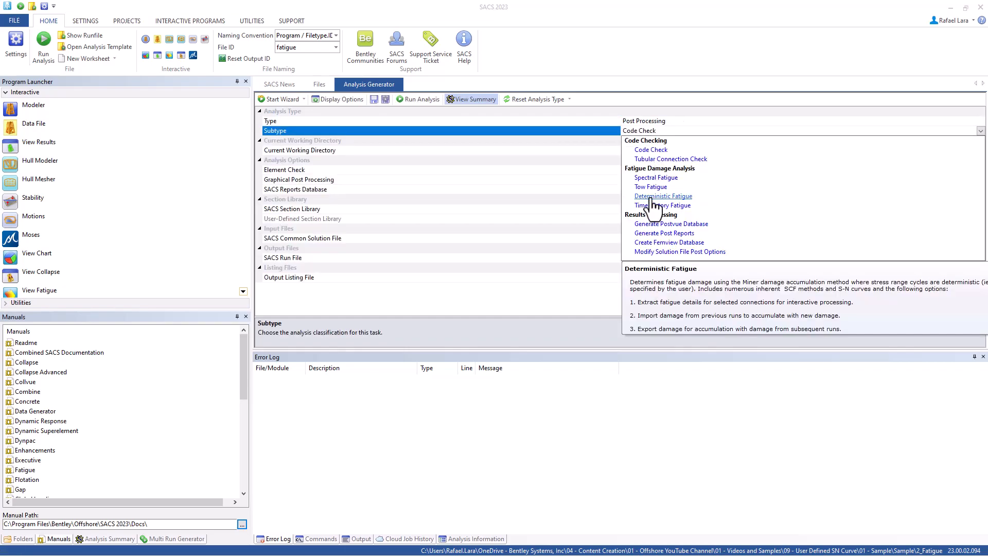
left_click(662, 196)
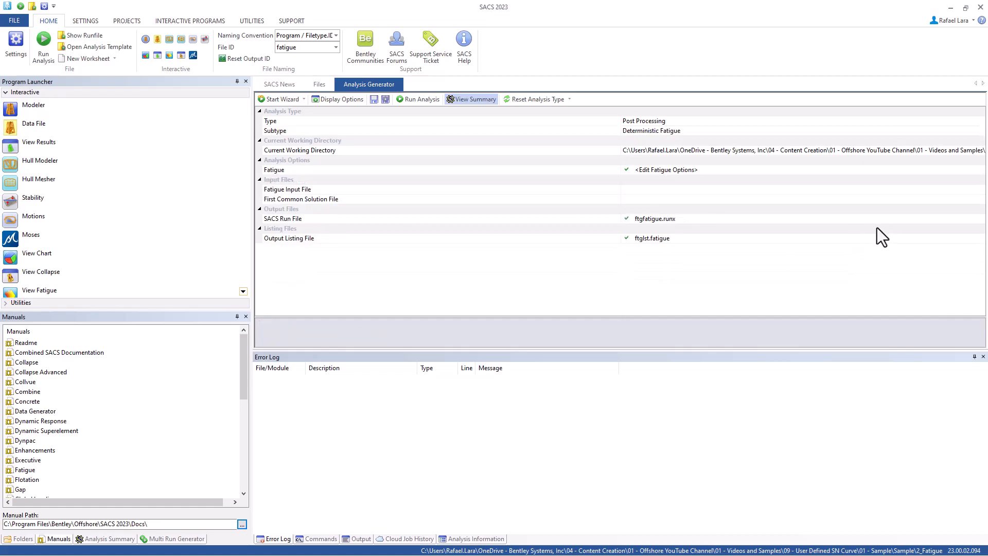
left_click(287, 189)
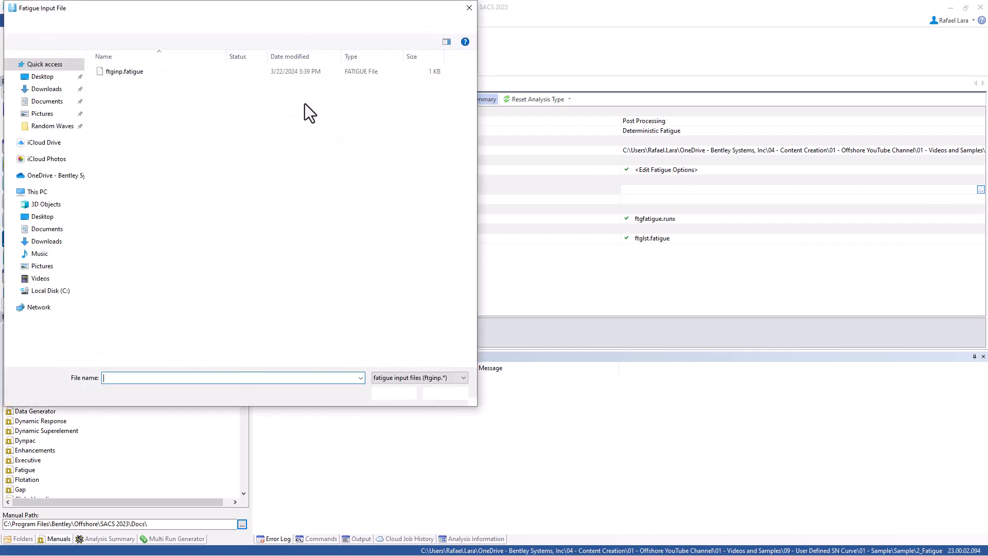
Load ftginp.fatigue as fatigue input and 1_Static\saccsf.static as first common solution
left_click(124, 71)
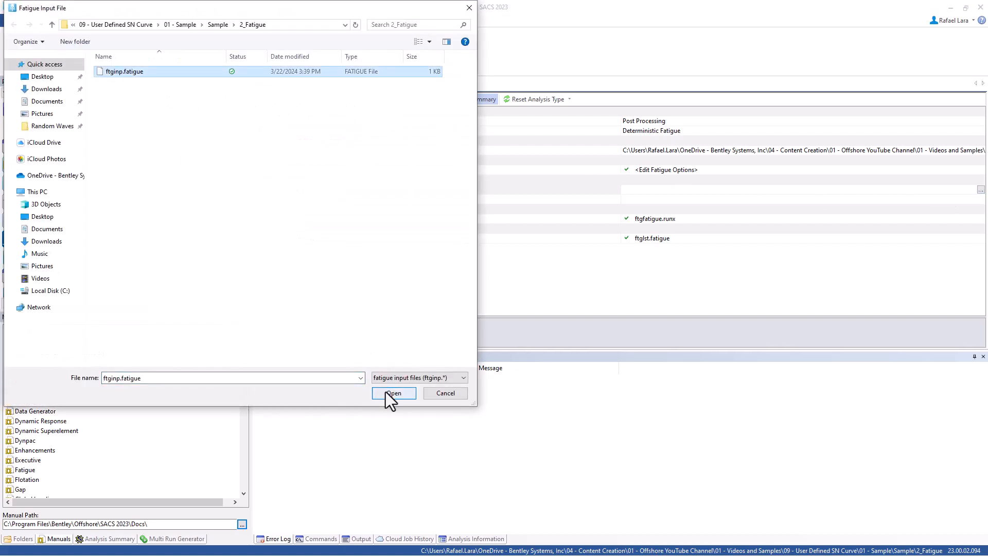
left_click(393, 393)
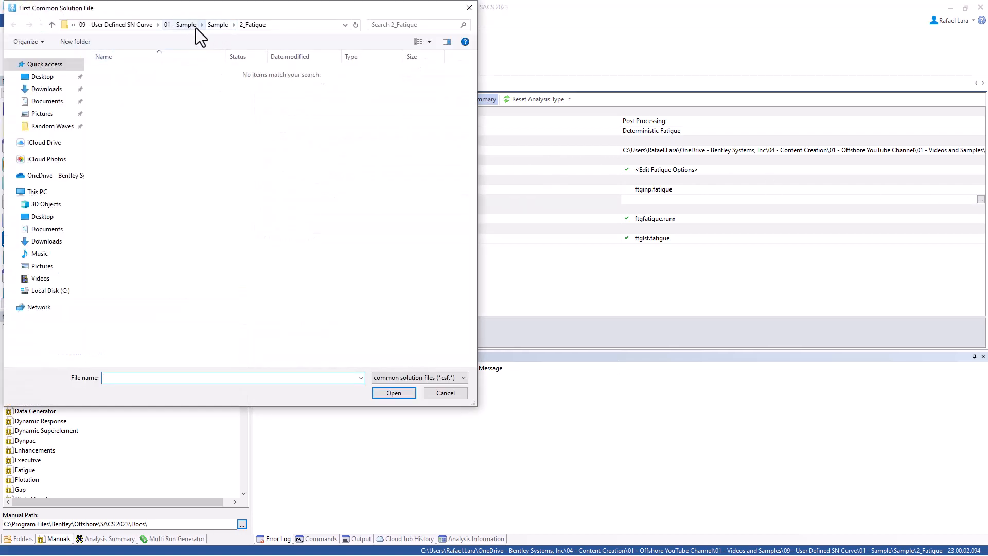
left_click(217, 24)
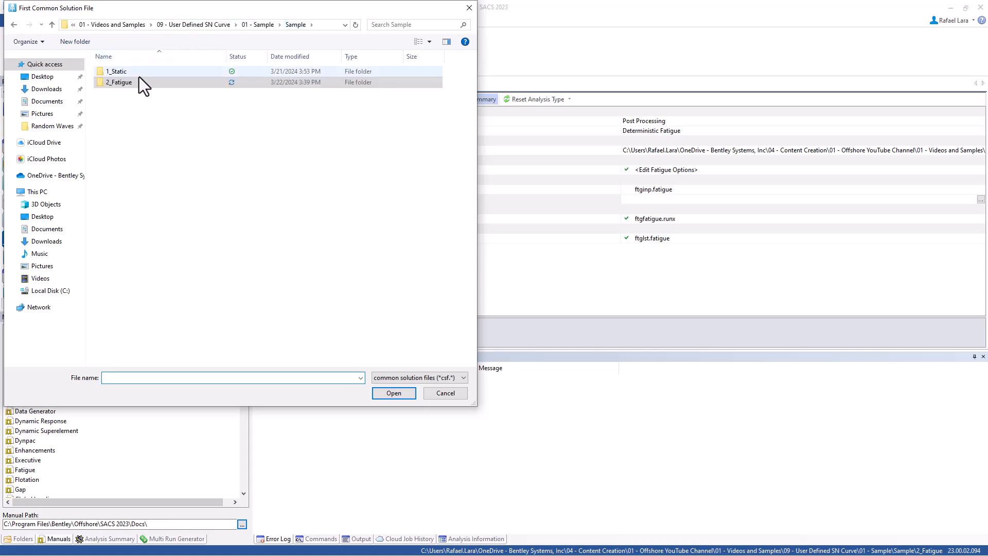
double_click(116, 70)
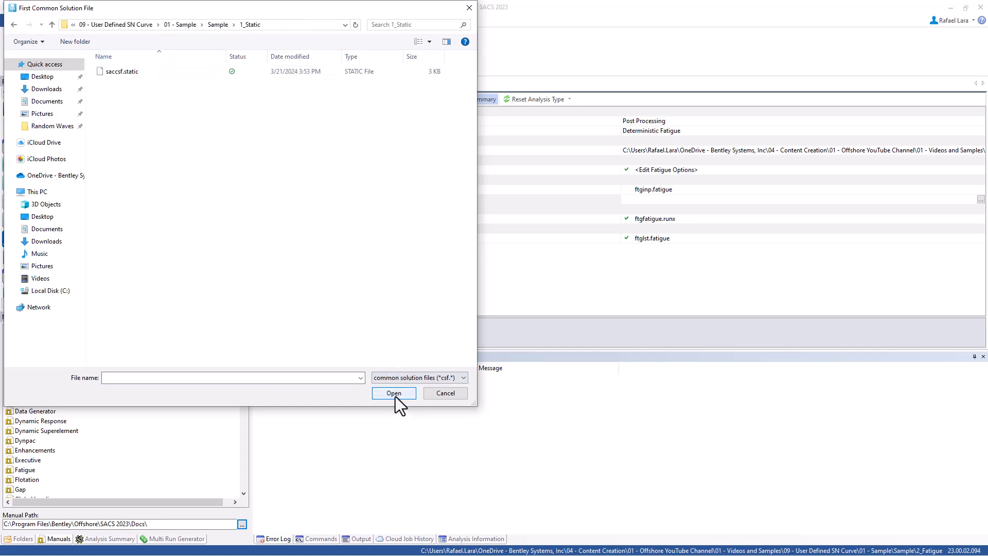
left_click(120, 71)
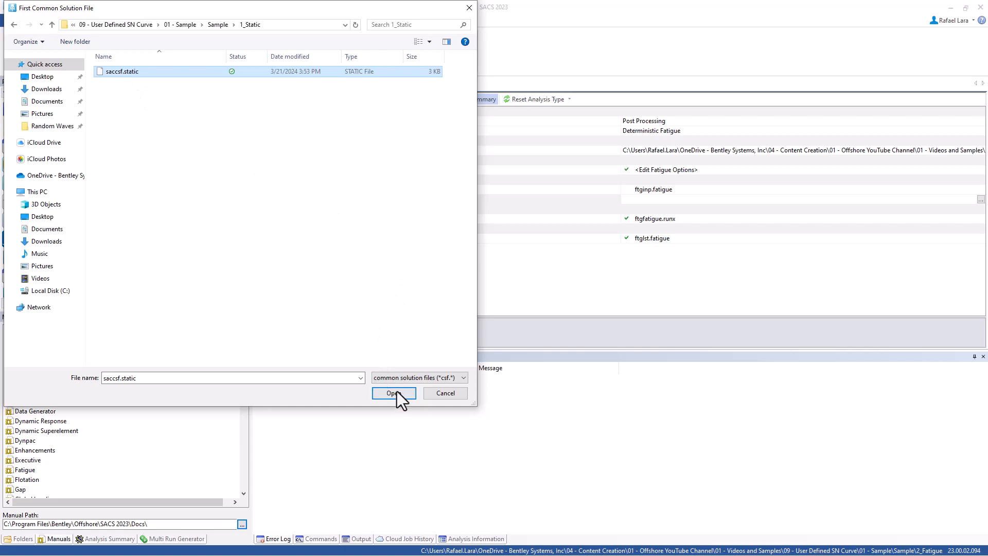
left_click(393, 393)
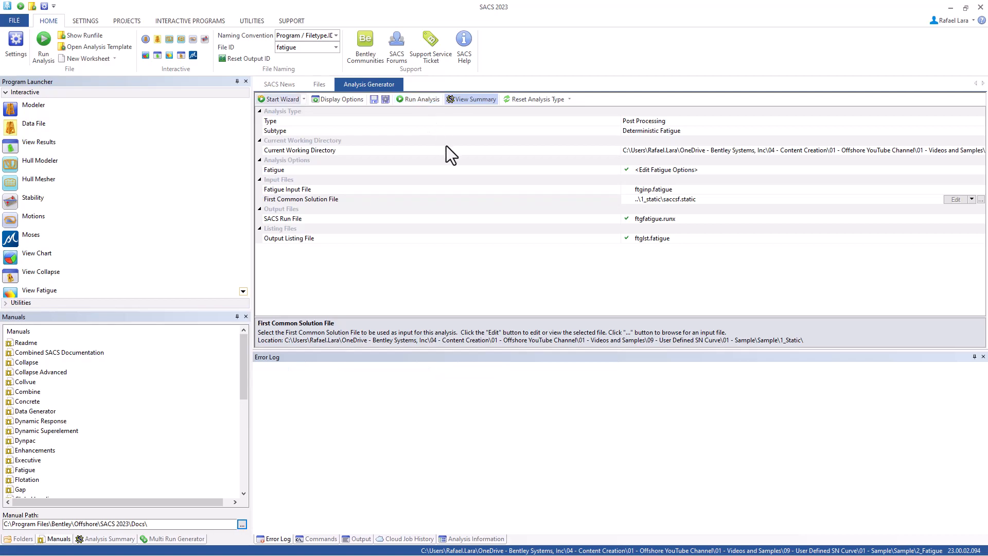
Run the fatigue analysis and confirm the Error Log reports no errors for ftgfatigue.runx
left_click(417, 98)
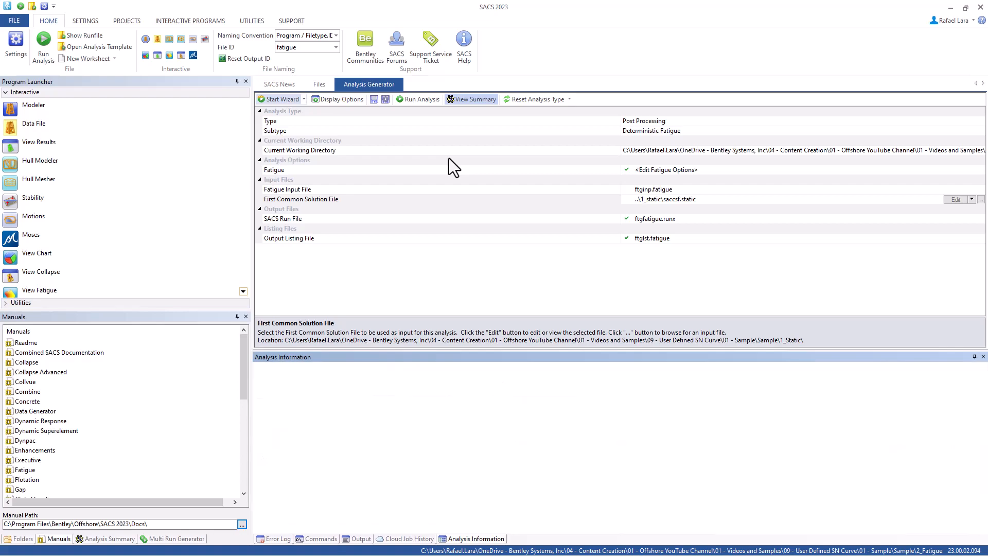
left_click(276, 538)
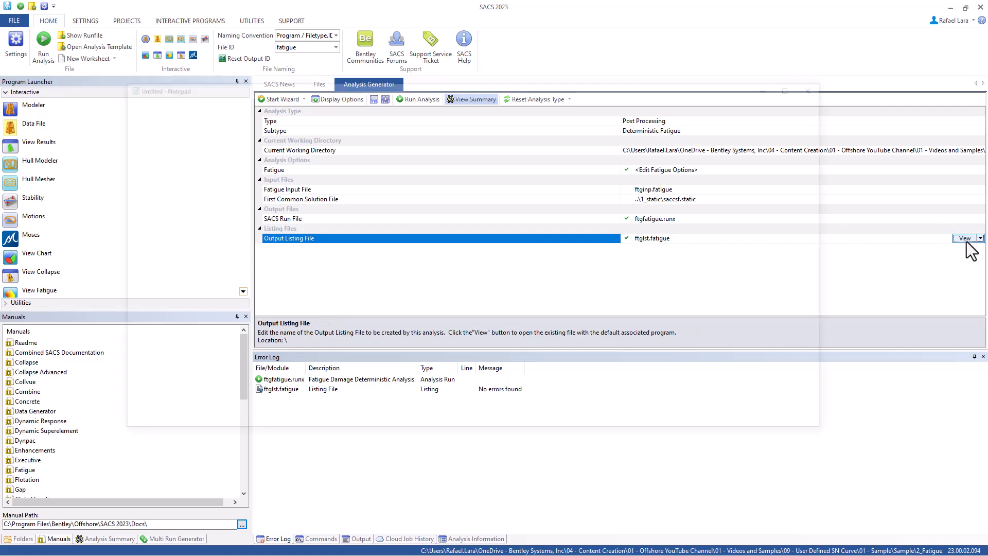
View the ftglst.fatigue listing for the DNT S-N curve and joint 1 damage .1099115
left_click(964, 238)
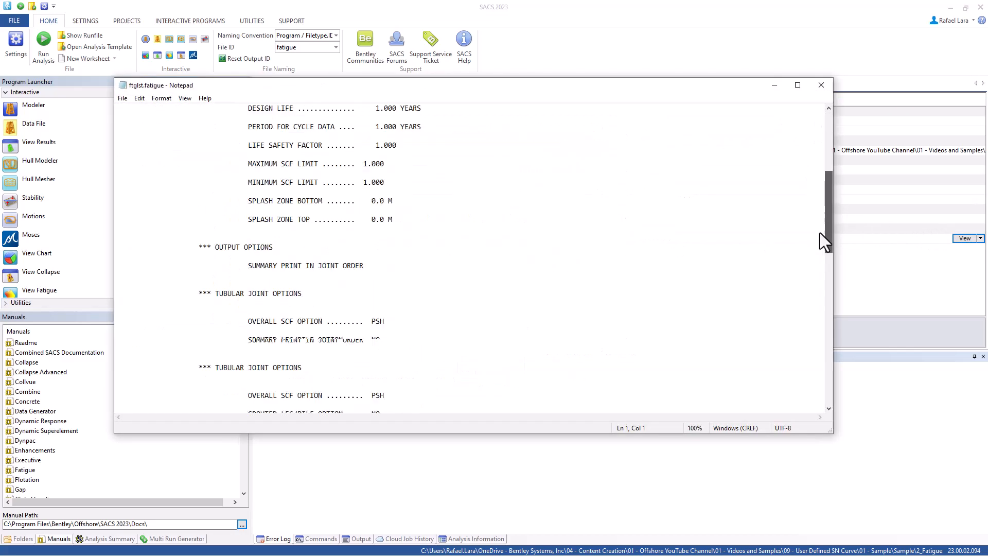
scroll("down", 3)
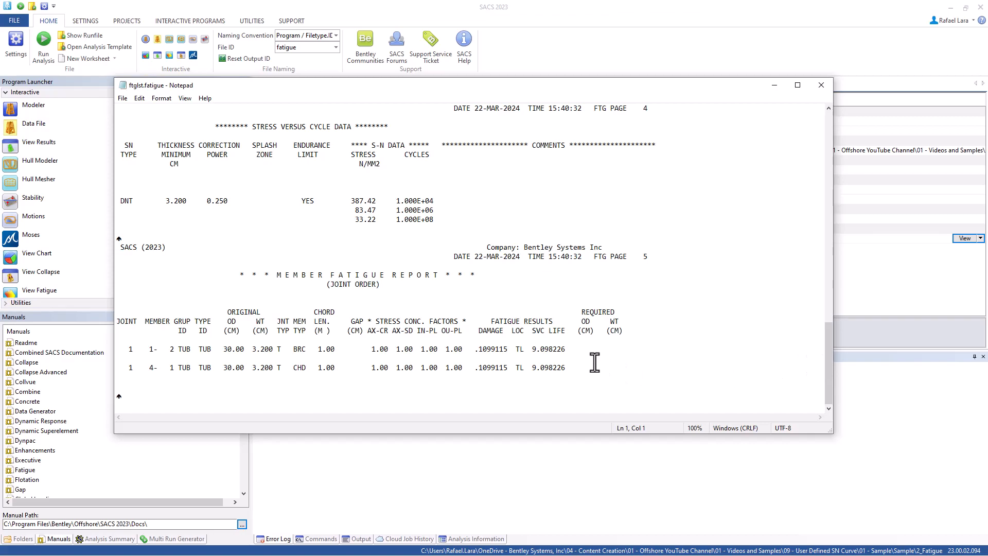
mouse_move(489, 350)
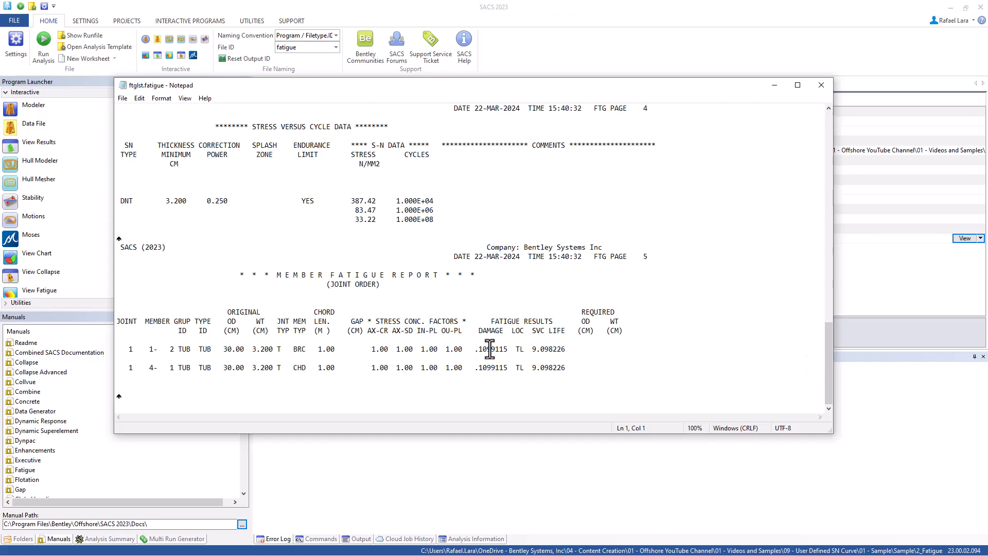
double_click(490, 349)
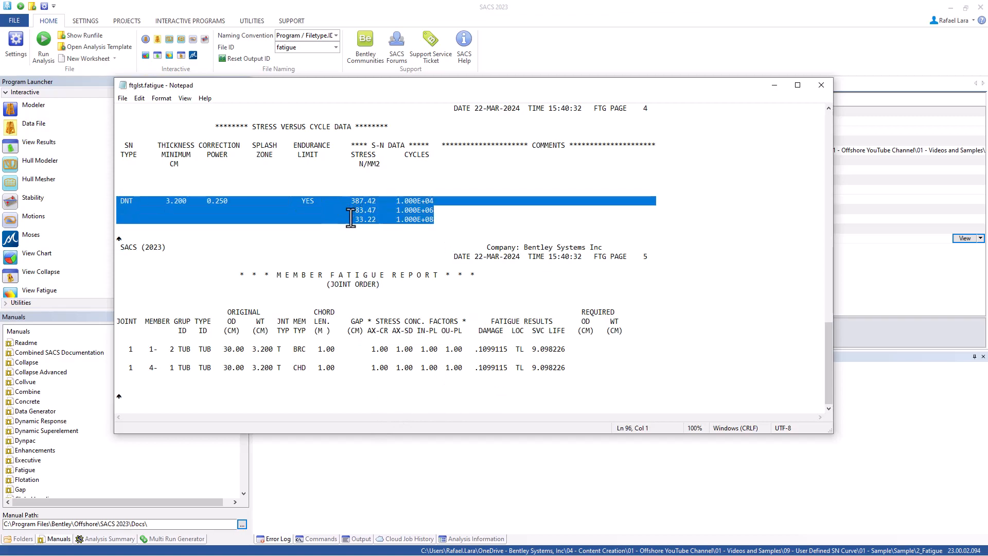
mouse_move(455, 226)
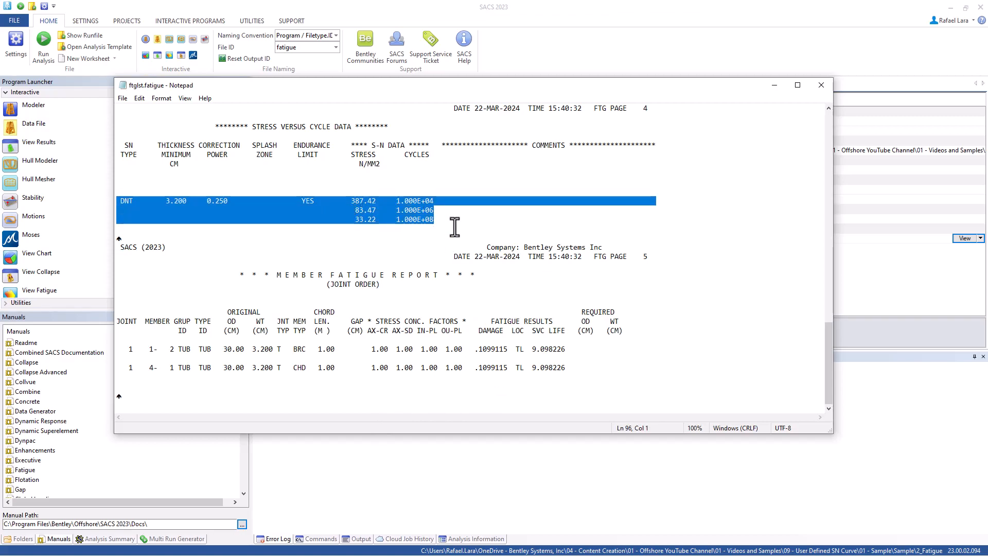